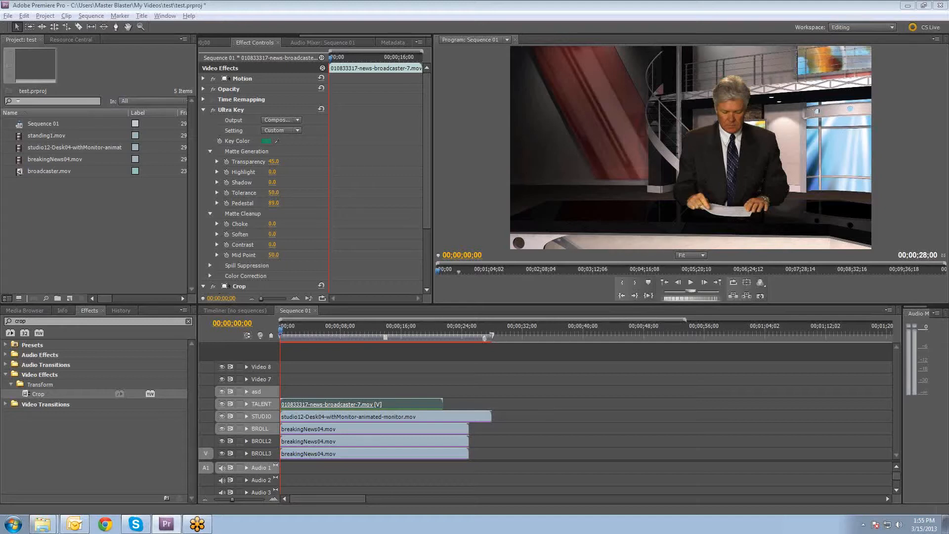
pyautogui.moveTo(918, 161)
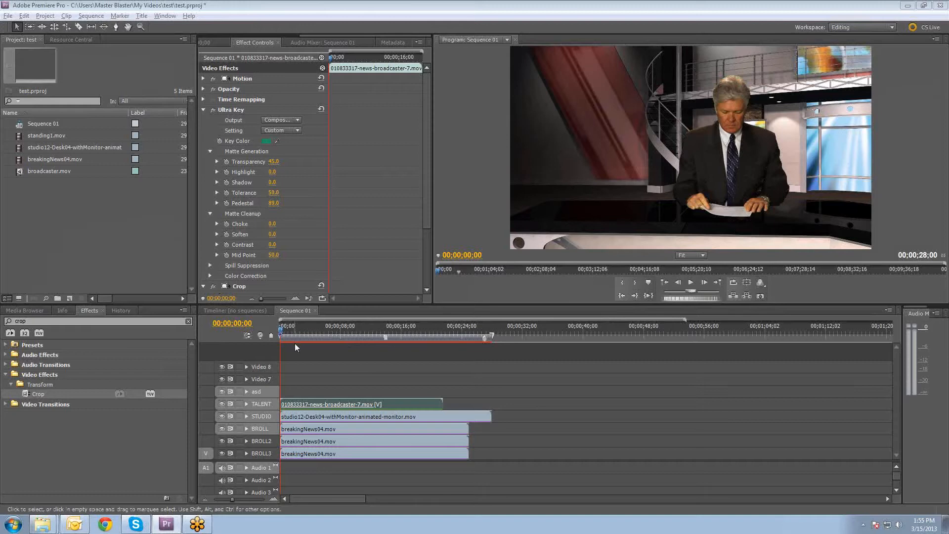
# Remove the existing sequence and media from the Project panel
pyautogui.click(285, 337)
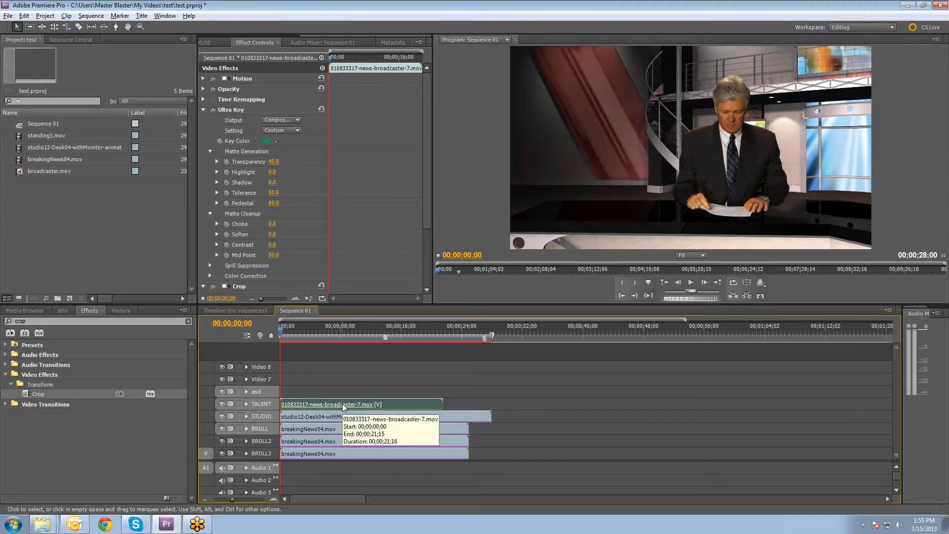
pyautogui.moveTo(354, 386)
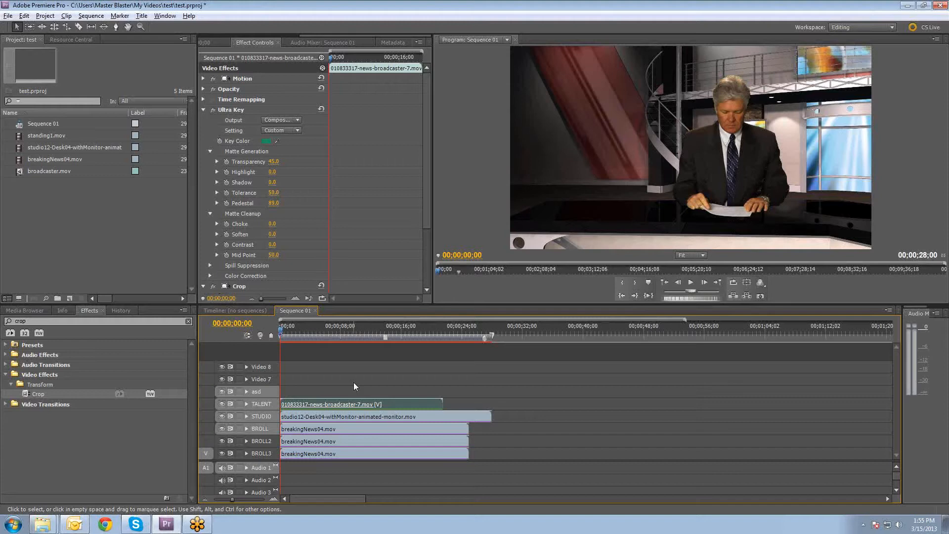
pyautogui.moveTo(369, 368)
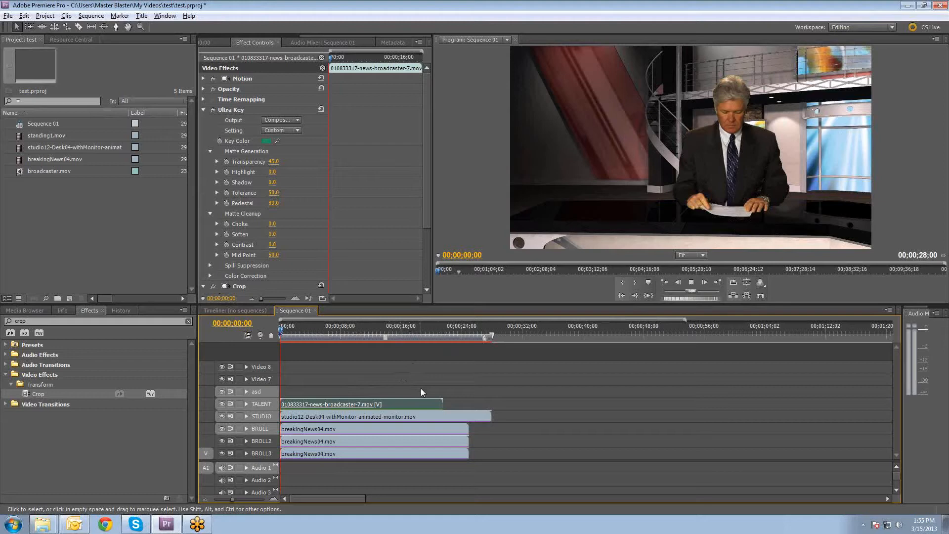
pyautogui.moveTo(627, 168)
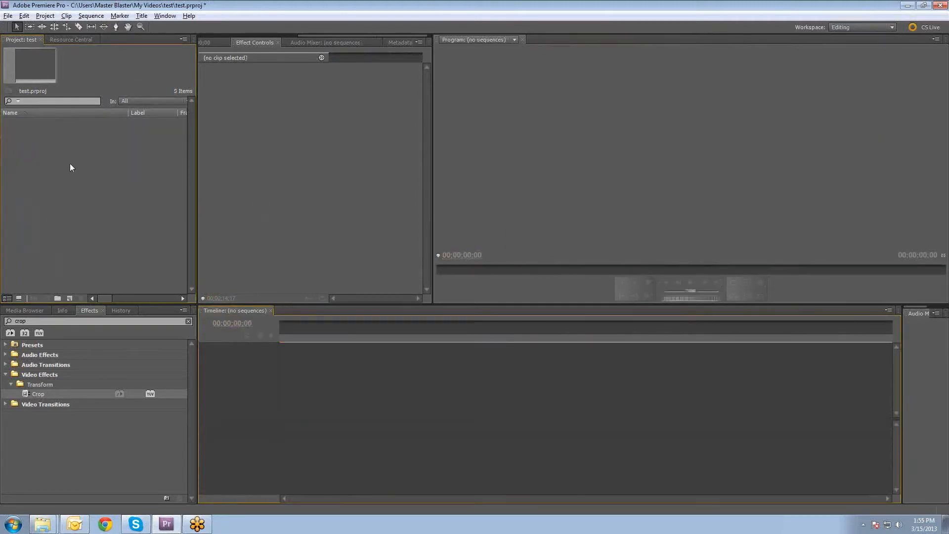
# Create an HDV 1080p30 sequence via New Item > Sequence and name it News1
pyautogui.rightClick(71, 167)
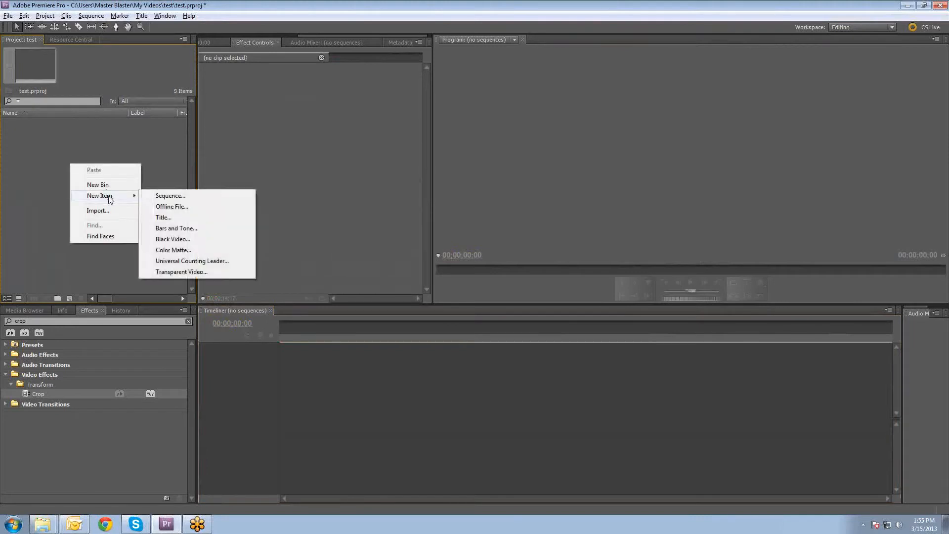
pyautogui.click(170, 195)
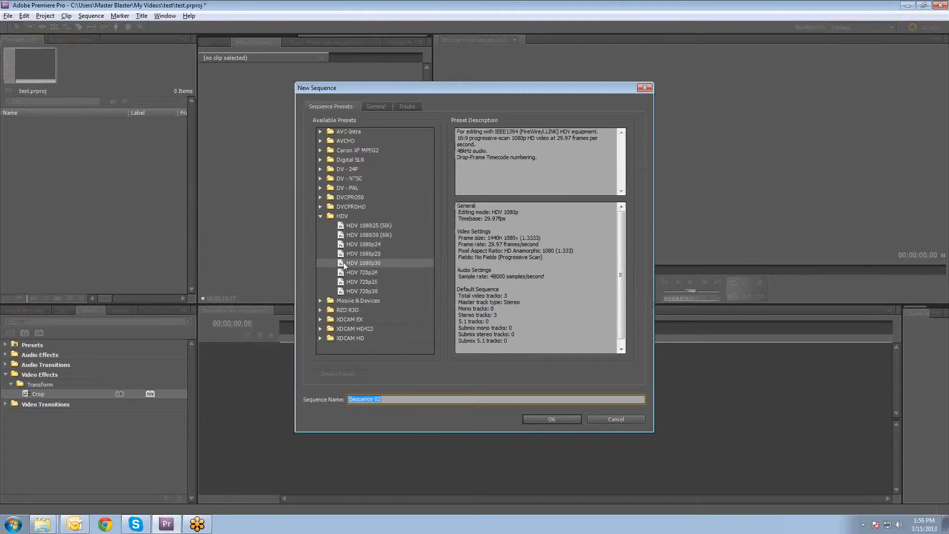
pyautogui.click(387, 398)
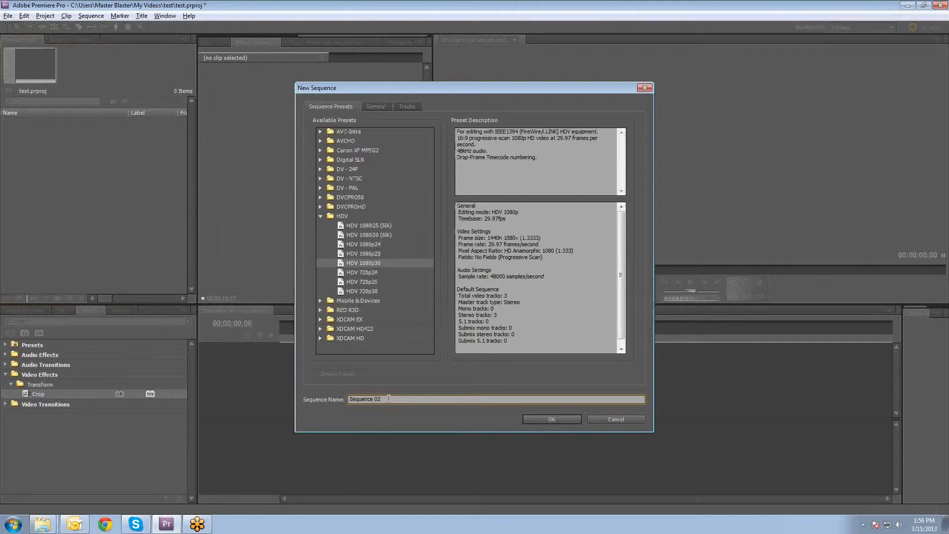
pyautogui.write('News1')
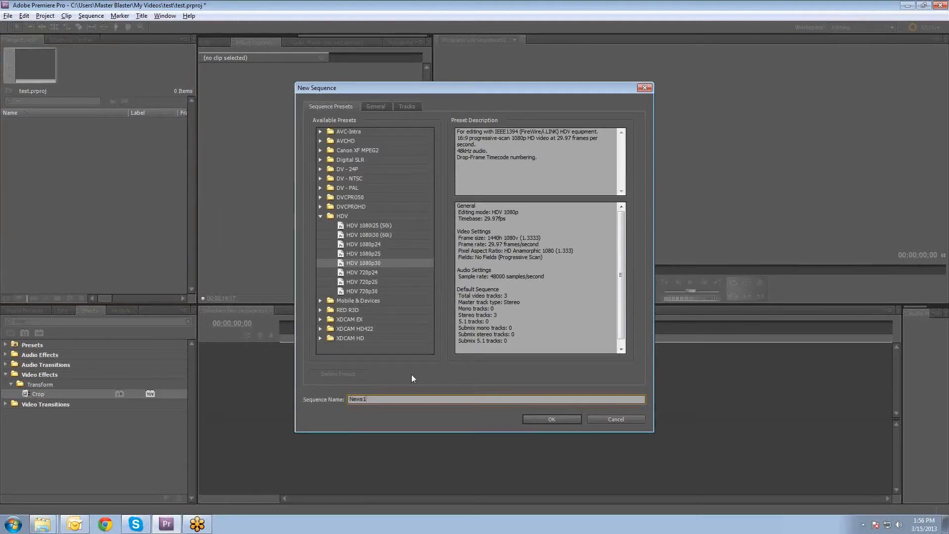
pyautogui.click(551, 419)
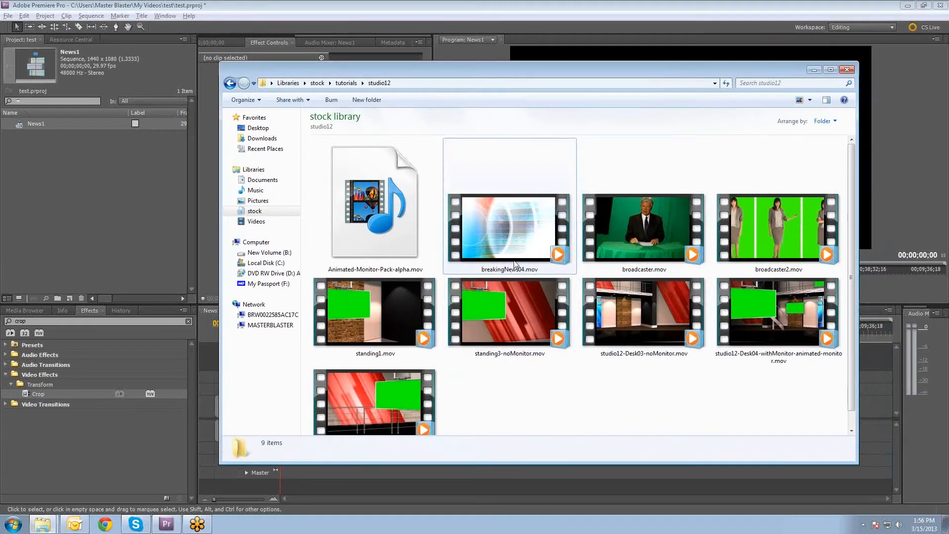
# Select breakingNews04, broadcaster and the studio12 Desk04 clip in Explorer for import
pyautogui.click(509, 231)
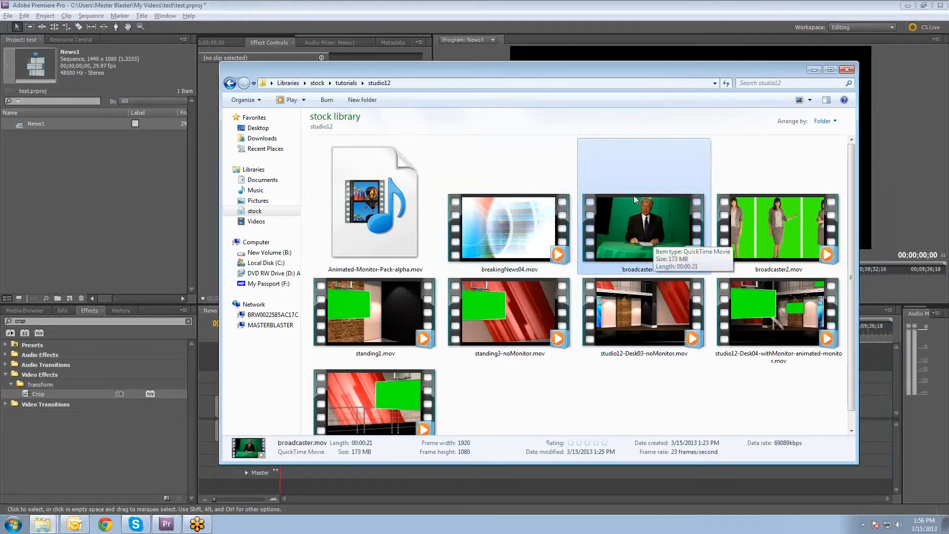
pyautogui.moveTo(585, 395)
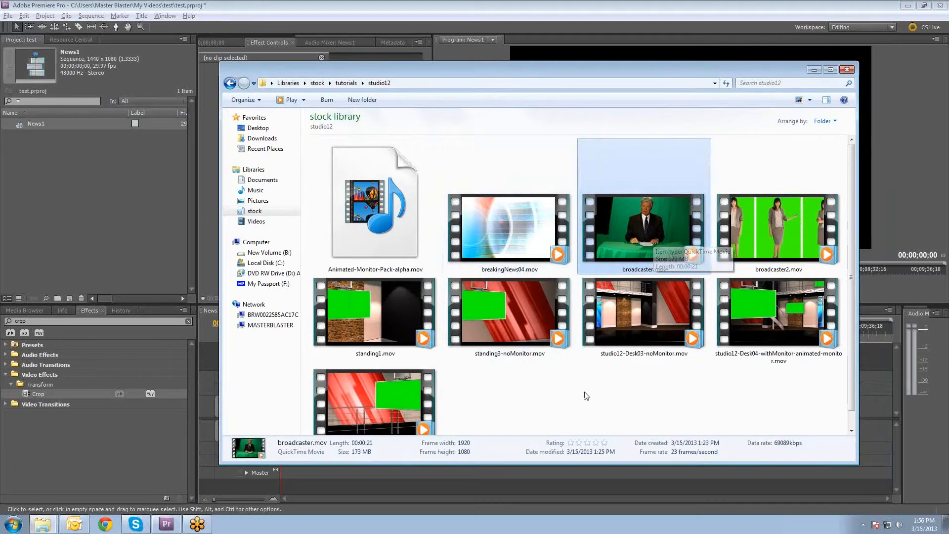
pyautogui.moveTo(769, 322)
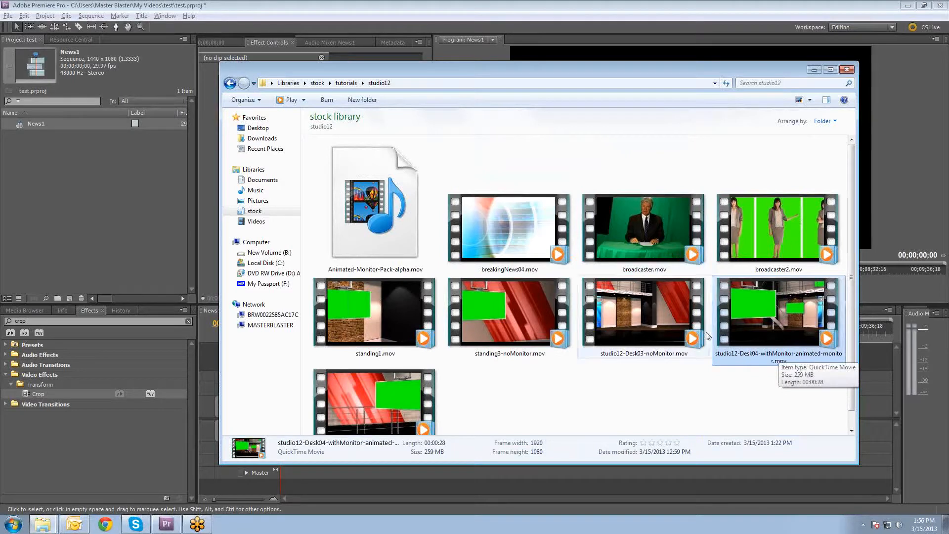
pyautogui.click(643, 228)
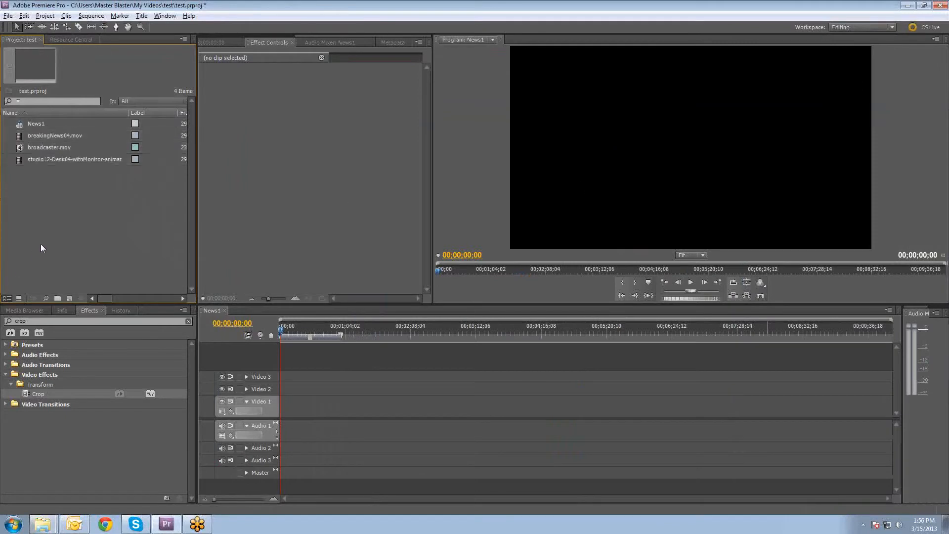
pyautogui.moveTo(107, 206)
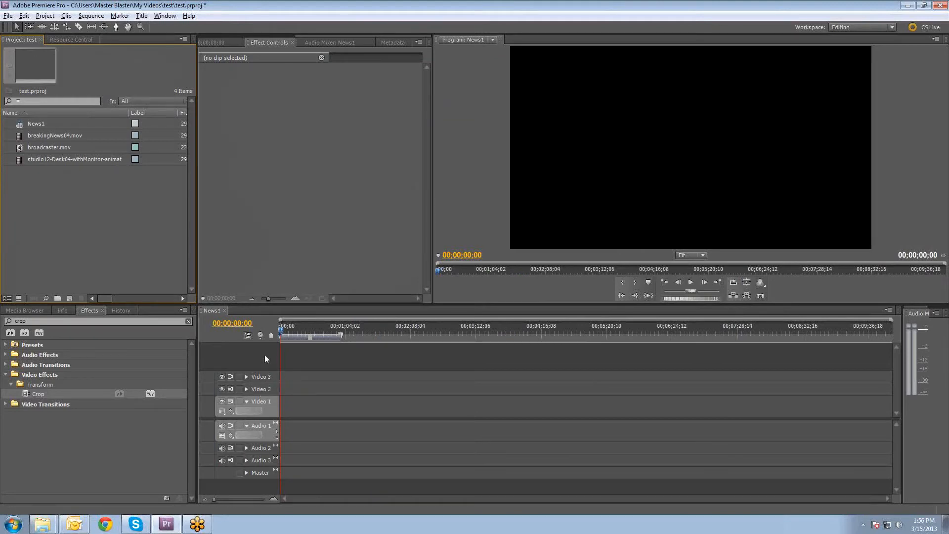
pyautogui.moveTo(257, 362)
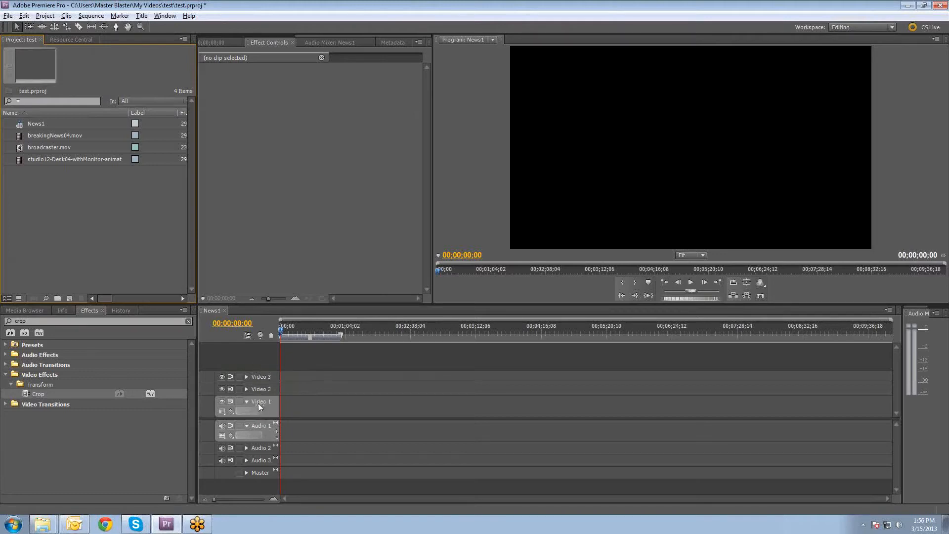
# Add five video tracks to News1 through the track header's Add Tracks dialog
pyautogui.rightClick(259, 401)
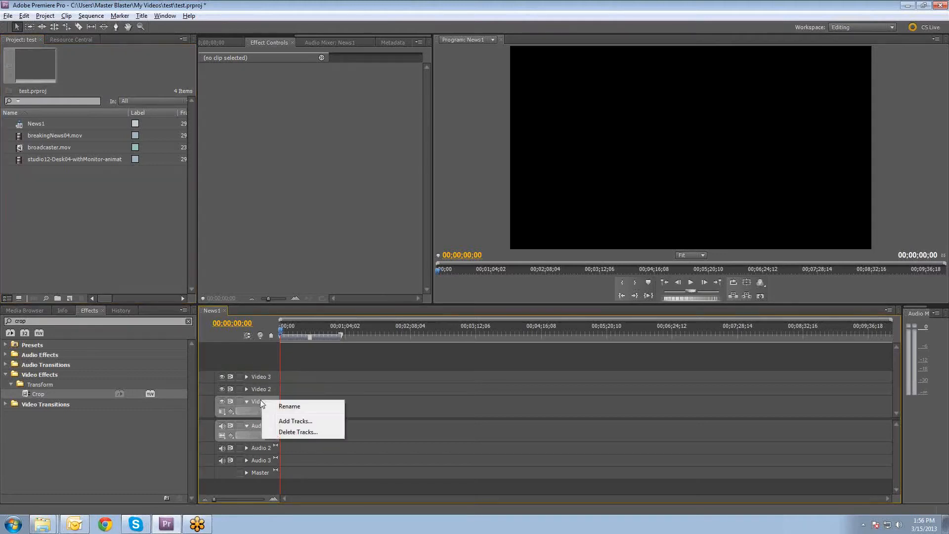
pyautogui.moveTo(290, 406)
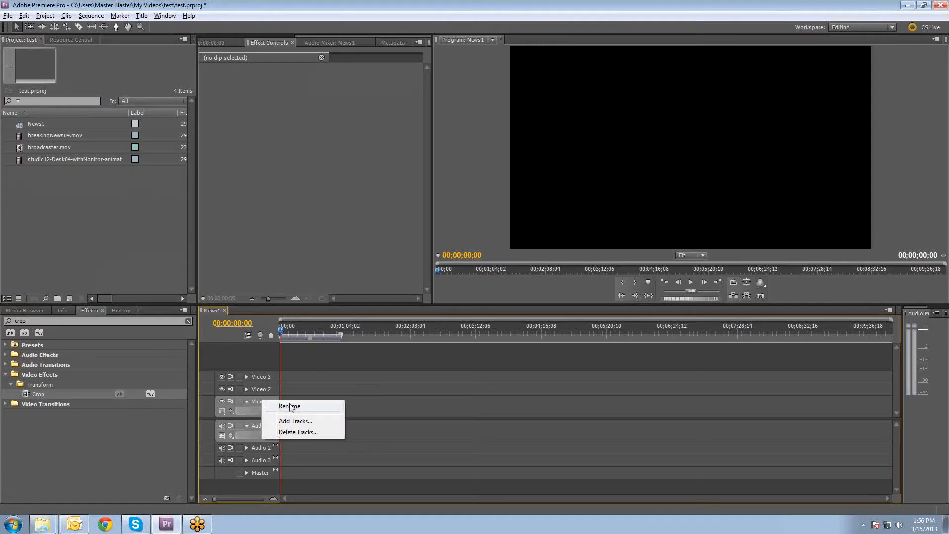
pyautogui.moveTo(294, 421)
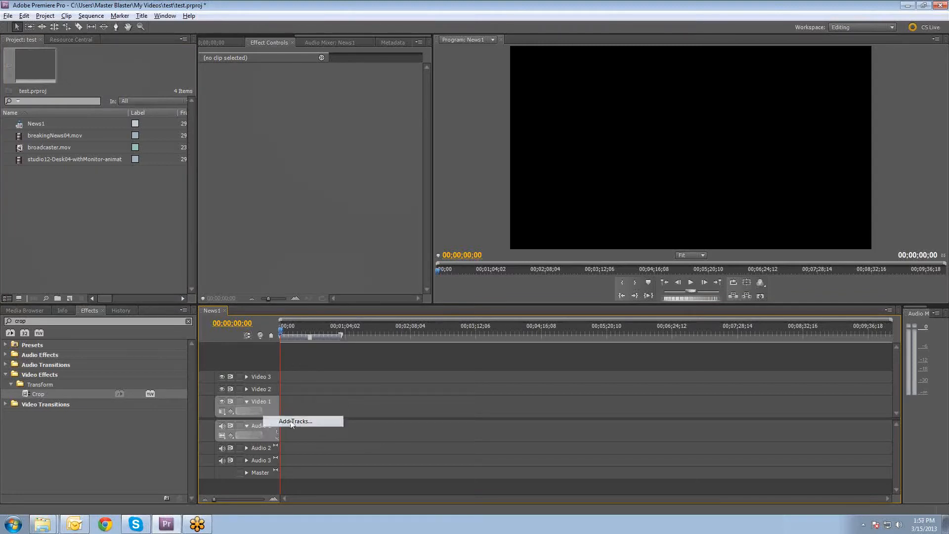
pyautogui.click(295, 421)
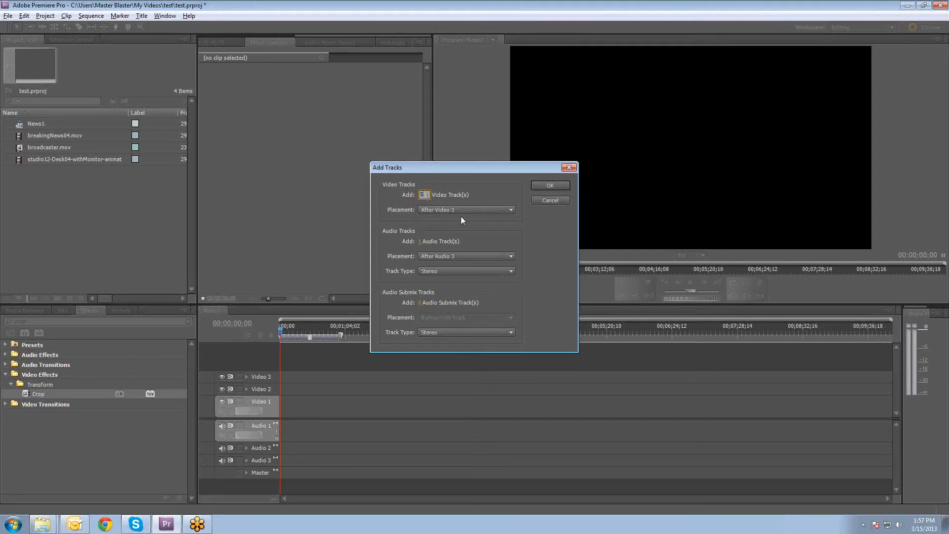
pyautogui.click(548, 185)
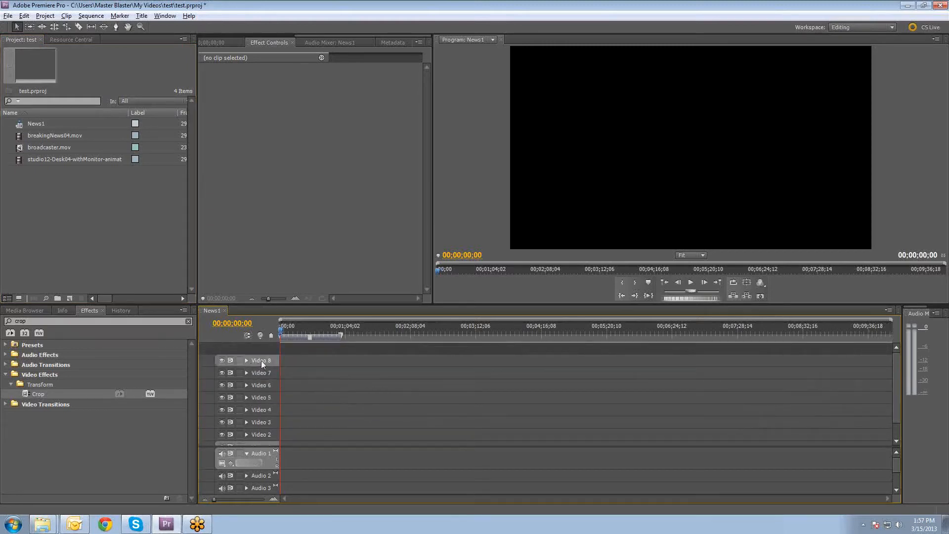
# Rename the top video track TALENT and place the broadcaster clip at its start
pyautogui.doubleClick(260, 360)
pyautogui.write('TALENT')
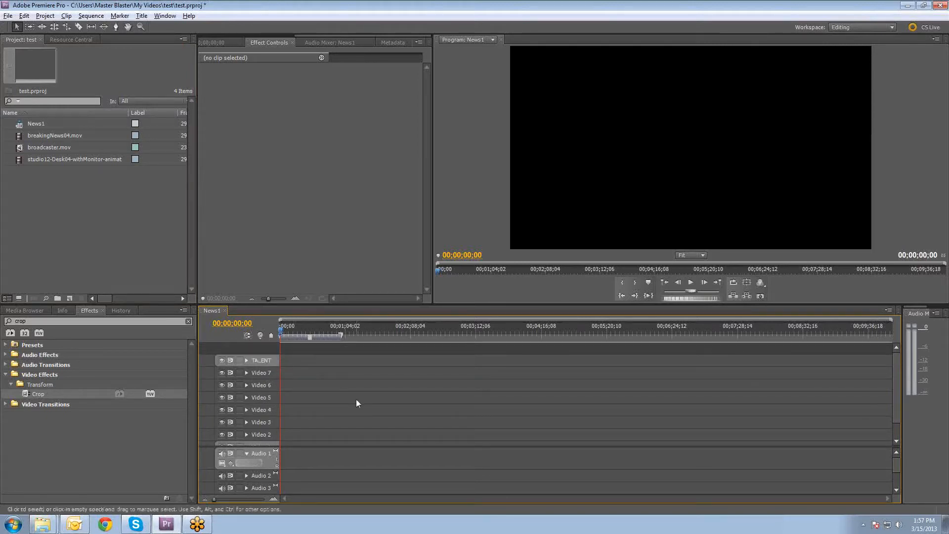
pyautogui.moveTo(43, 166)
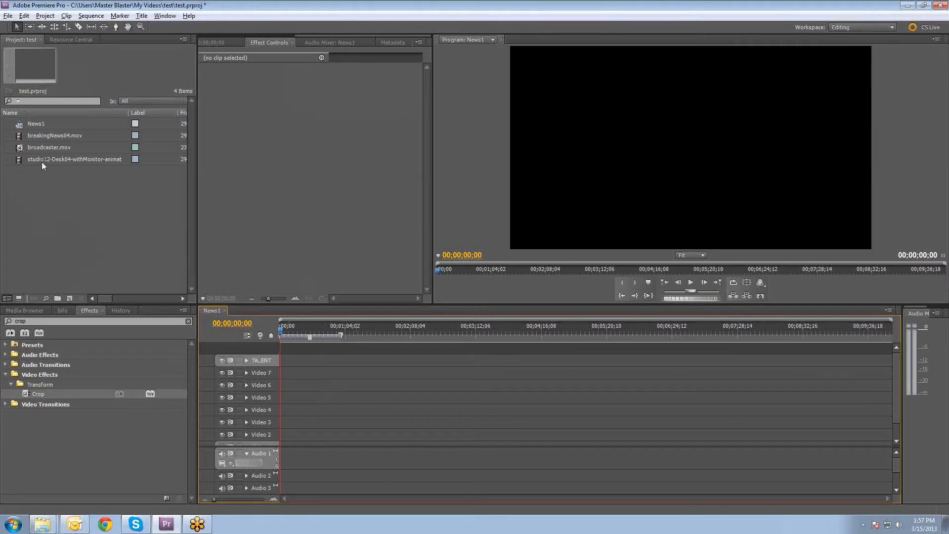
pyautogui.click(50, 147)
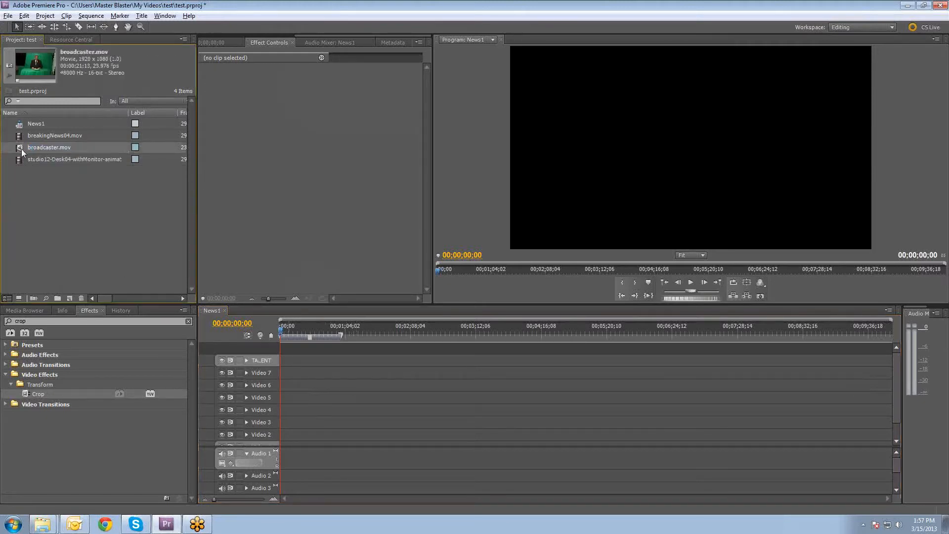
pyautogui.moveTo(49, 148); pyautogui.dragTo(291, 360)
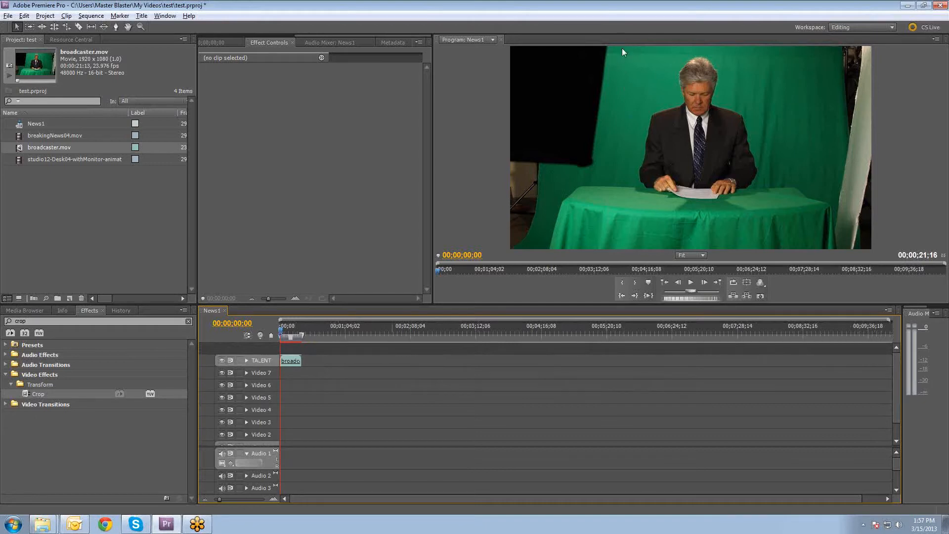
pyautogui.moveTo(614, 187)
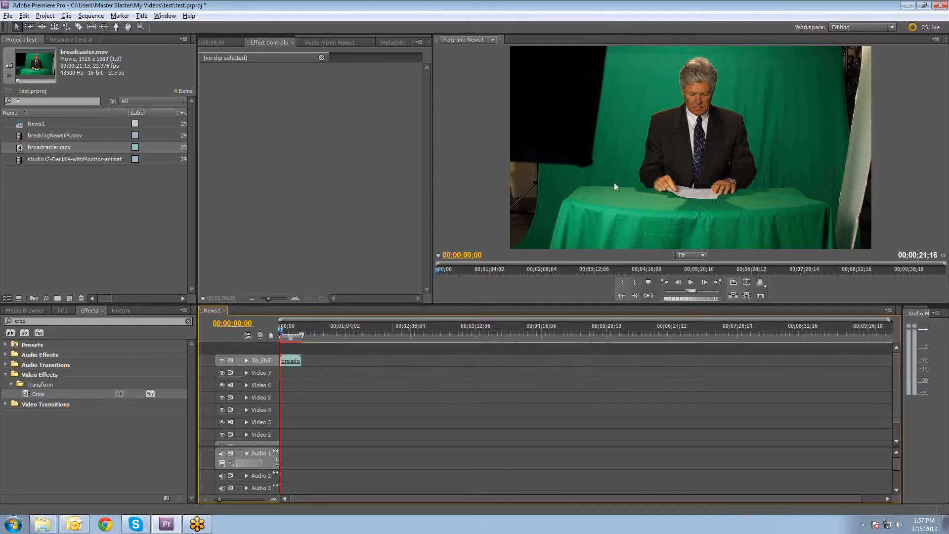
pyautogui.moveTo(794, 205)
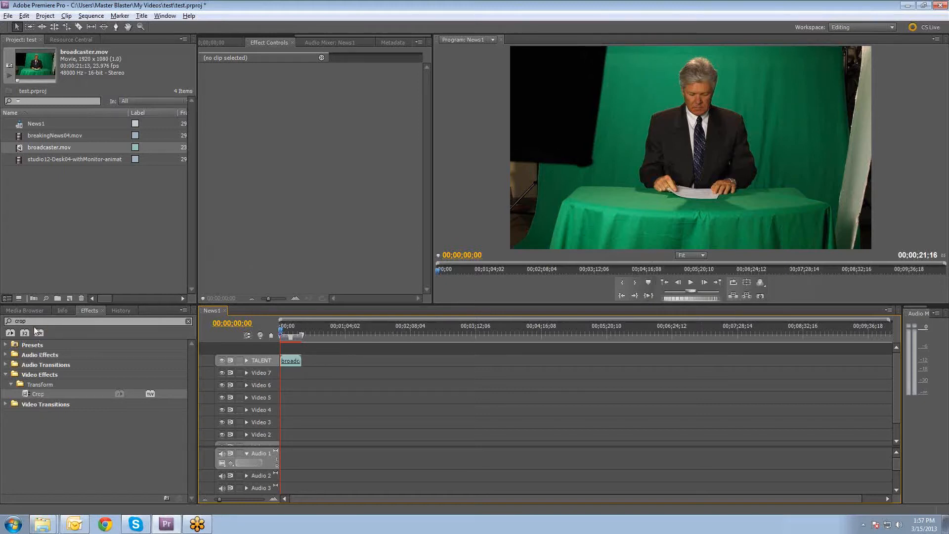
# Search Effects for crop, apply Crop to the broadcaster clip and reveal its settings
pyautogui.click(62, 310)
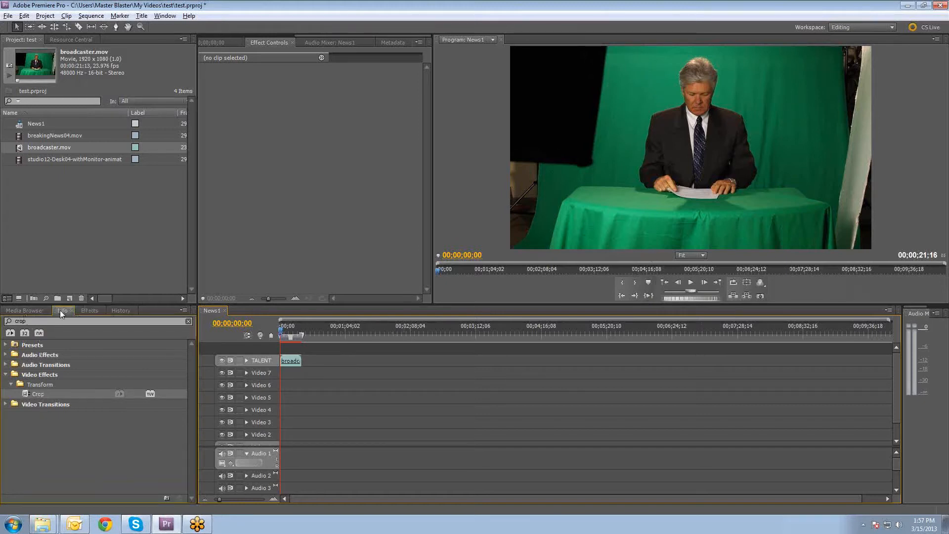
pyautogui.click(90, 309)
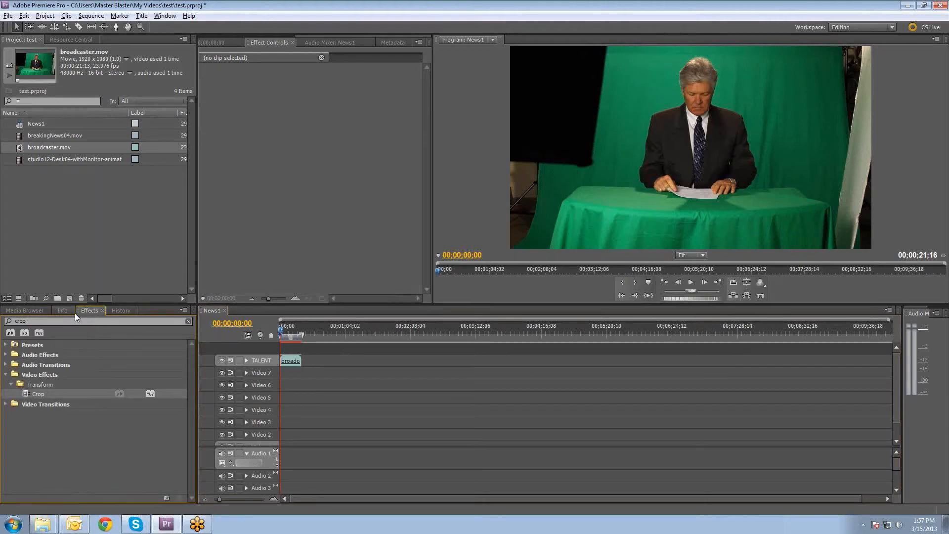
pyautogui.click(188, 320)
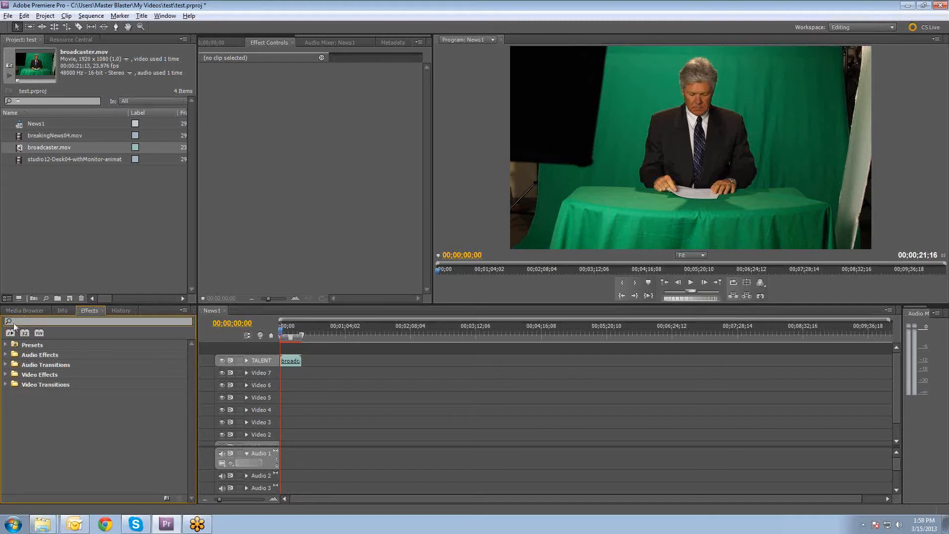
pyautogui.write('c')
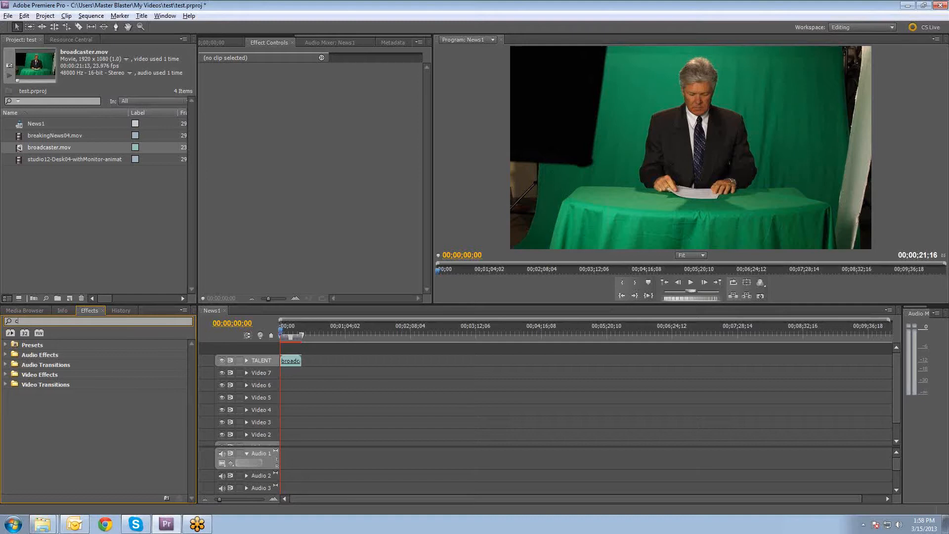
pyautogui.write('crop')
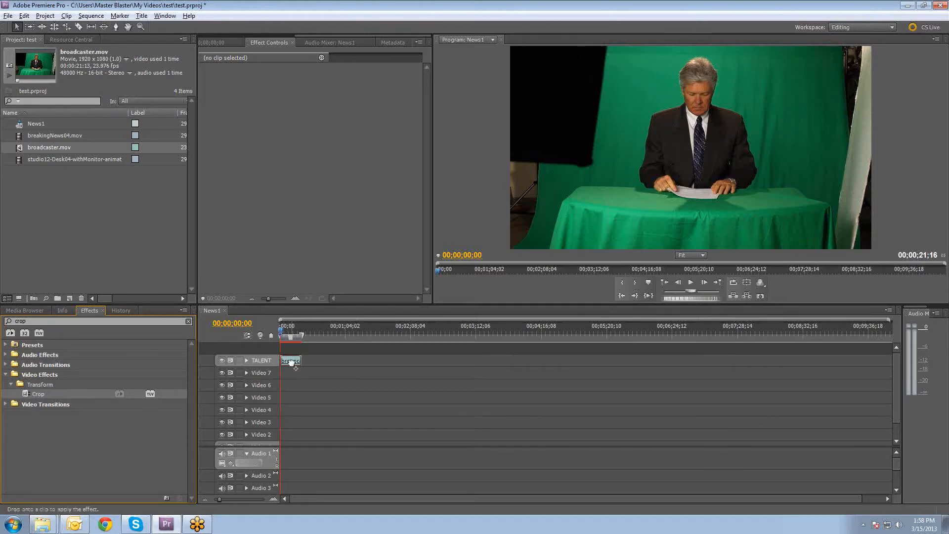
pyautogui.click(290, 360)
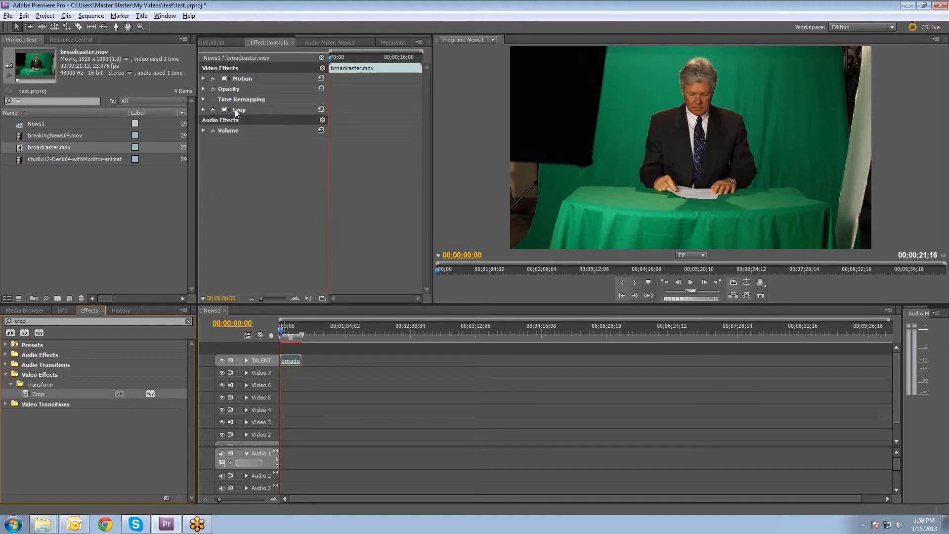
pyautogui.click(203, 110)
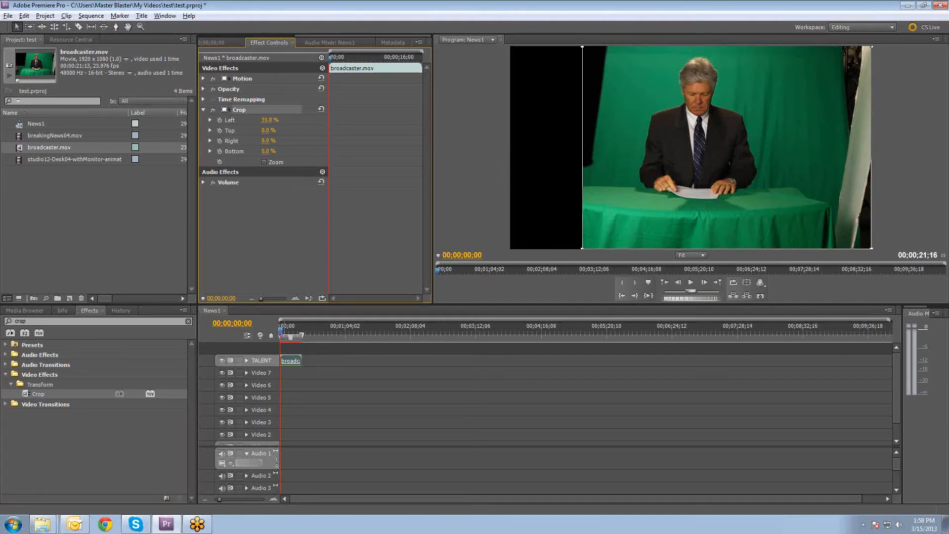
# Scrub the broadcaster's Crop Left to about 32% and Right to about 29%
pyautogui.moveTo(269, 119); pyautogui.dragTo(276, 119)
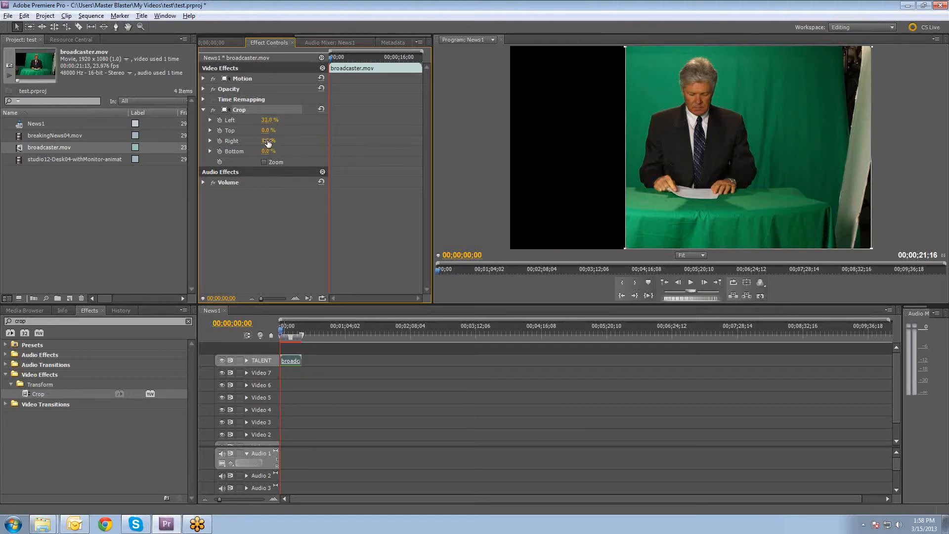
pyautogui.moveTo(267, 140); pyautogui.dragTo(279, 140)
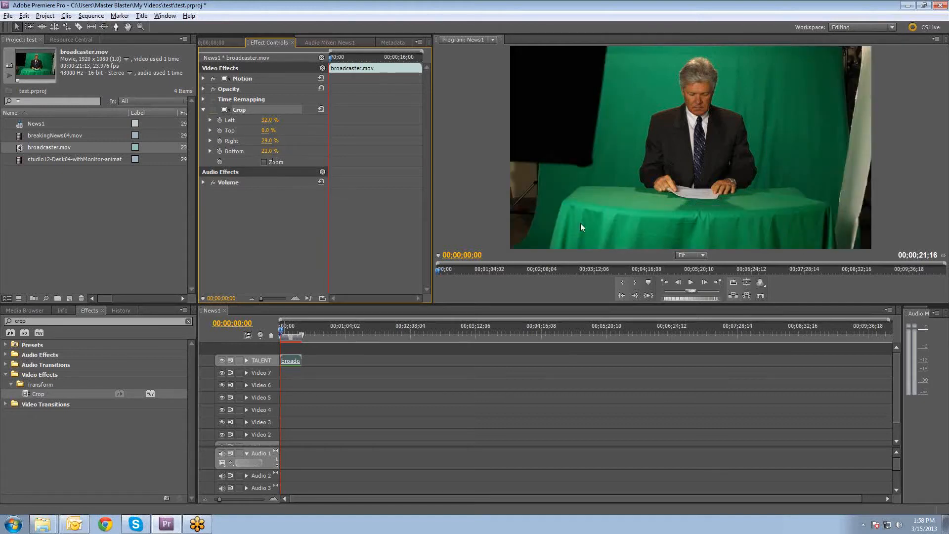
pyautogui.moveTo(655, 199)
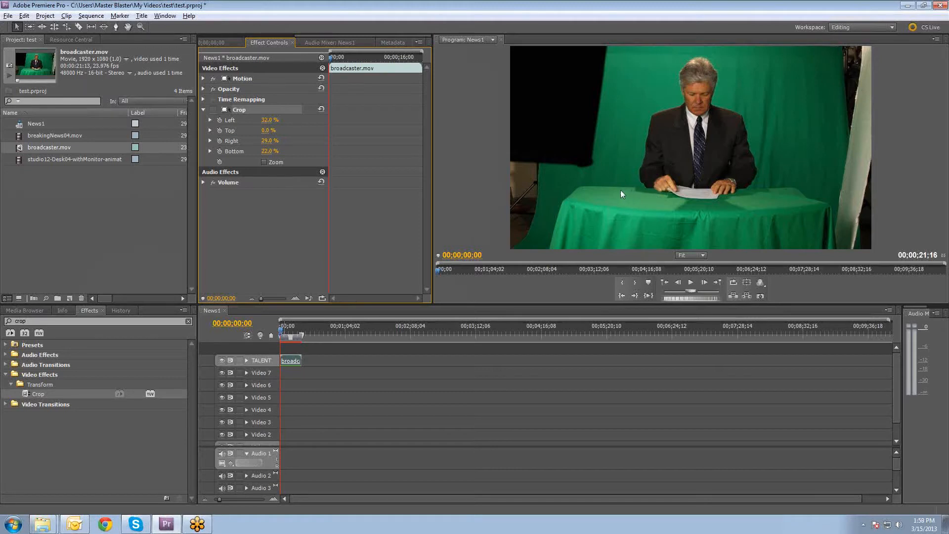
pyautogui.moveTo(760, 189)
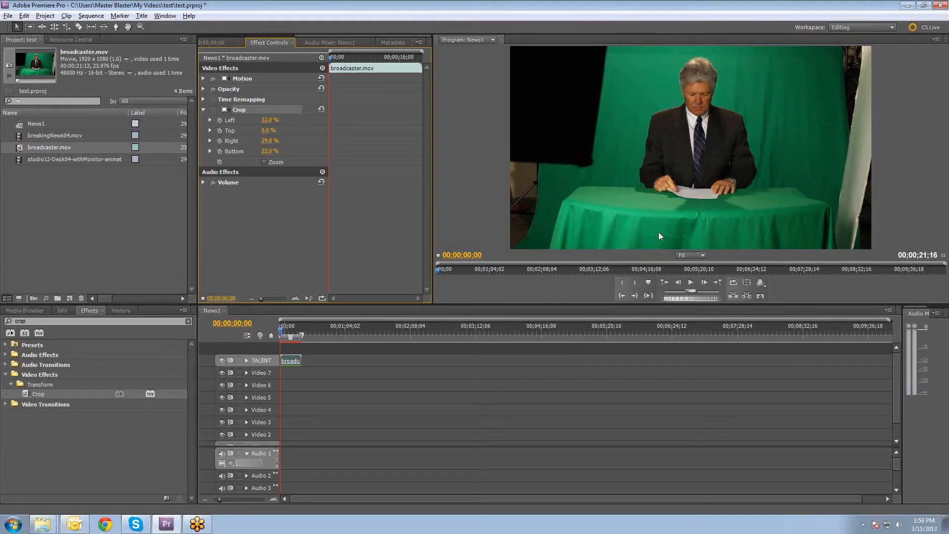
pyautogui.moveTo(719, 208)
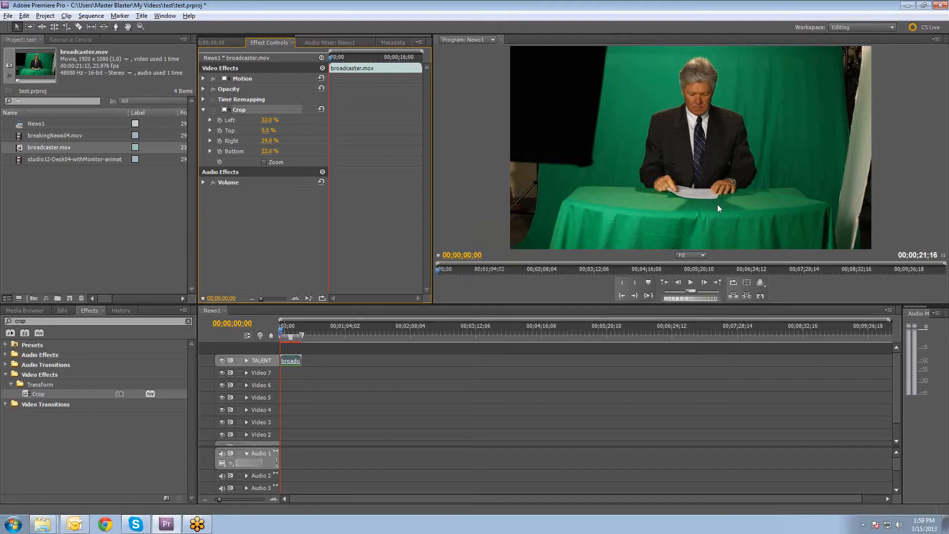
pyautogui.moveTo(764, 251)
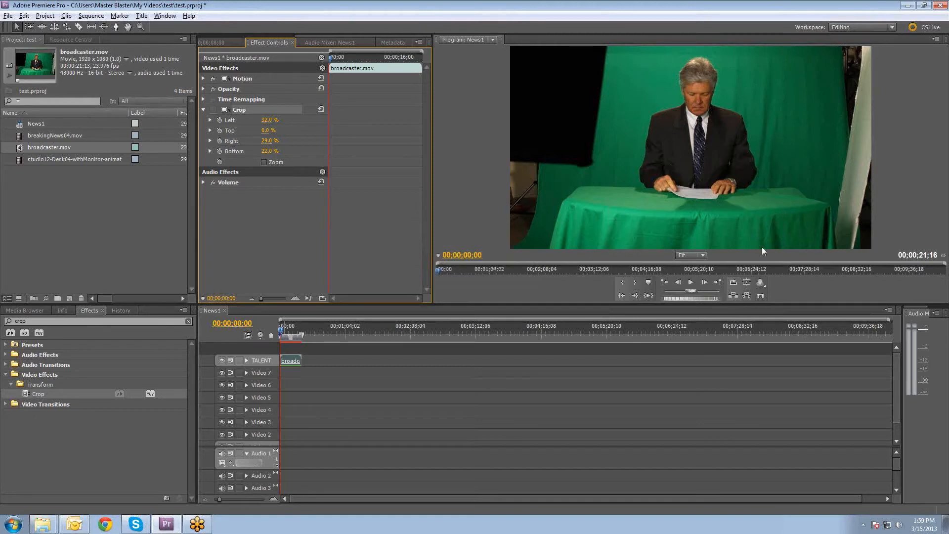
pyautogui.moveTo(755, 250)
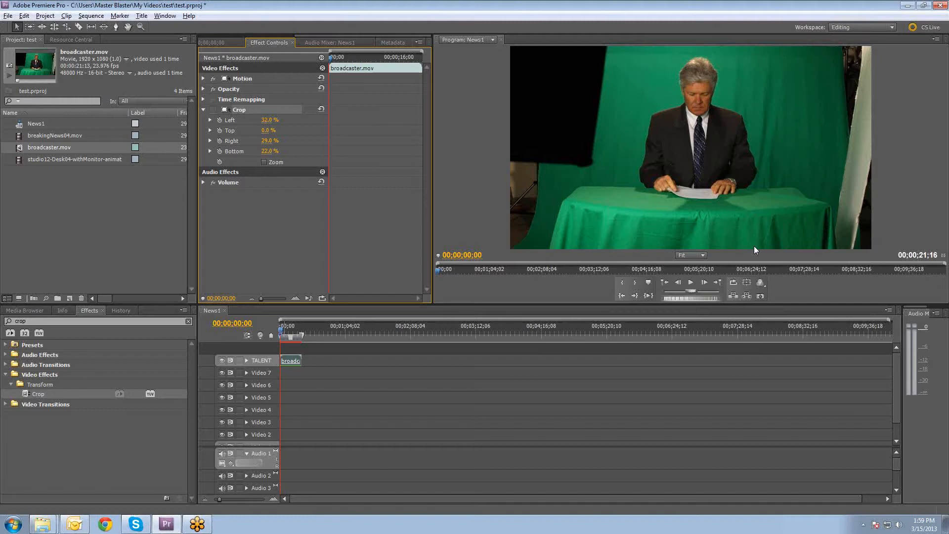
pyautogui.moveTo(750, 248)
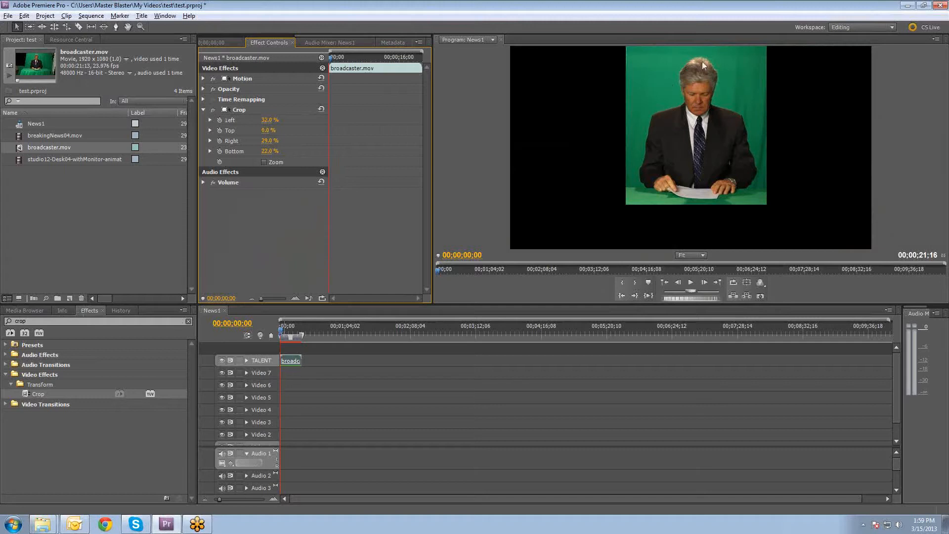
pyautogui.moveTo(622, 80)
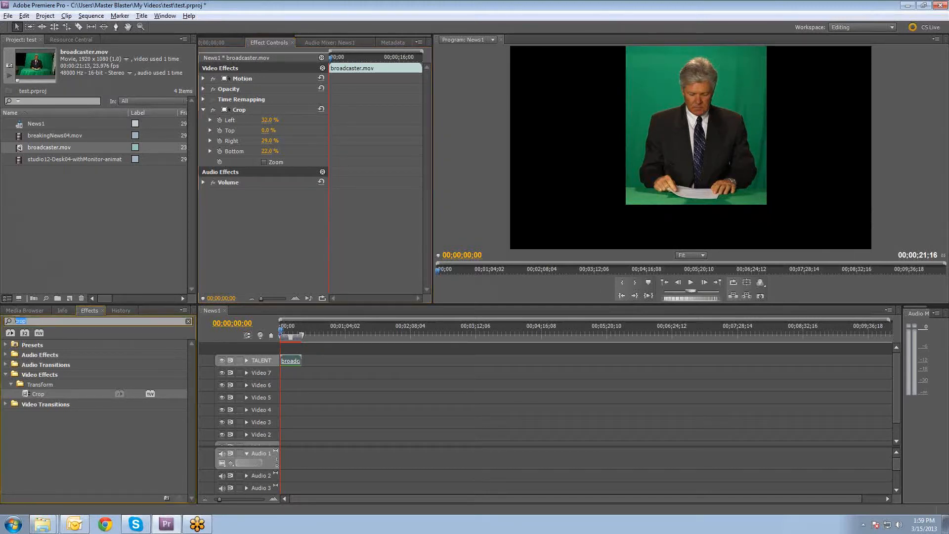
pyautogui.write('chroma')
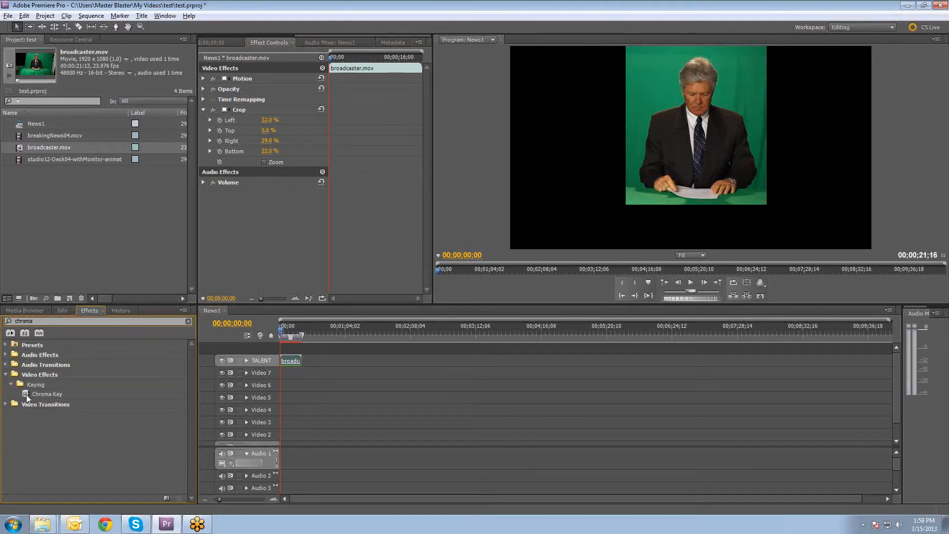
pyautogui.click(47, 394)
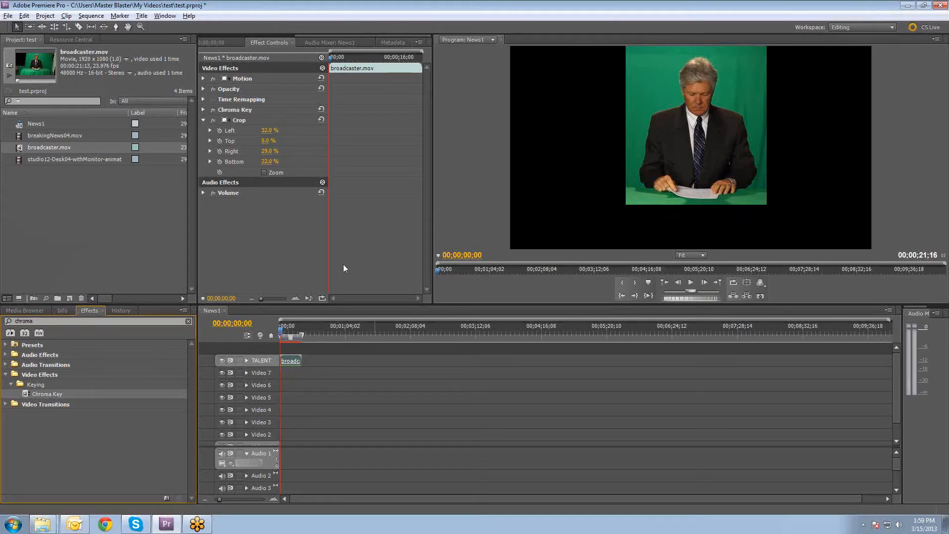
pyautogui.click(209, 120)
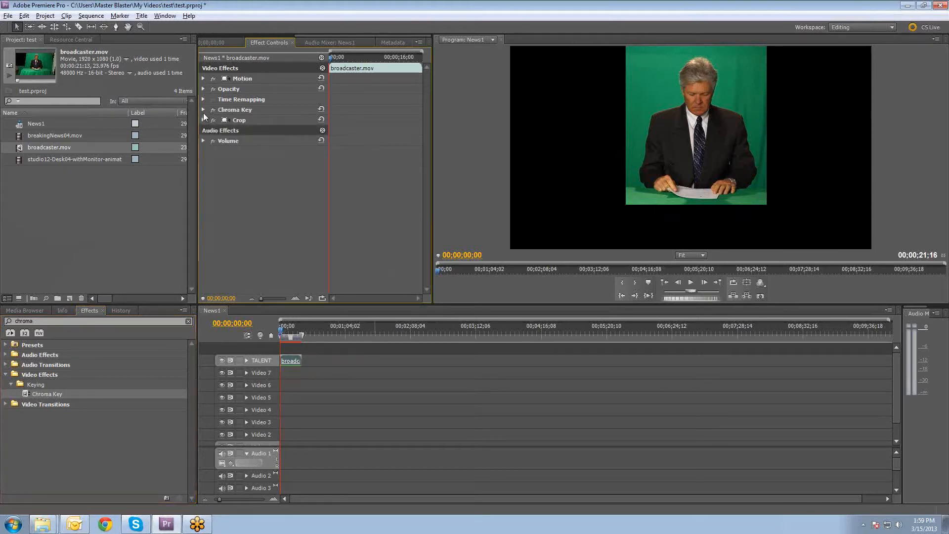
pyautogui.click(203, 110)
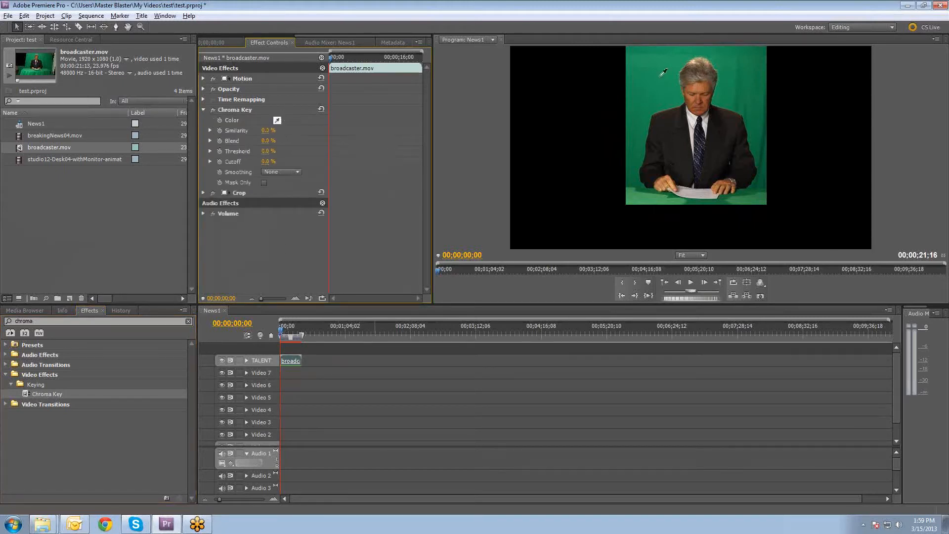
pyautogui.click(662, 71)
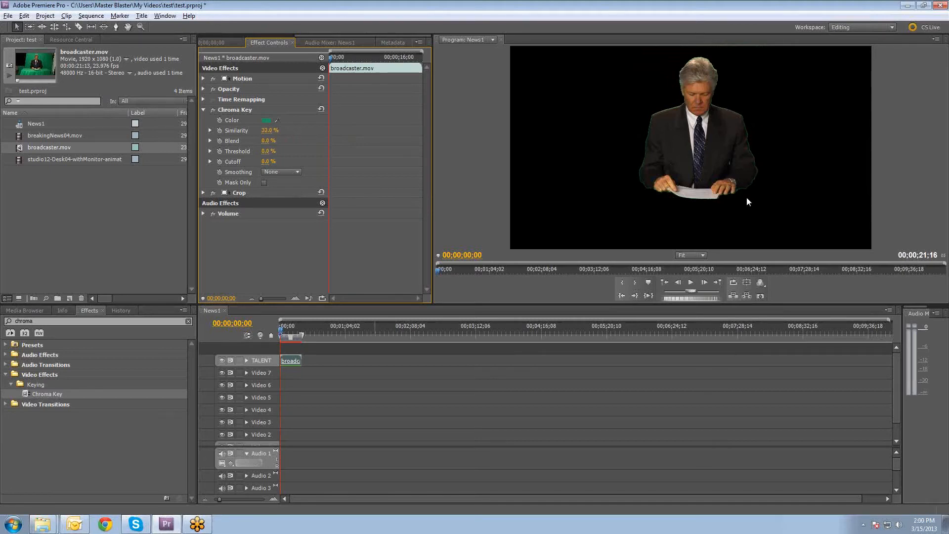
pyautogui.moveTo(259, 138)
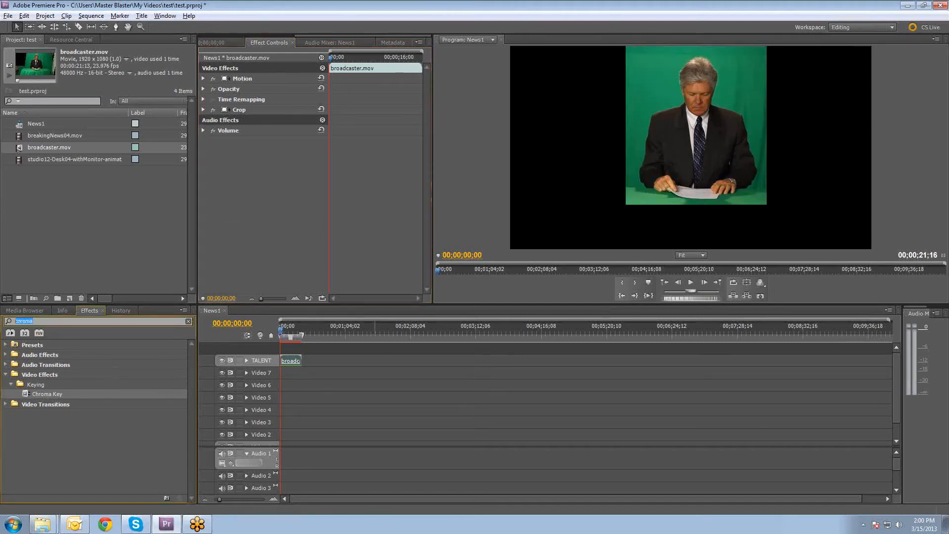
# Search Effects for key, apply Ultra Key to the broadcaster clip and reveal its settings
pyautogui.write('key')
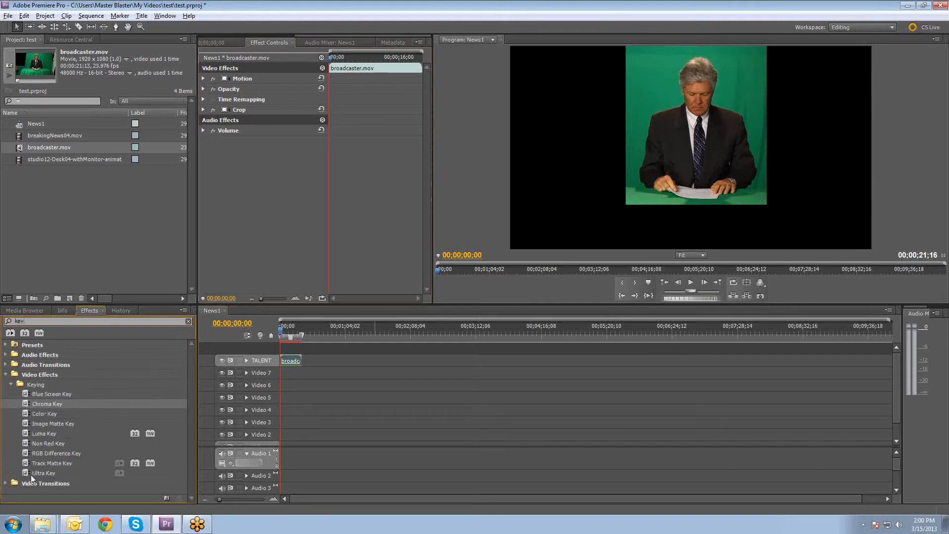
pyautogui.click(43, 473)
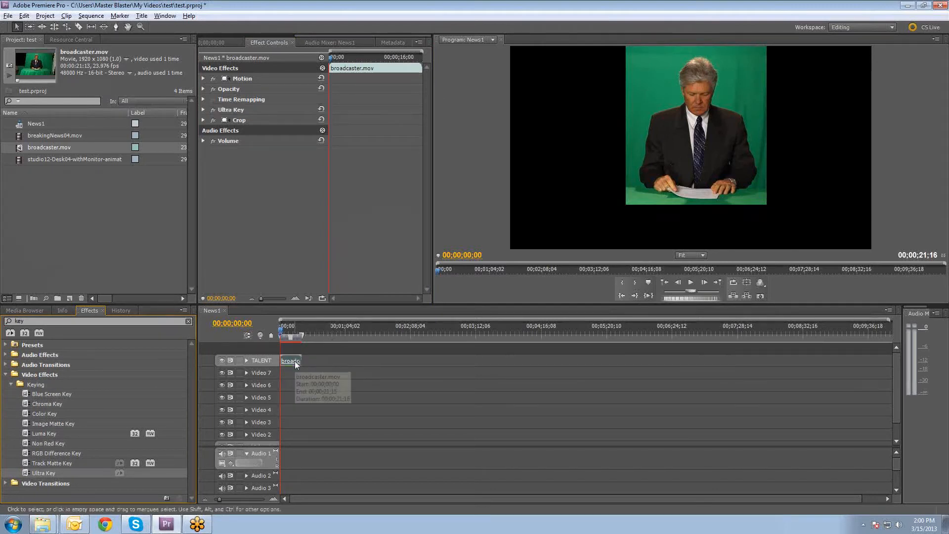
pyautogui.moveTo(296, 310)
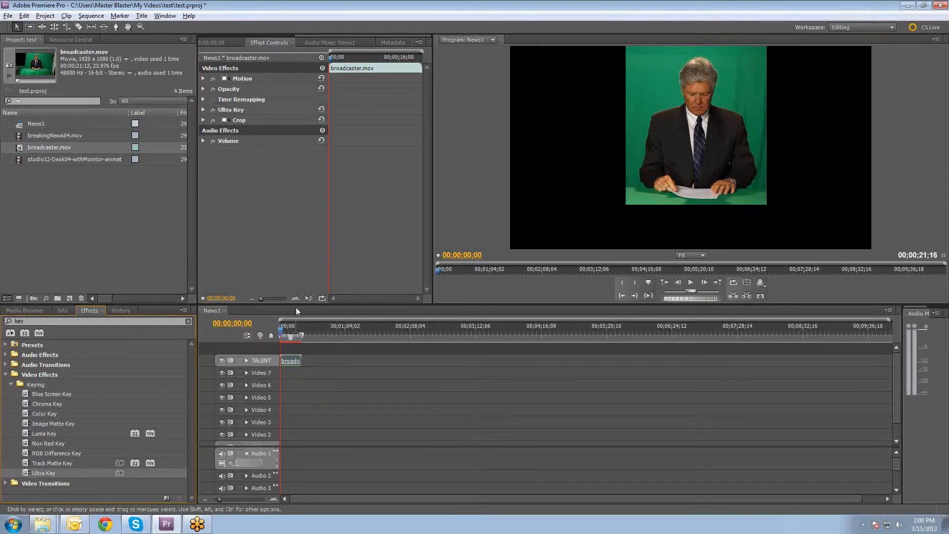
pyautogui.click(203, 110)
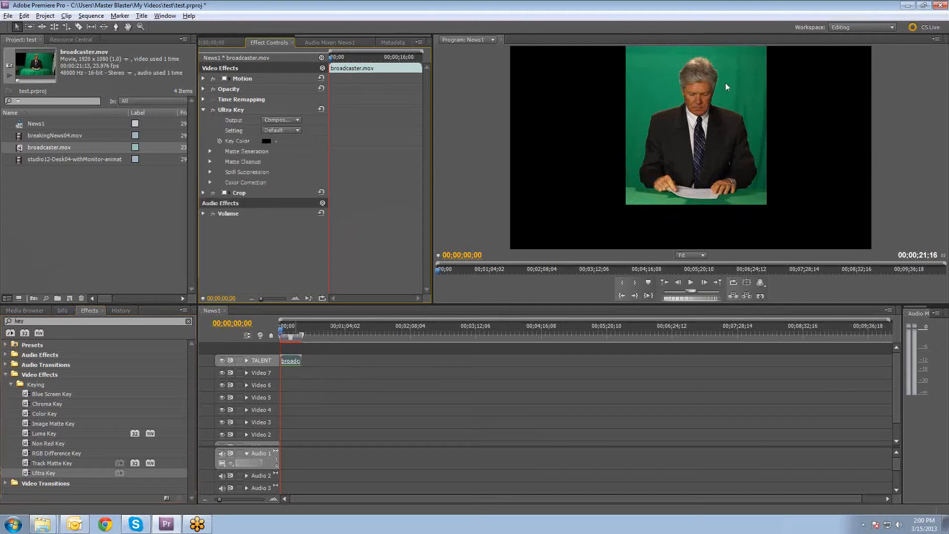
pyautogui.moveTo(290, 157)
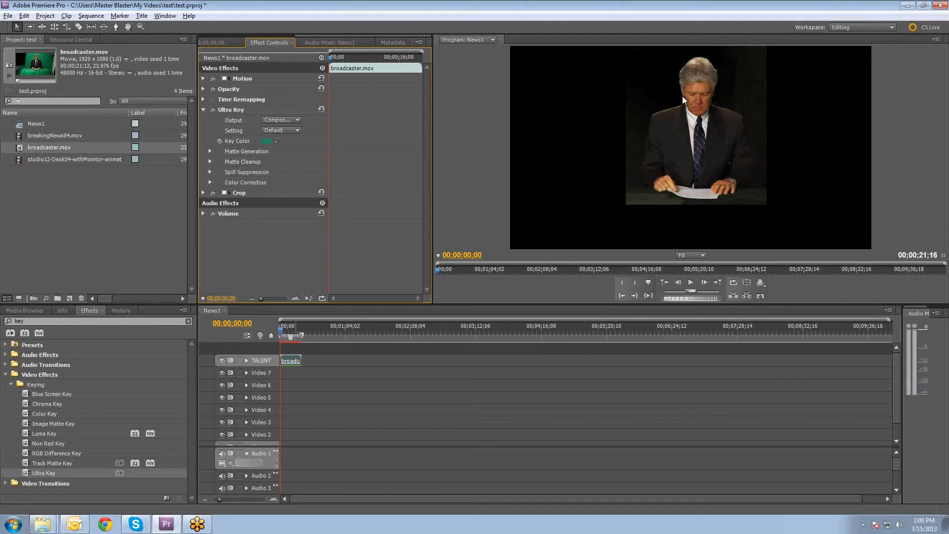
pyautogui.moveTo(640, 195)
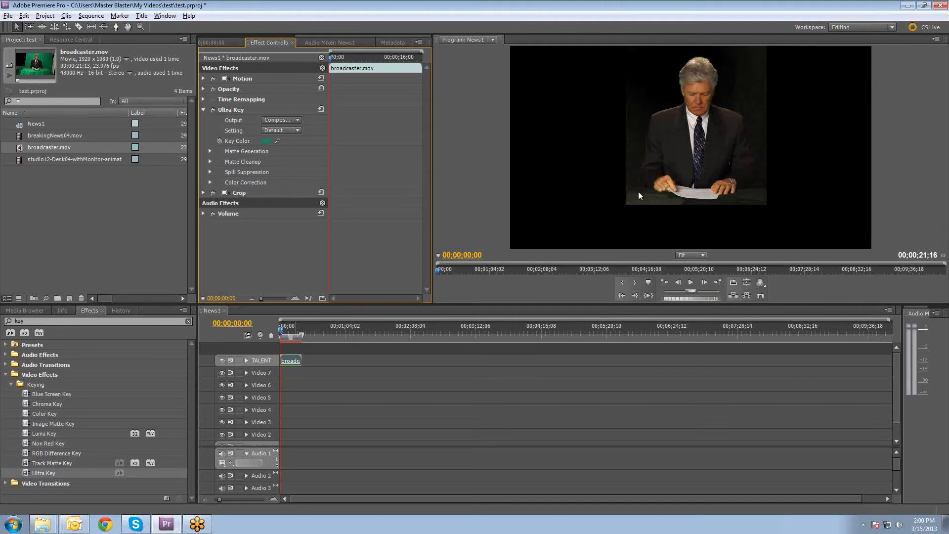
pyautogui.moveTo(718, 95)
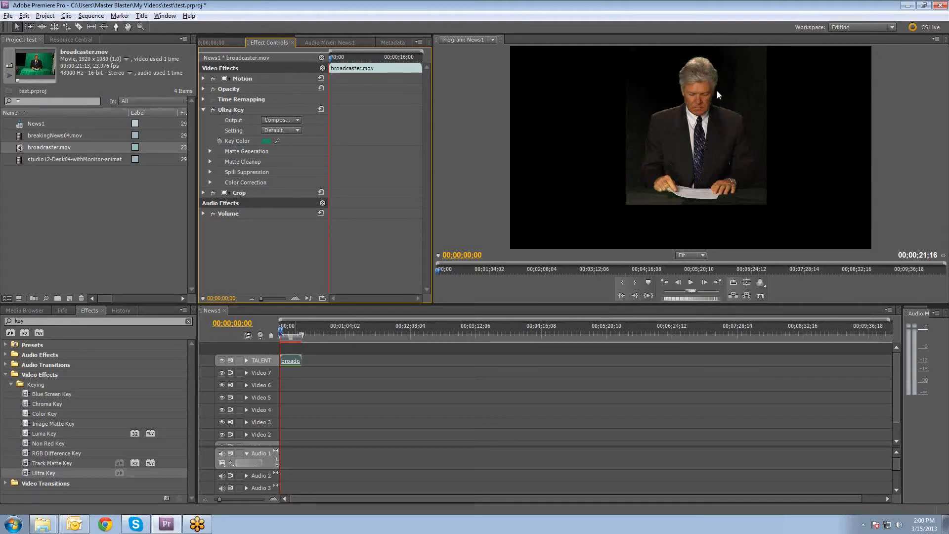
pyautogui.moveTo(432, 167)
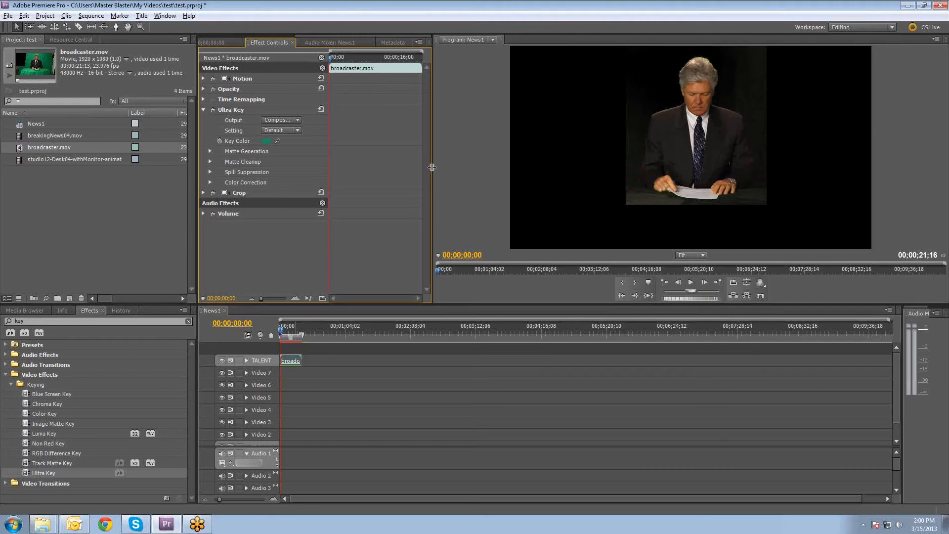
pyautogui.moveTo(208, 154)
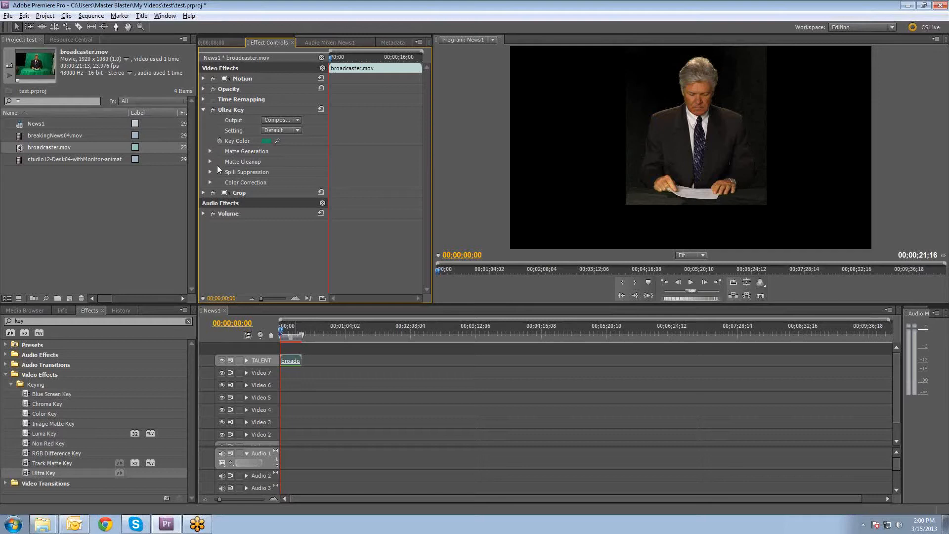
# Expand Matte Generation and Cleanup, lower Highlight to 0, then collapse Ultra Key
pyautogui.click(210, 151)
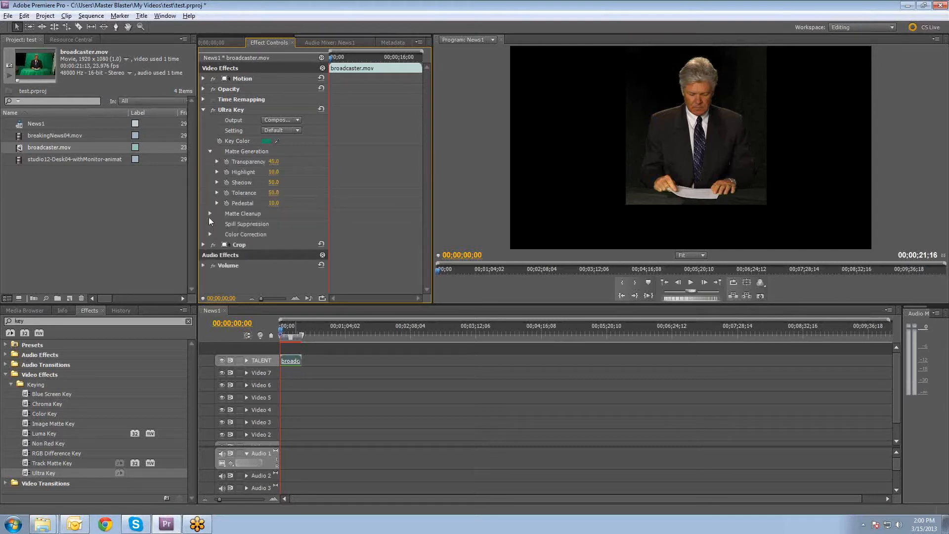
pyautogui.click(210, 214)
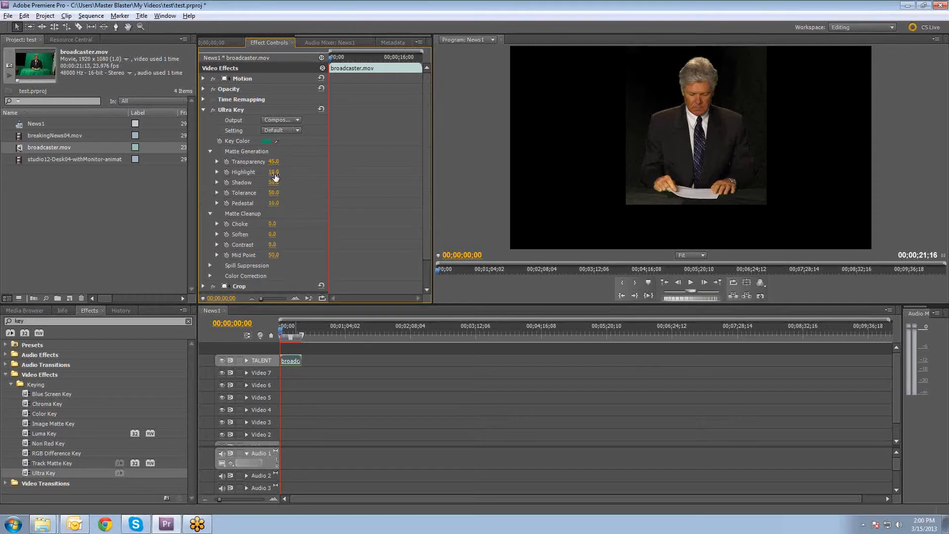
pyautogui.moveTo(274, 171); pyautogui.dragTo(284, 172)
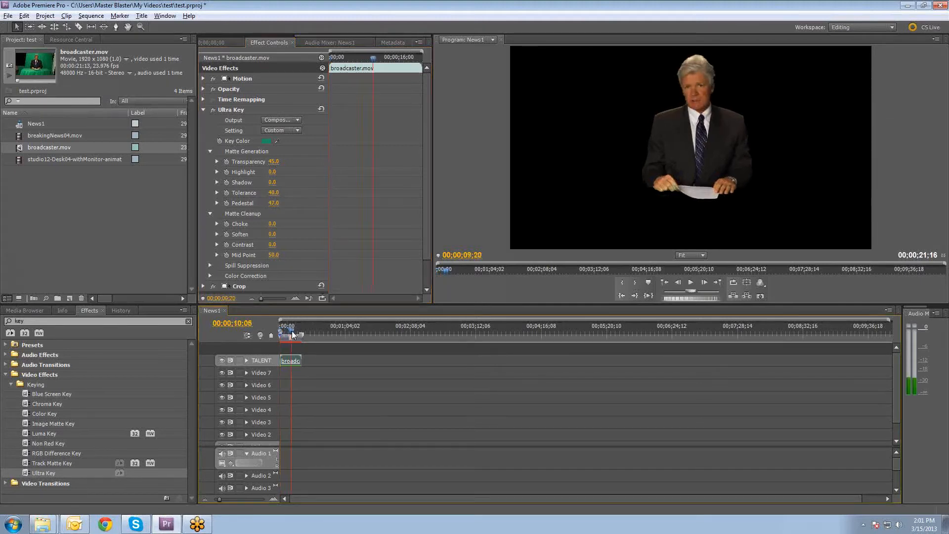
pyautogui.click(280, 325)
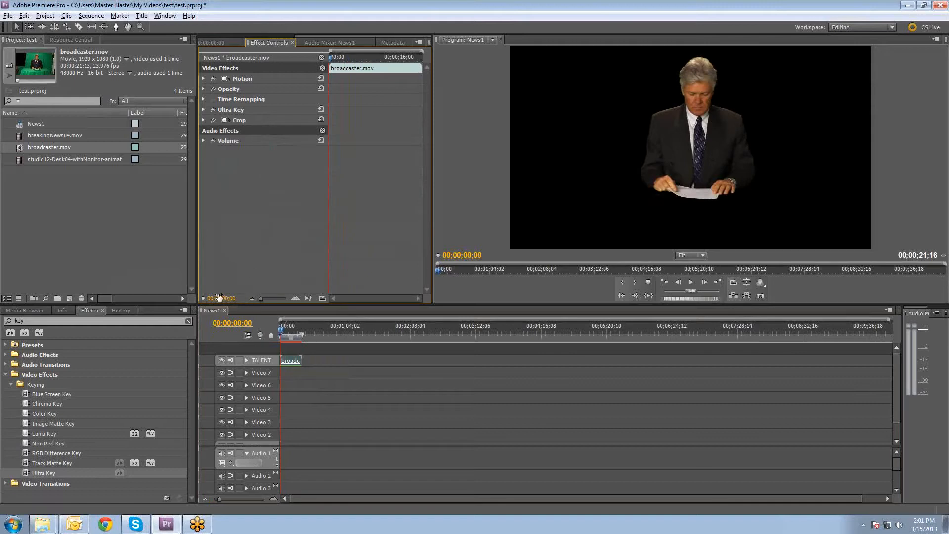
# Place the studio12 Desk04 with-monitor clip on Video 7 beneath the anchor and preview the composite
pyautogui.click(74, 159)
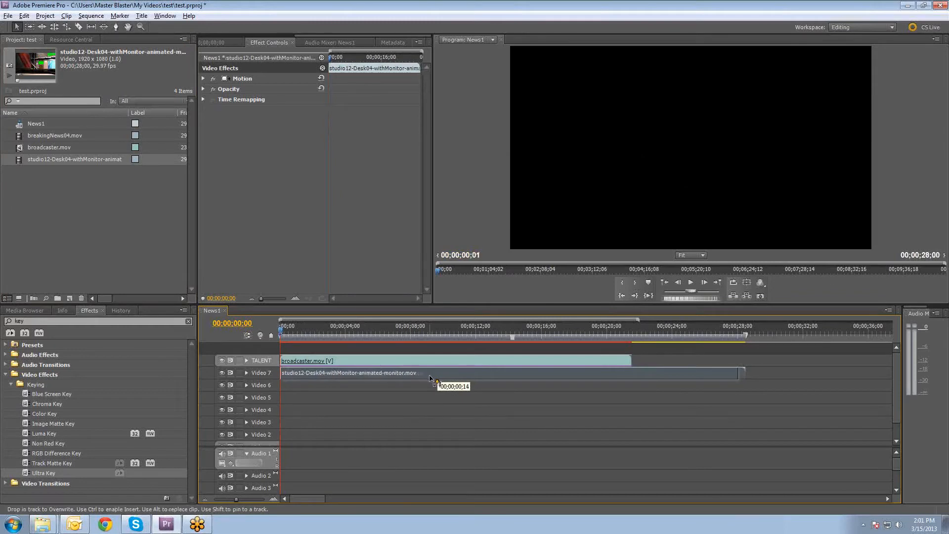
pyautogui.moveTo(430, 372); pyautogui.dragTo(458, 379)
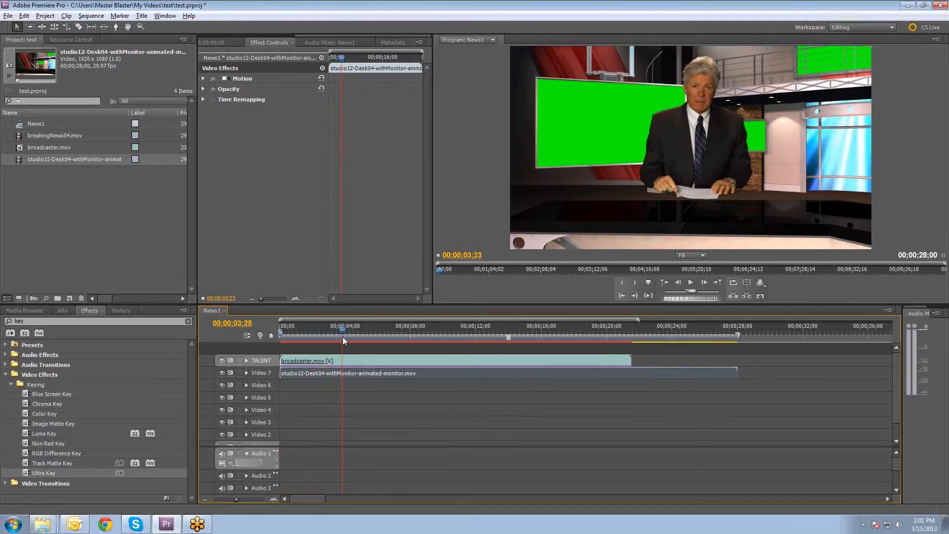
pyautogui.click(308, 330)
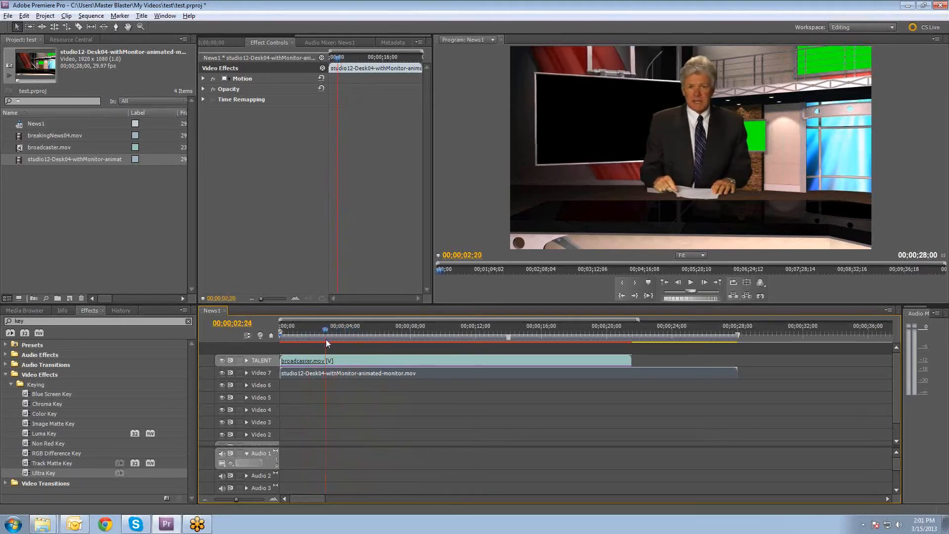
# Rename the Video 7 studio background track to STUDIO and lock it
pyautogui.rightClick(260, 373)
pyautogui.write('STUDIO')
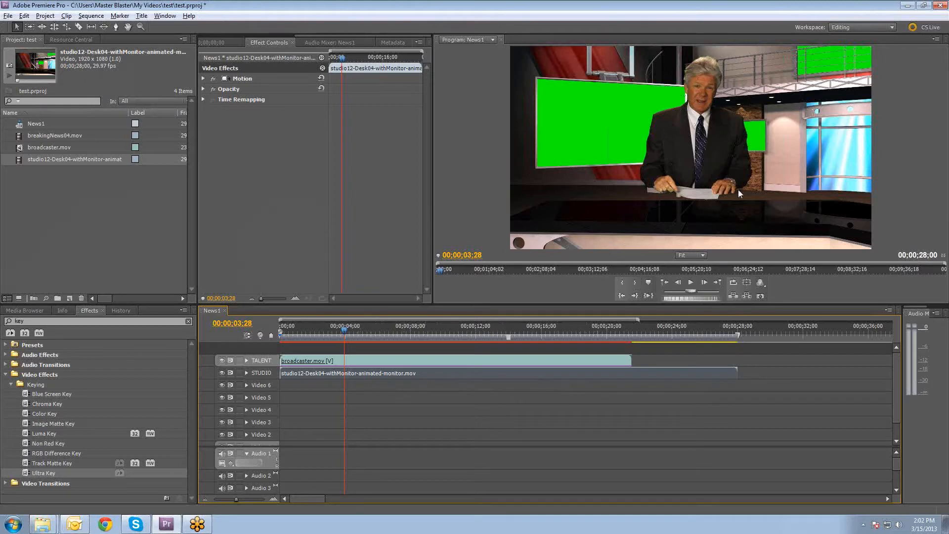
pyautogui.moveTo(704, 205)
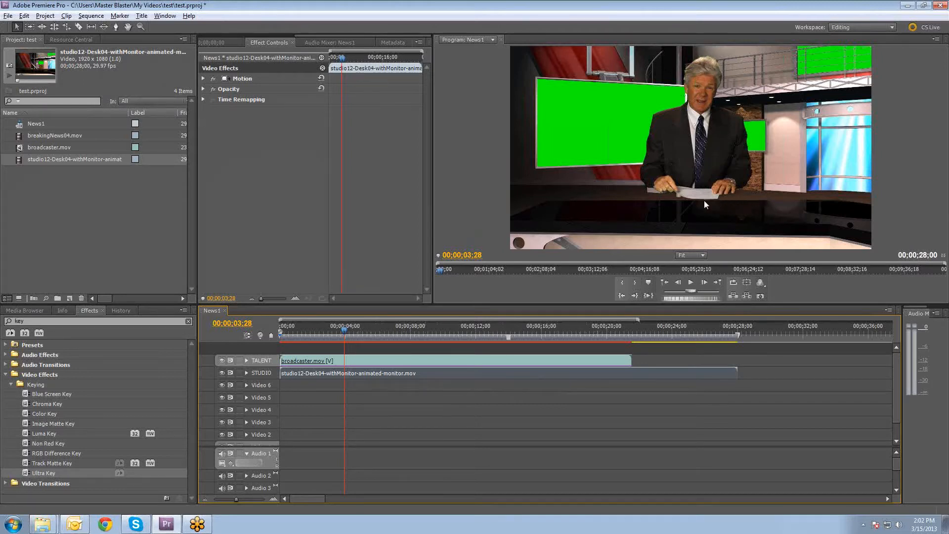
pyautogui.moveTo(328, 373)
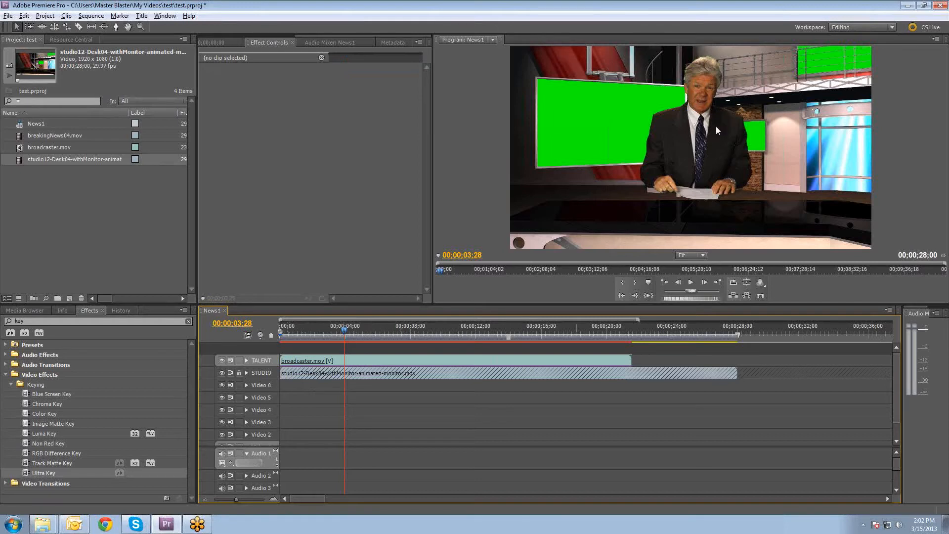
pyautogui.moveTo(706, 132)
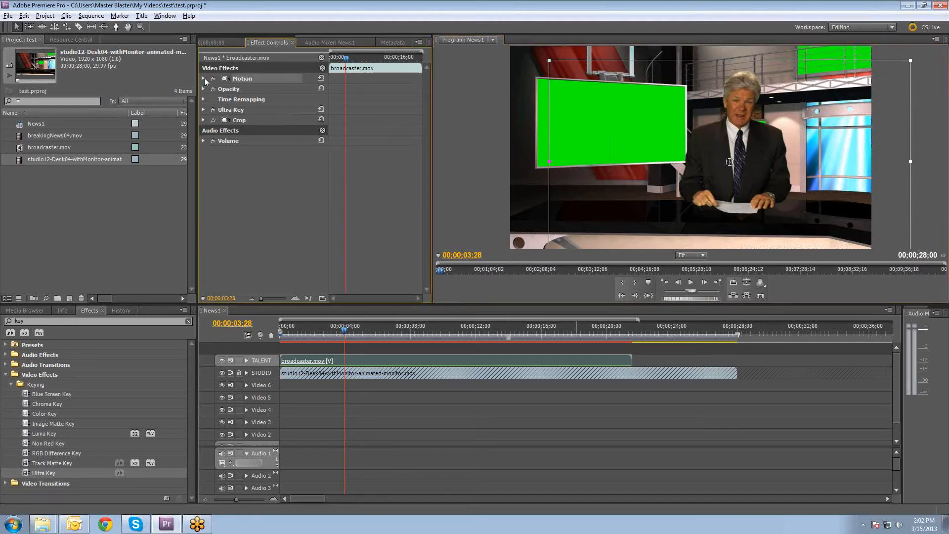
# Adjust the newscaster's Motion settings so he sits right of the left monitor
pyautogui.click(204, 78)
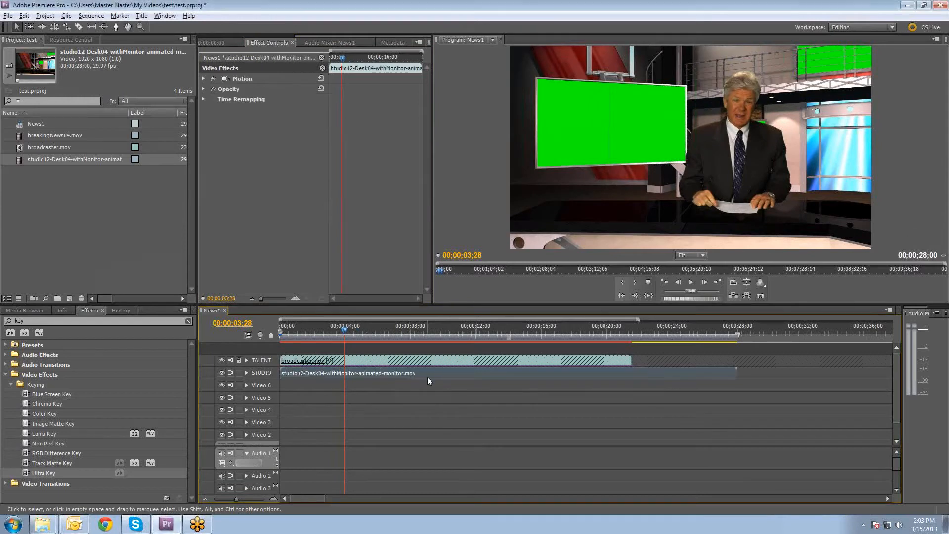
pyautogui.moveTo(694, 103)
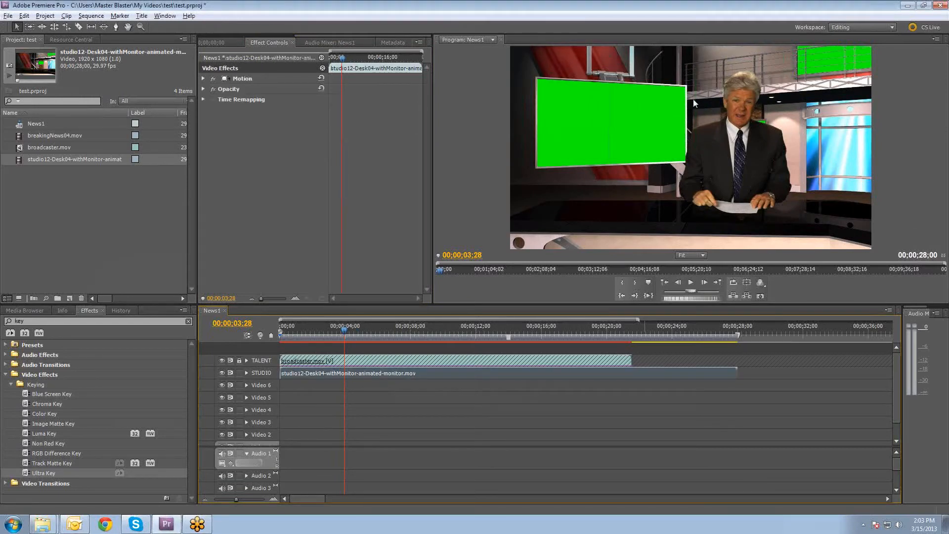
pyautogui.moveTo(712, 150)
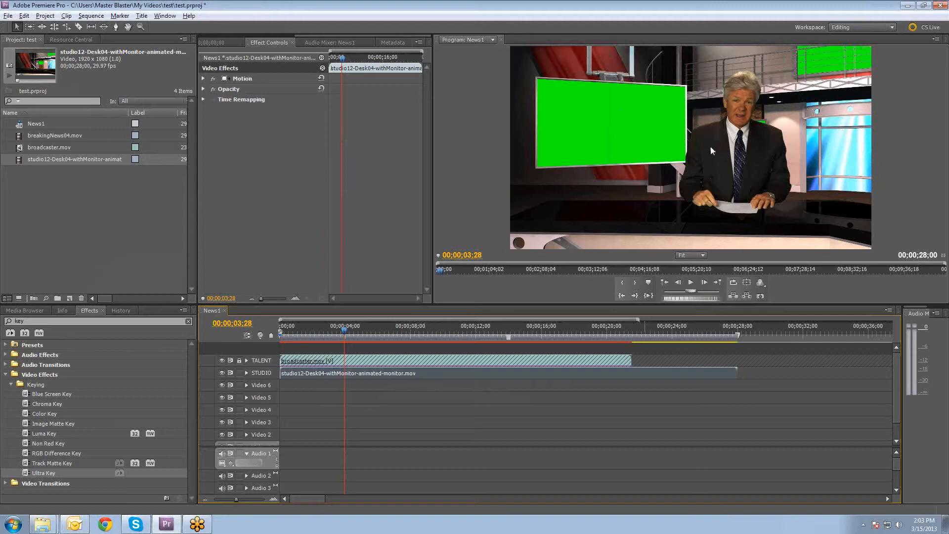
pyautogui.moveTo(817, 168)
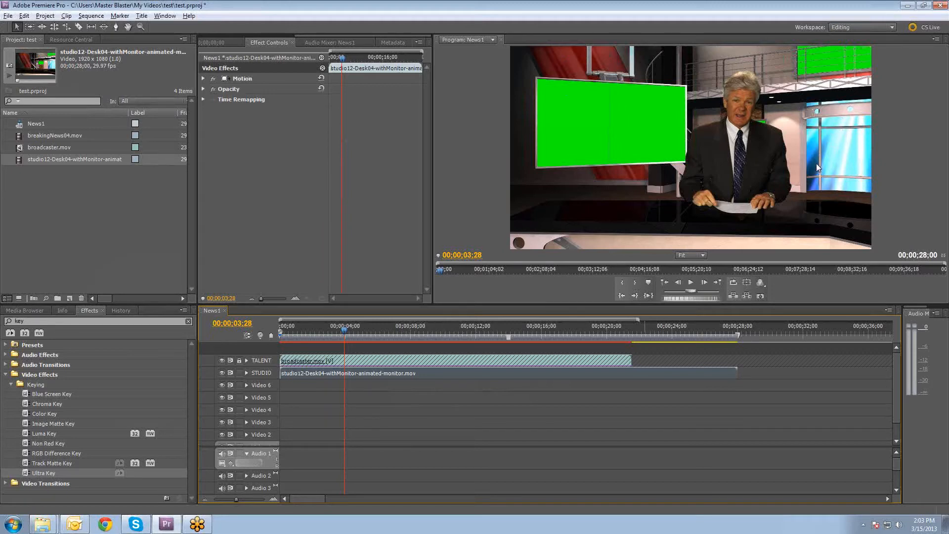
pyautogui.moveTo(644, 146)
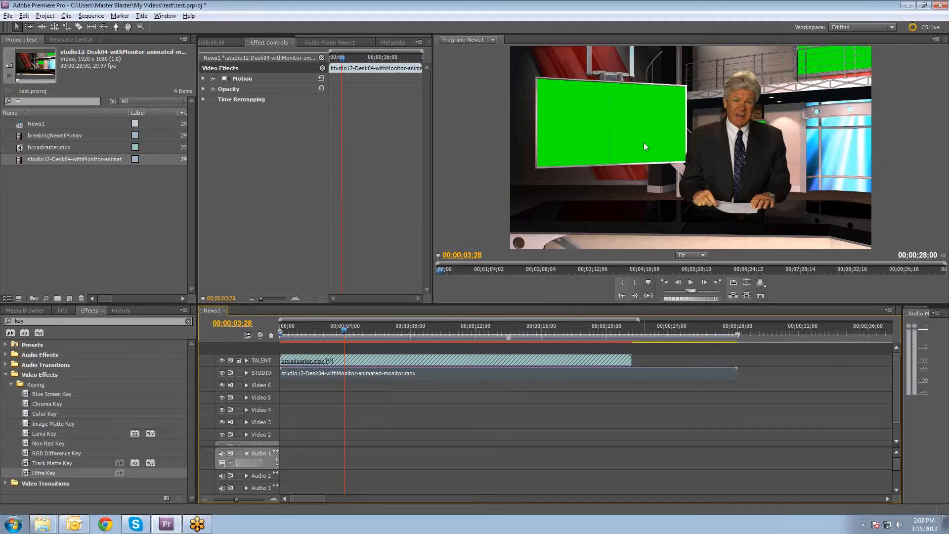
pyautogui.moveTo(824, 108)
pyautogui.write('hls')
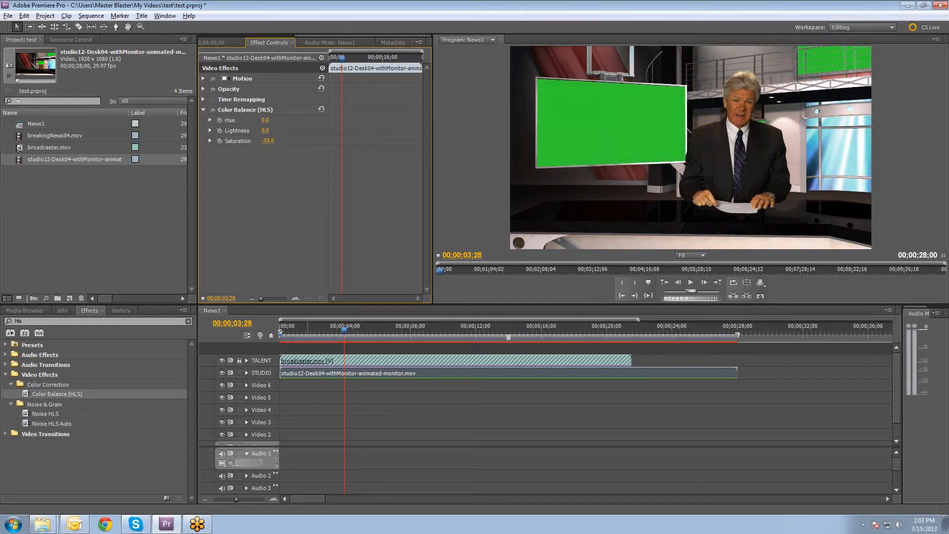
# Lower the studio's Color Balance (HLS) saturation to -37, leaving hue at 0
pyautogui.moveTo(268, 141); pyautogui.dragTo(273, 140)
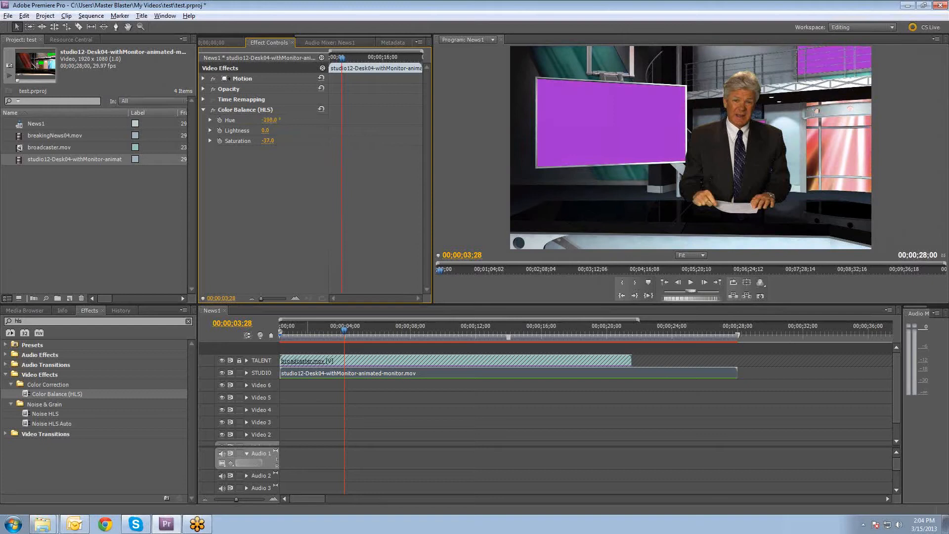
pyautogui.moveTo(268, 120); pyautogui.dragTo(279, 120)
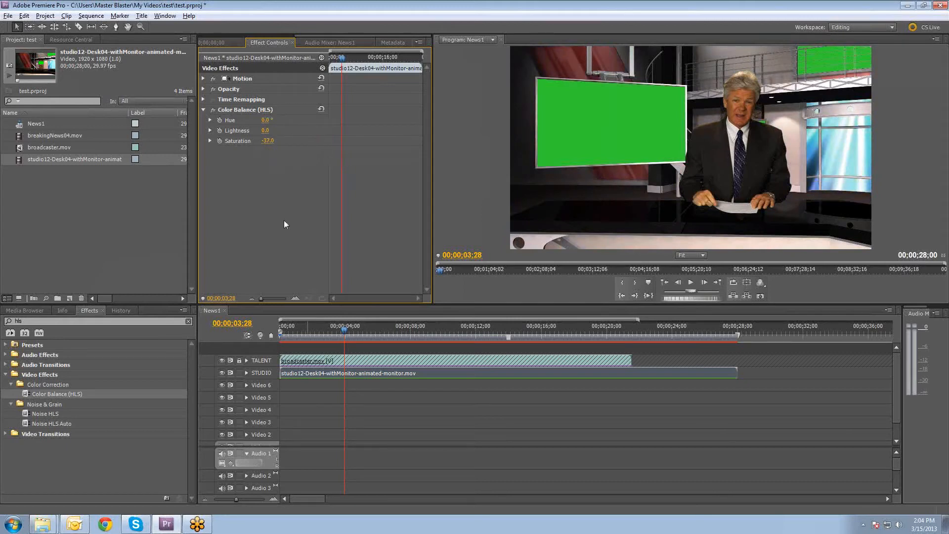
pyautogui.click(204, 109)
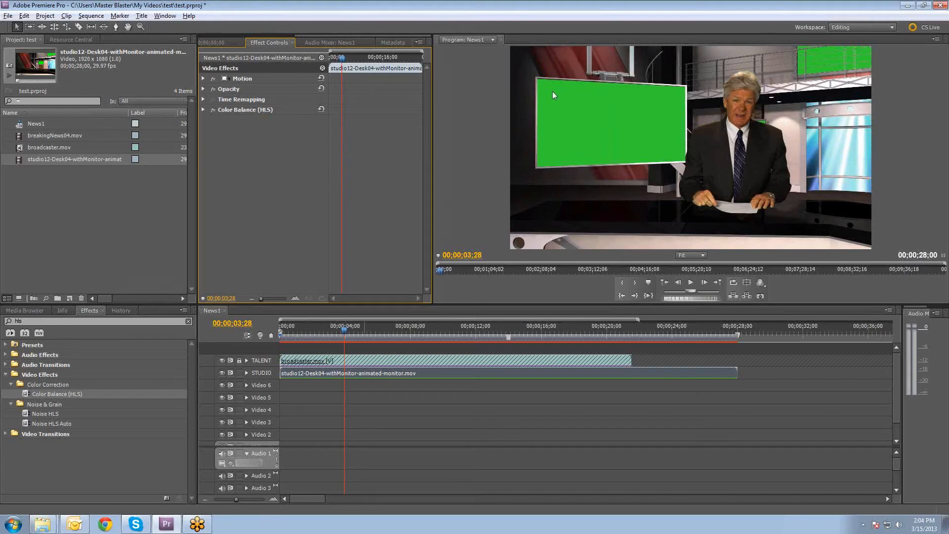
pyautogui.moveTo(680, 159)
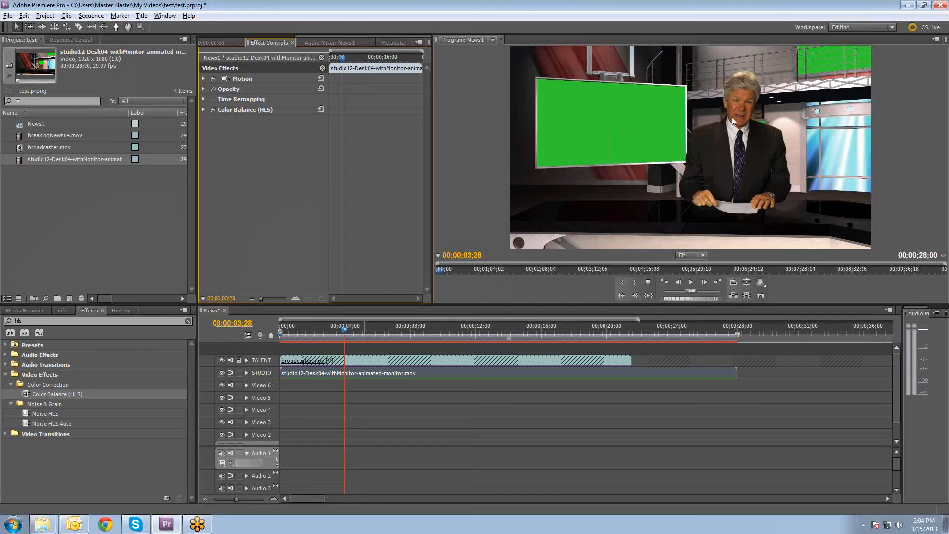
pyautogui.moveTo(729, 156)
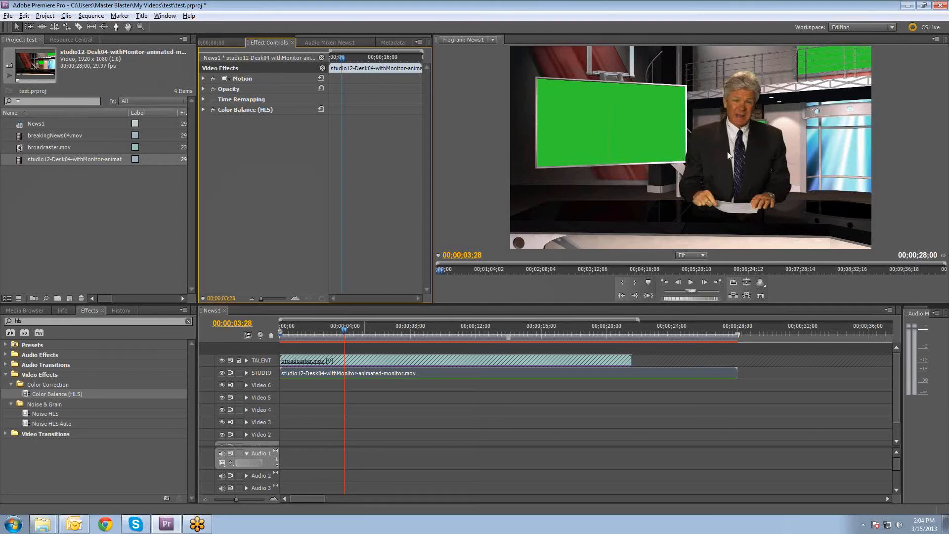
pyautogui.moveTo(421, 188)
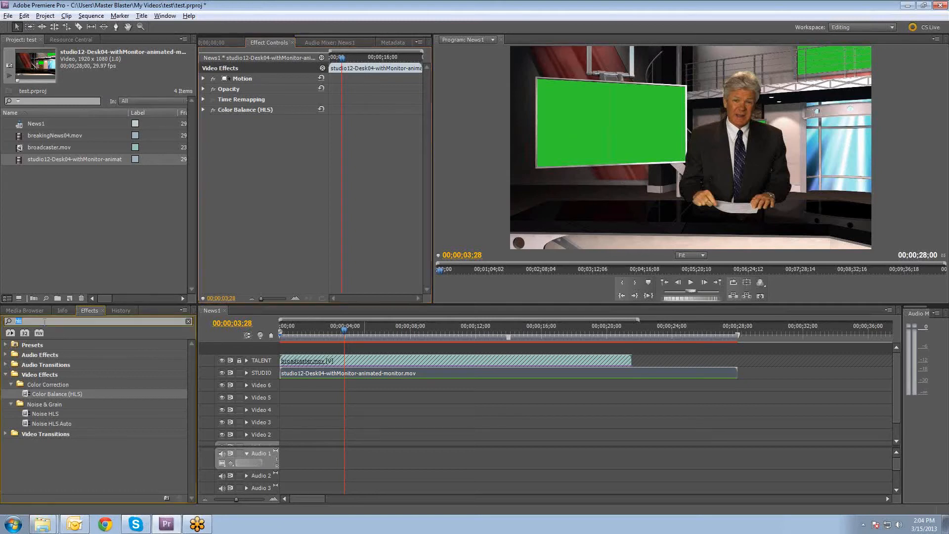
# Apply Ultra Key to the studio clip and sample the monitor's green as key colour
pyautogui.write('key')
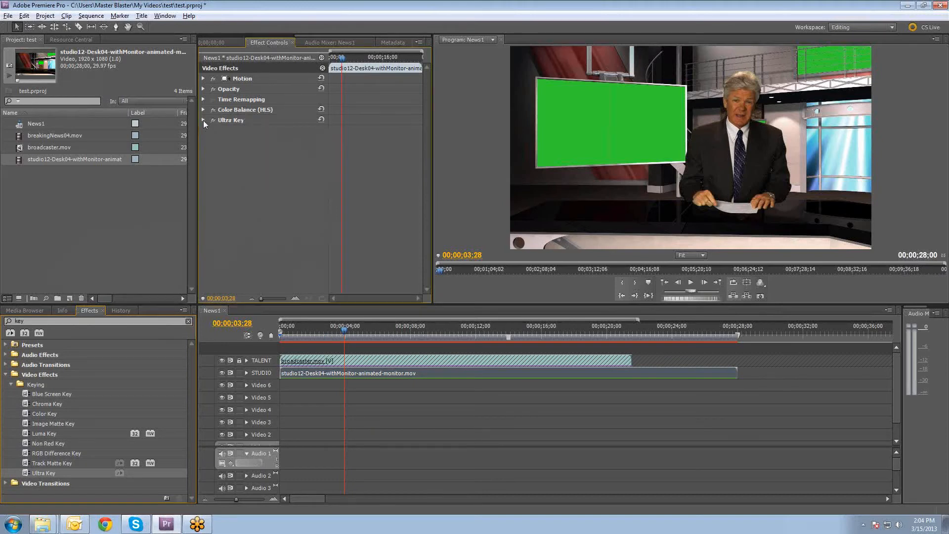
pyautogui.click(204, 120)
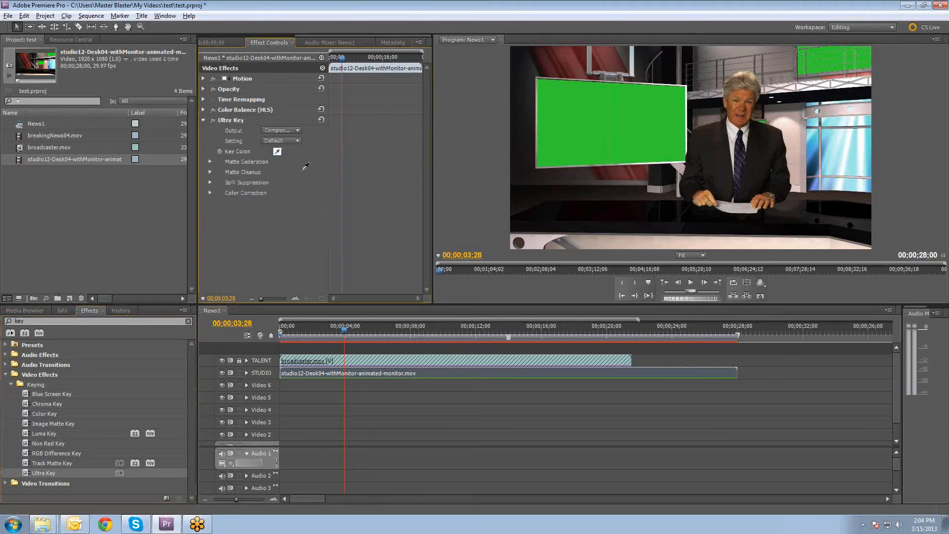
pyautogui.click(277, 150)
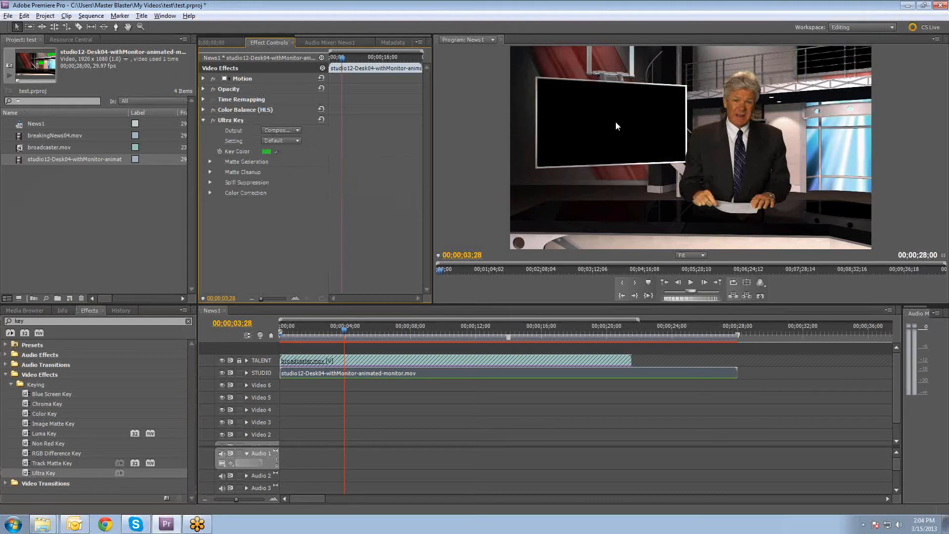
pyautogui.moveTo(614, 98)
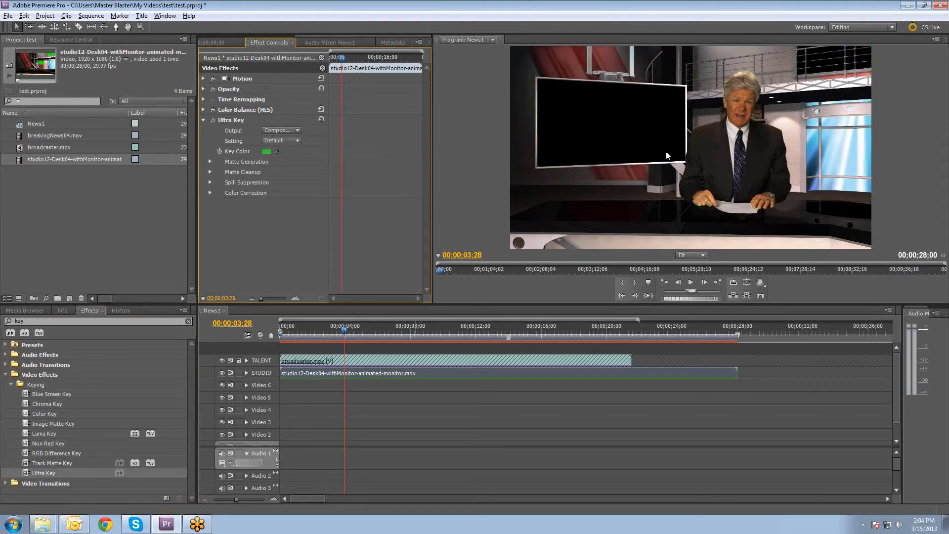
pyautogui.moveTo(866, 48)
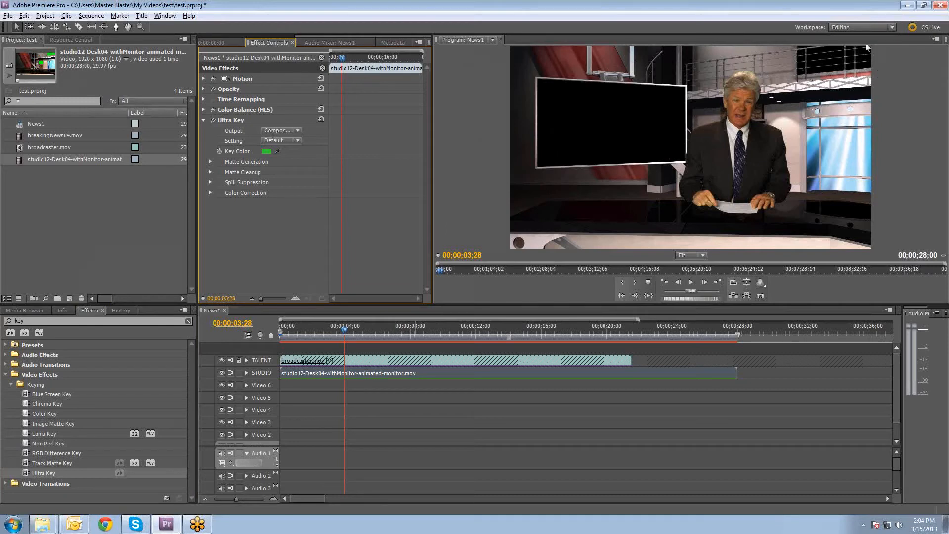
pyautogui.moveTo(540, 97)
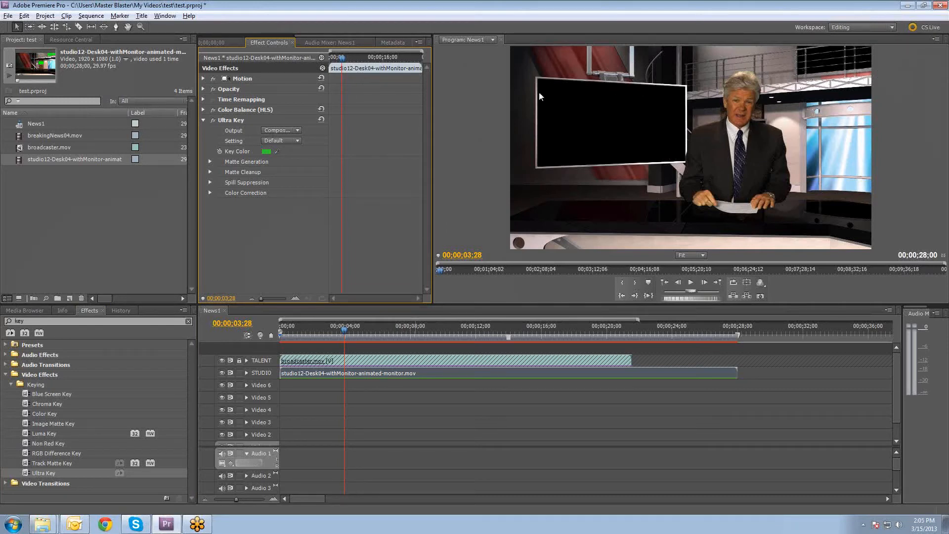
pyautogui.moveTo(670, 182)
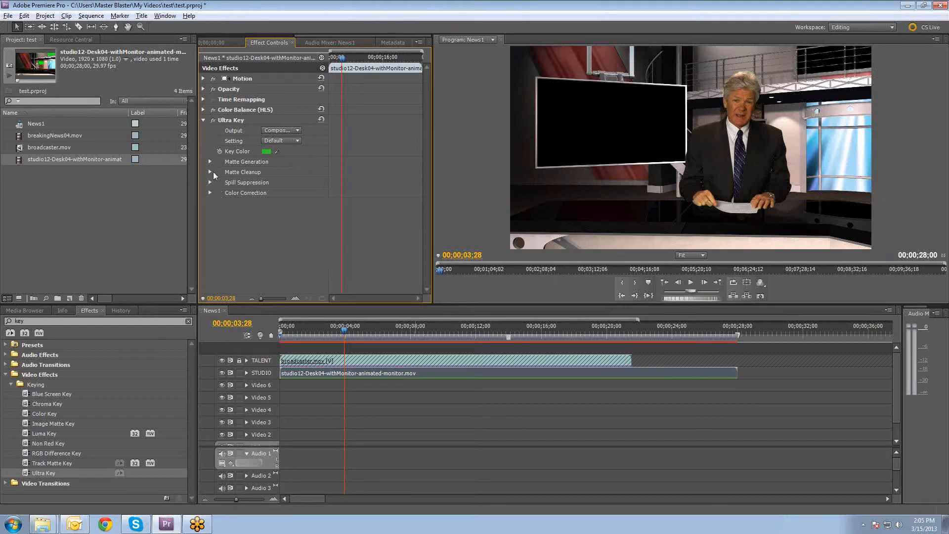
# Review the matte generation settings and collapse the Ultra Key effect
pyautogui.click(209, 161)
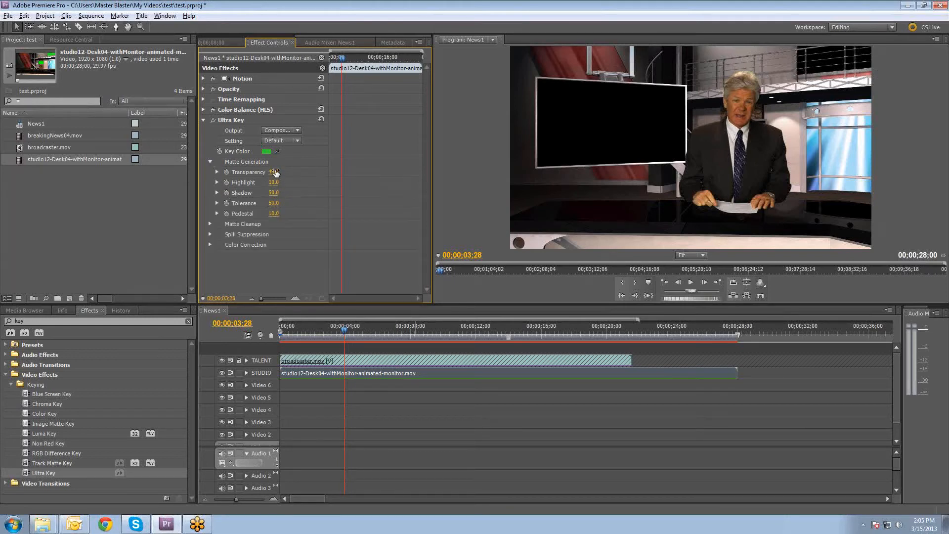
pyautogui.click(203, 120)
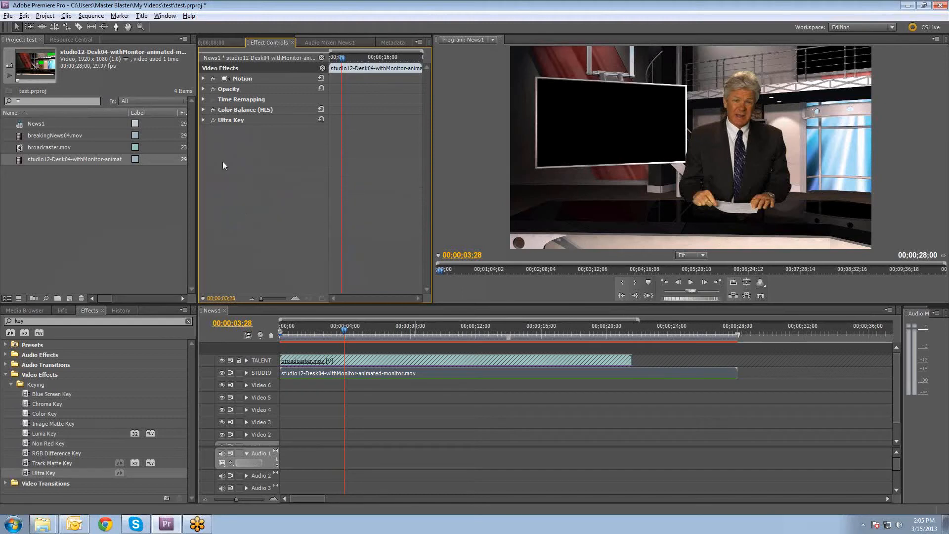
pyautogui.moveTo(248, 225)
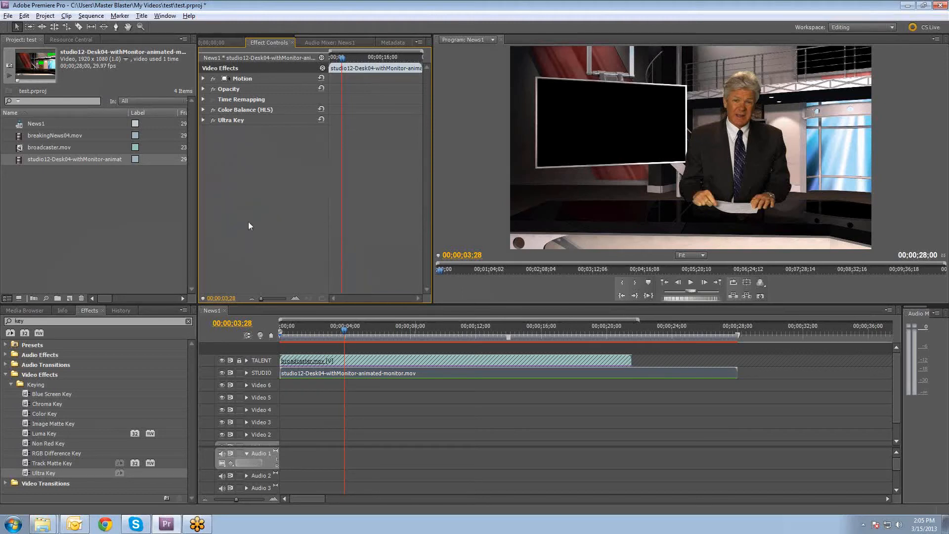
pyautogui.moveTo(356, 266)
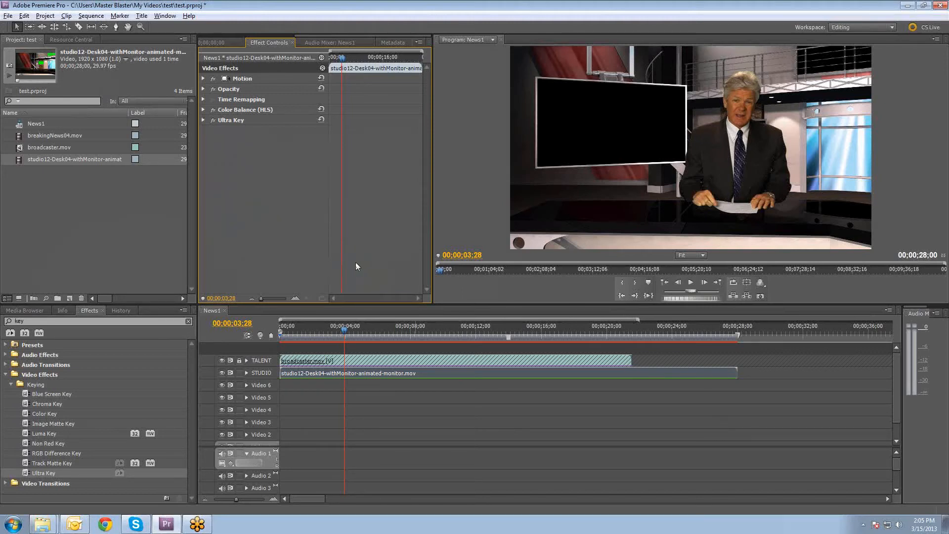
pyautogui.moveTo(239, 368)
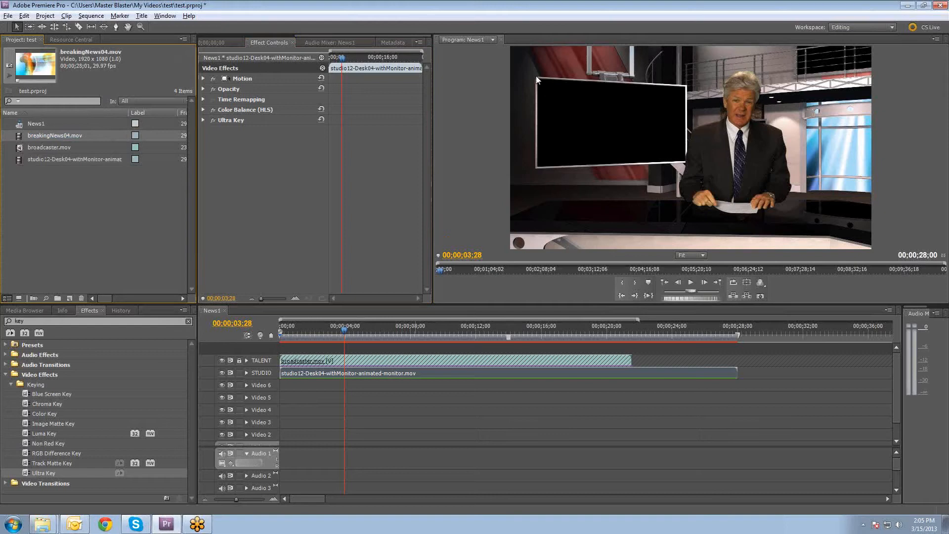
pyautogui.moveTo(684, 90)
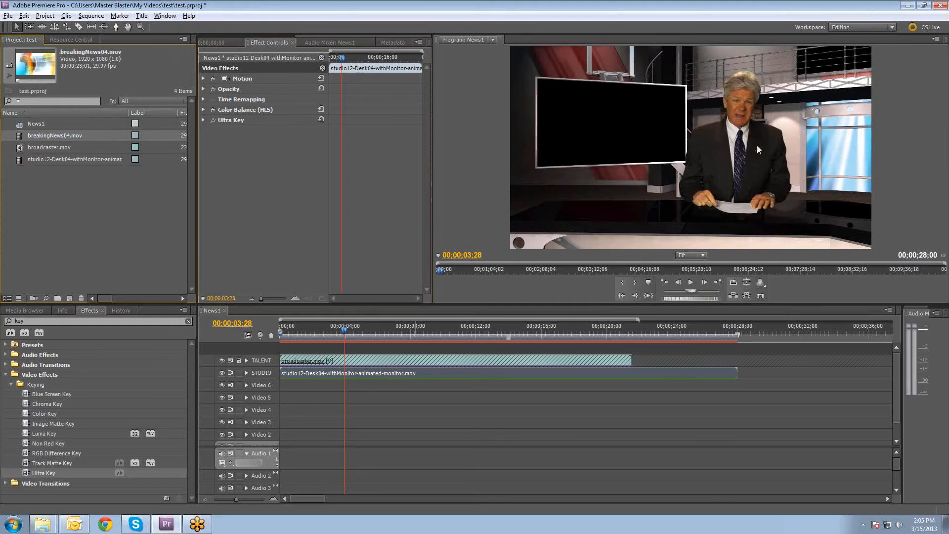
pyautogui.moveTo(799, 65)
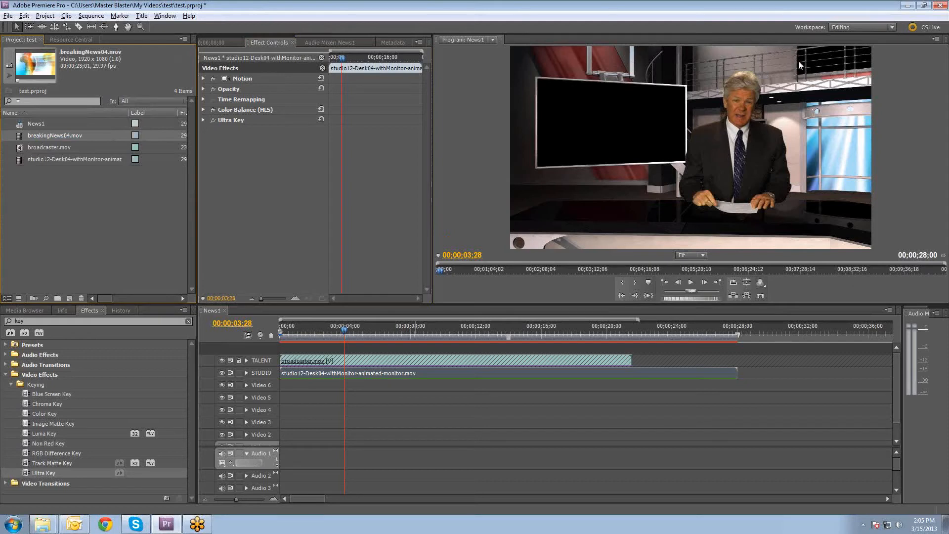
pyautogui.moveTo(804, 77)
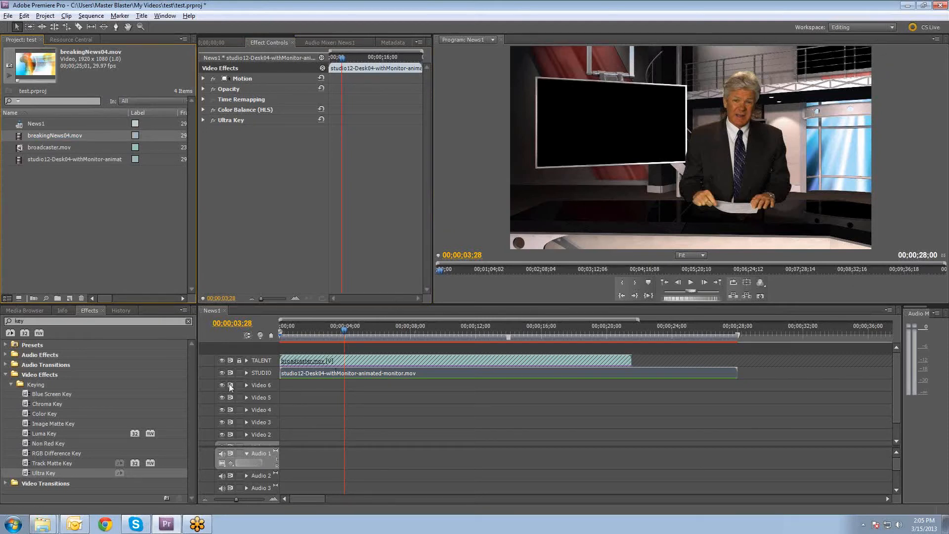
pyautogui.moveTo(723, 157)
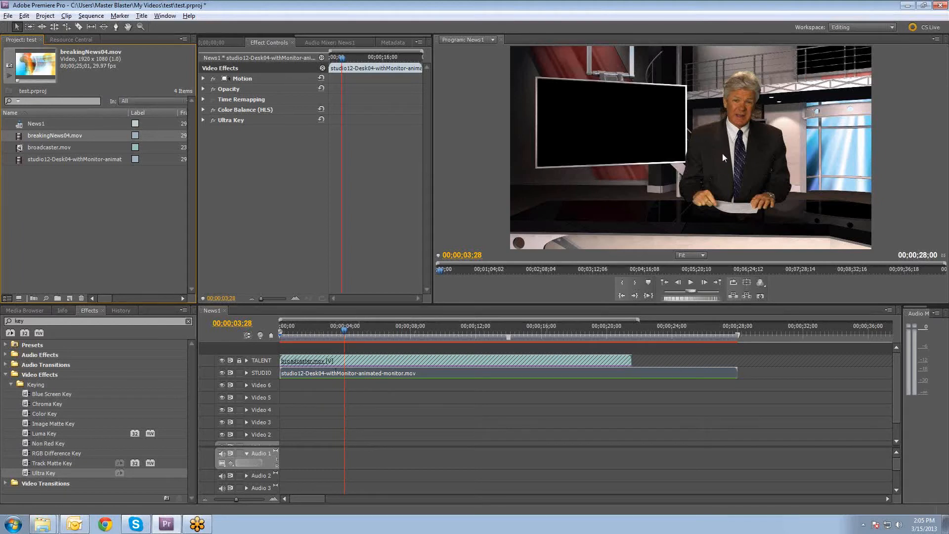
pyautogui.moveTo(670, 273)
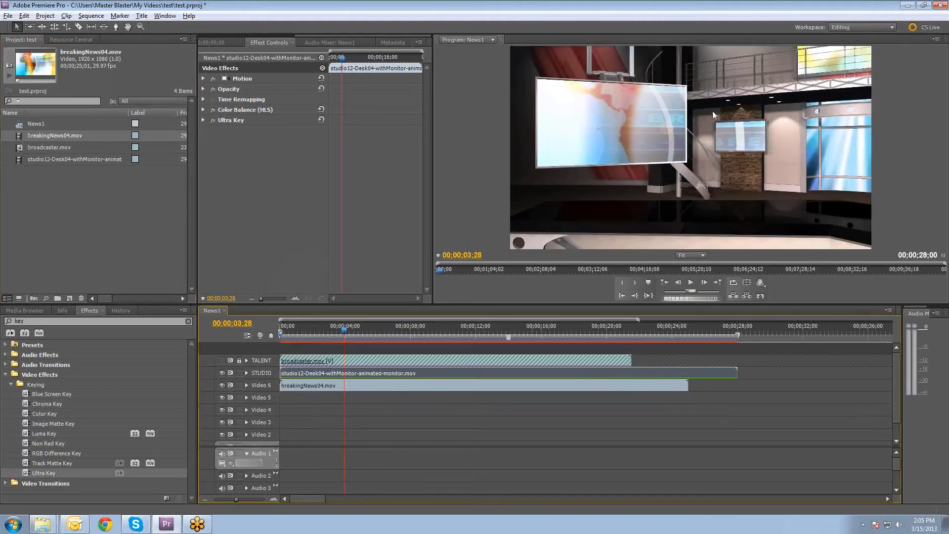
pyautogui.moveTo(870, 193)
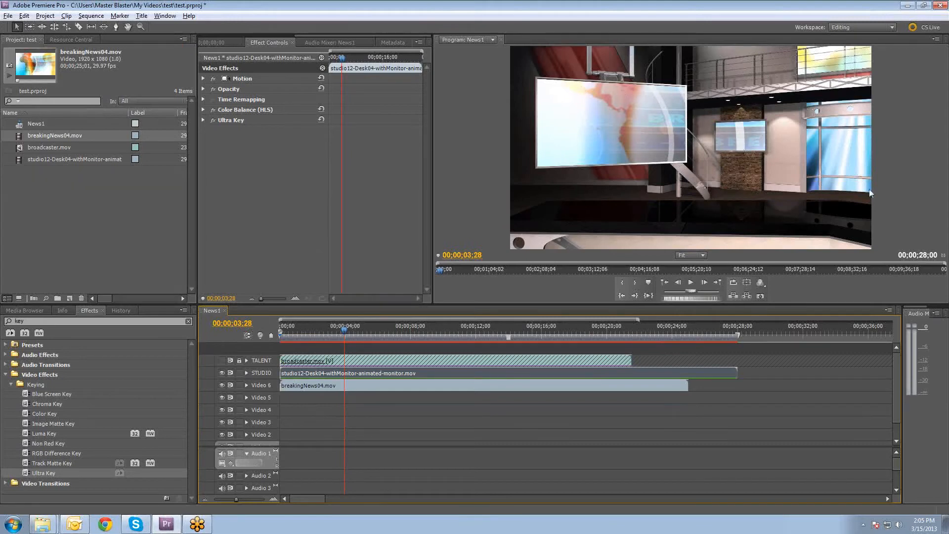
pyautogui.moveTo(787, 186)
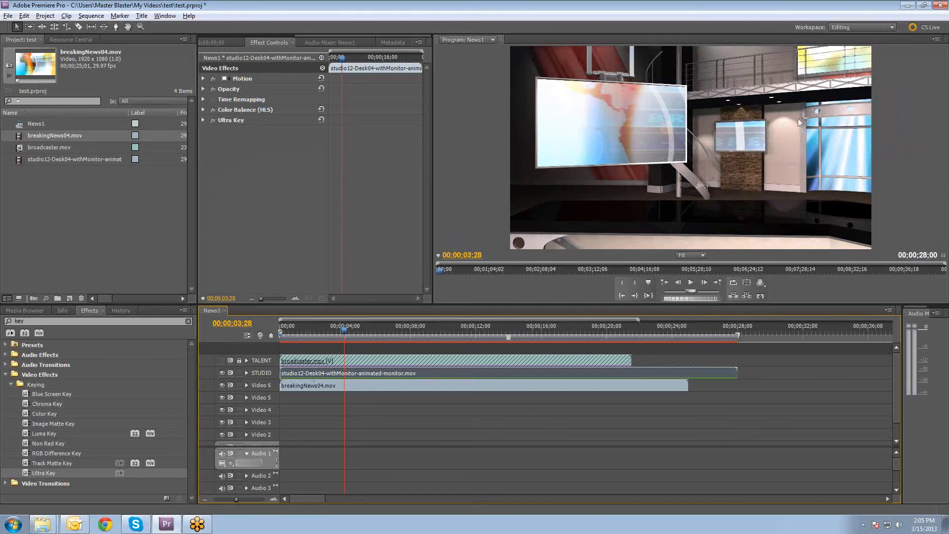
# Preview the monitors, rename Video 6 to BROLL and select the breakingNews04.mov clip
pyautogui.click(299, 337)
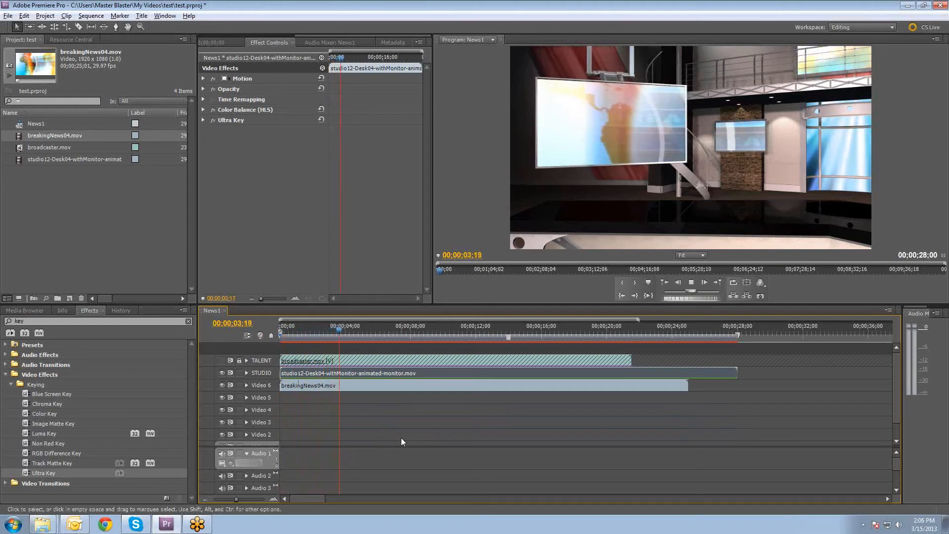
pyautogui.click(370, 326)
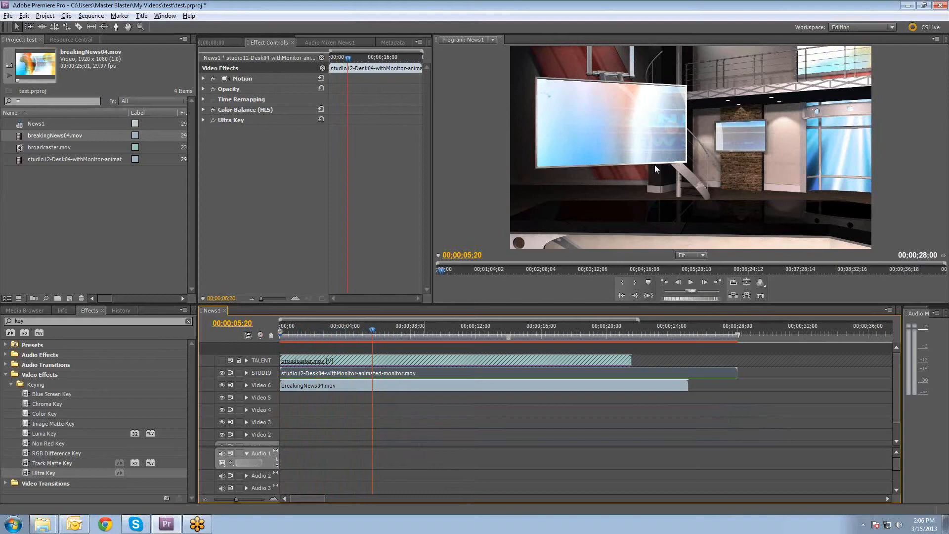
pyautogui.moveTo(724, 126)
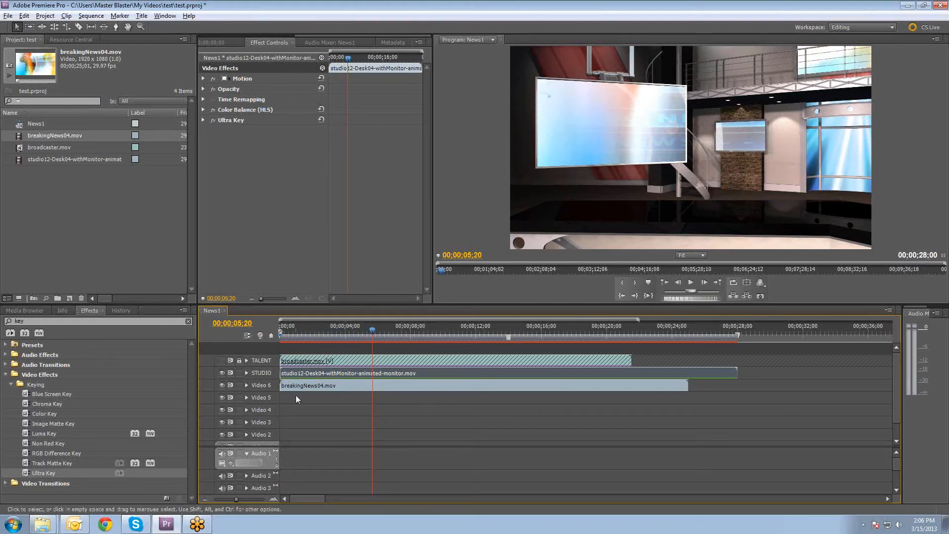
pyautogui.rightClick(261, 384)
pyautogui.write('BROLL')
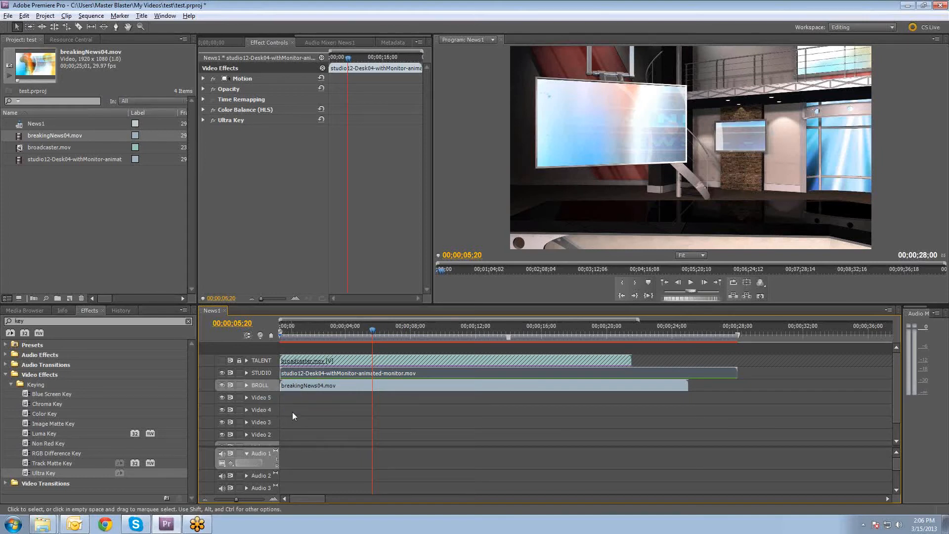
pyautogui.click(307, 384)
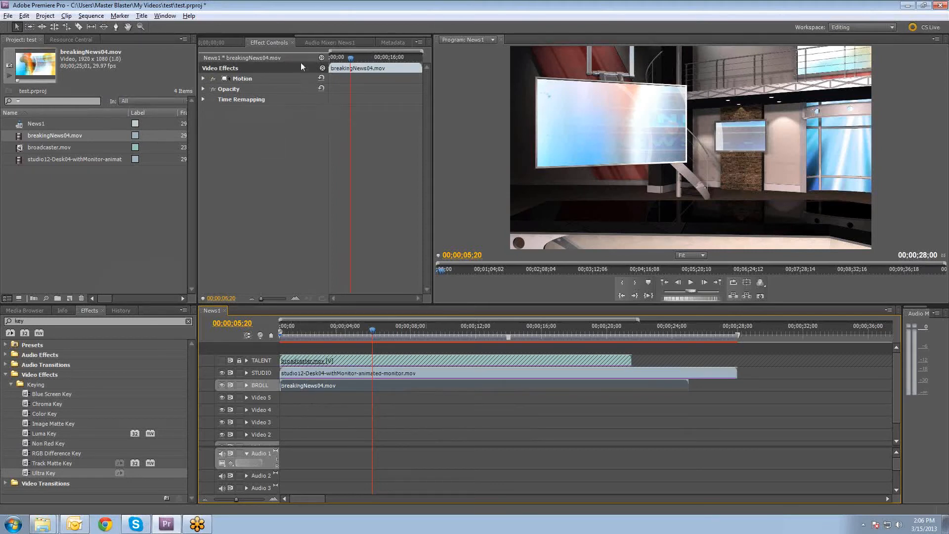
# Scale breakingNews04 to 45 and position it to fill the large left monitor
pyautogui.click(203, 79)
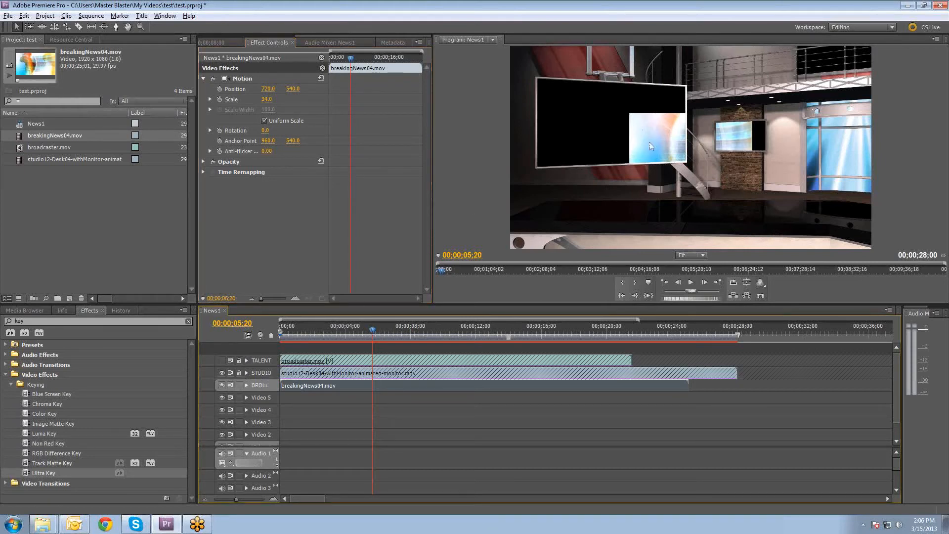
pyautogui.click(656, 143)
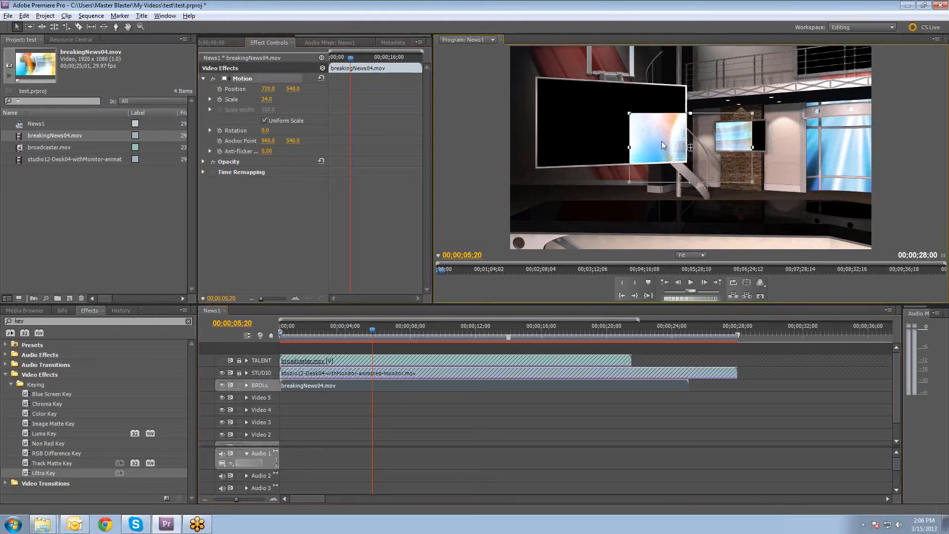
pyautogui.moveTo(656, 145); pyautogui.dragTo(584, 120)
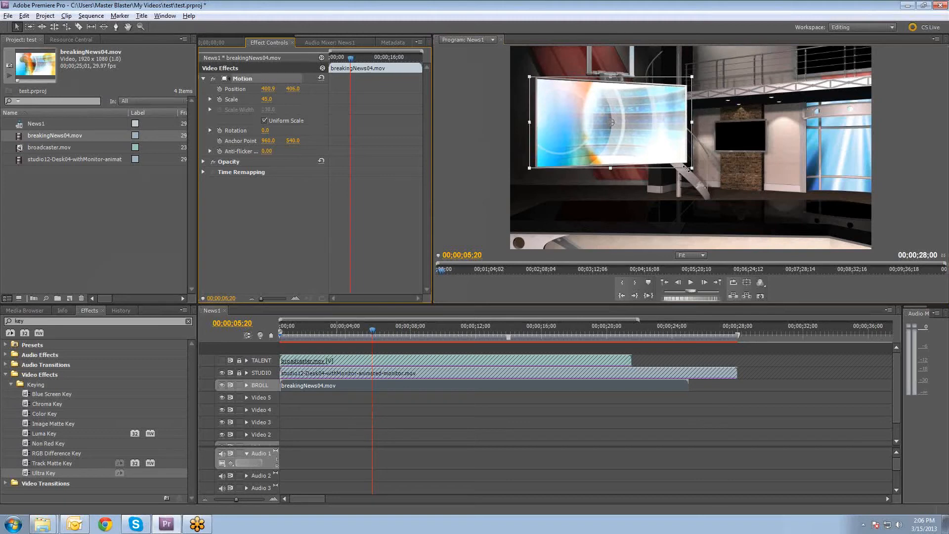
pyautogui.moveTo(566, 83)
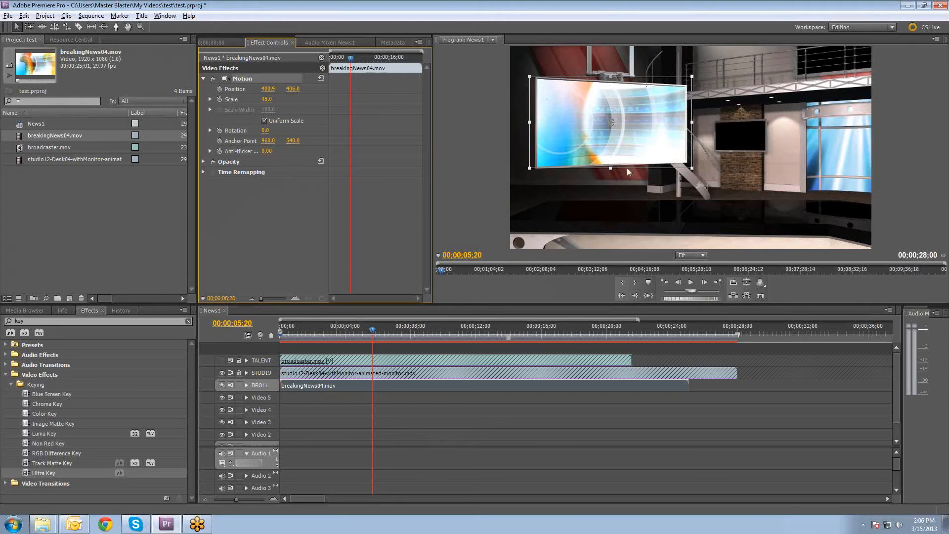
pyautogui.moveTo(546, 179)
pyautogui.write('3d')
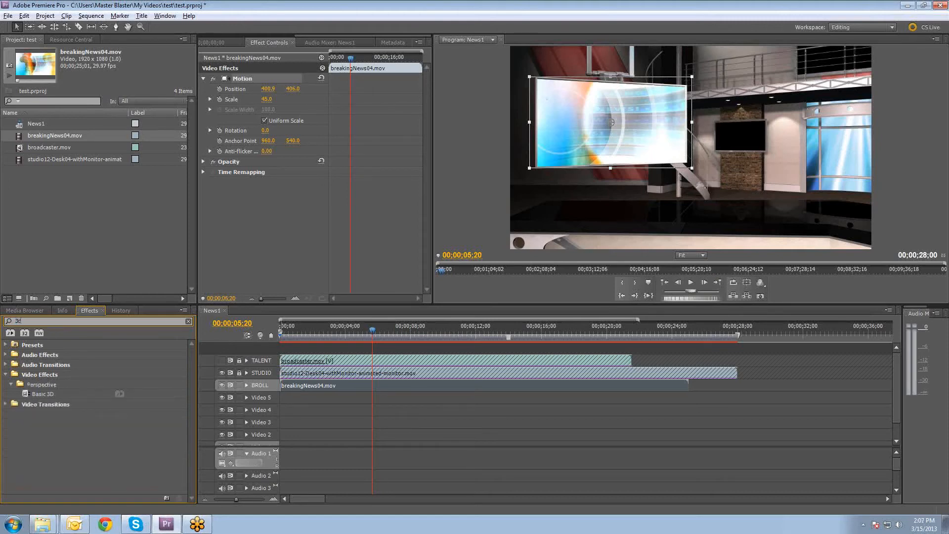
pyautogui.moveTo(28, 397)
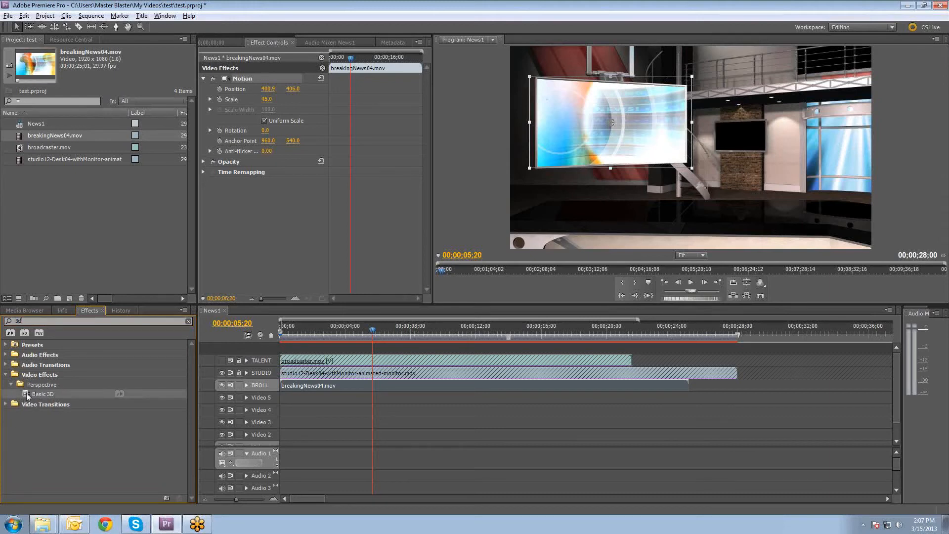
# Apply Basic 3D to breakingNews04.mov and swivel it to -3° to match the monitor
pyautogui.doubleClick(42, 394)
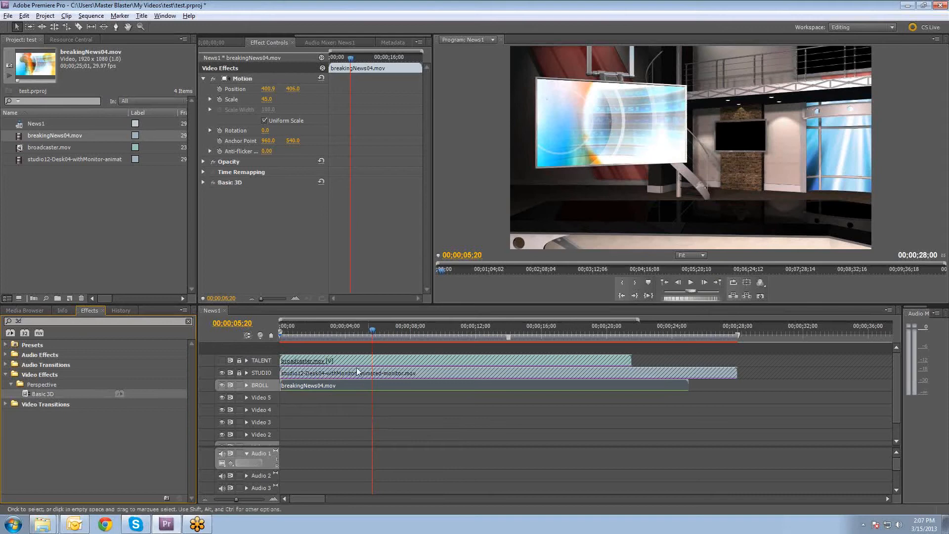
pyautogui.click(204, 181)
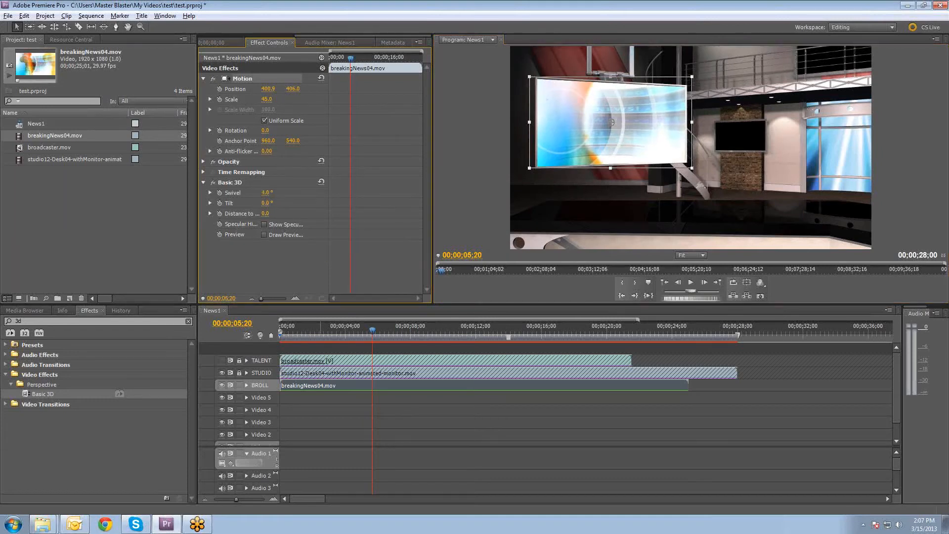
pyautogui.moveTo(267, 193); pyautogui.dragTo(284, 193)
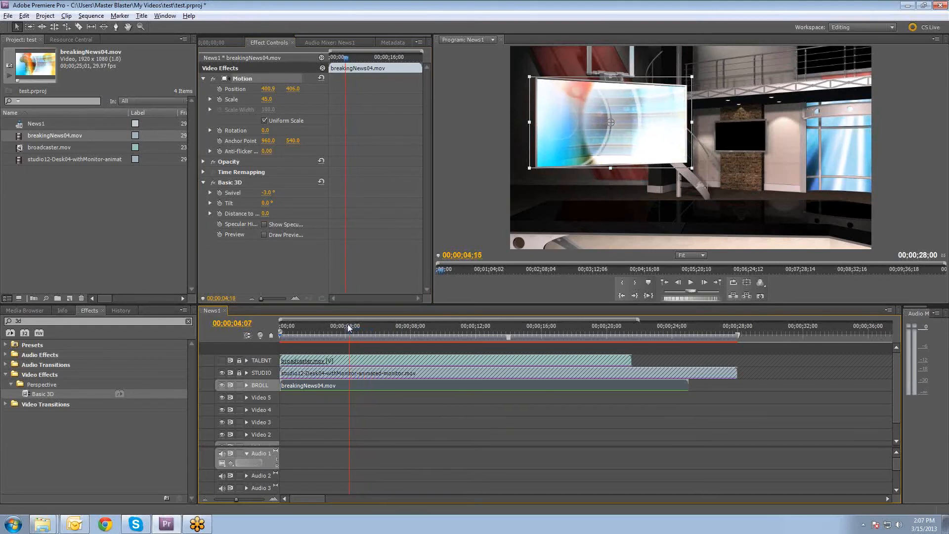
# Preview the angled footage at the start and later in the sequence
pyautogui.click(280, 331)
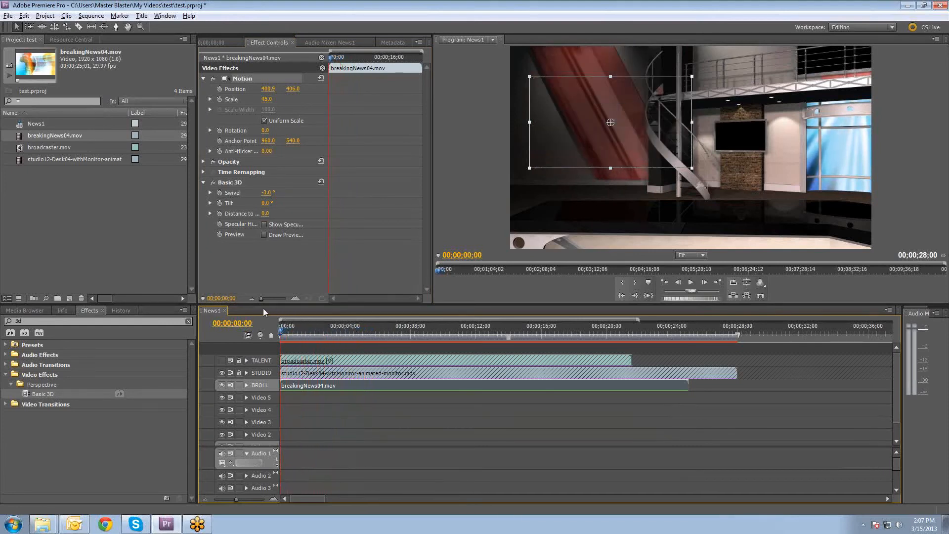
pyautogui.click(306, 444)
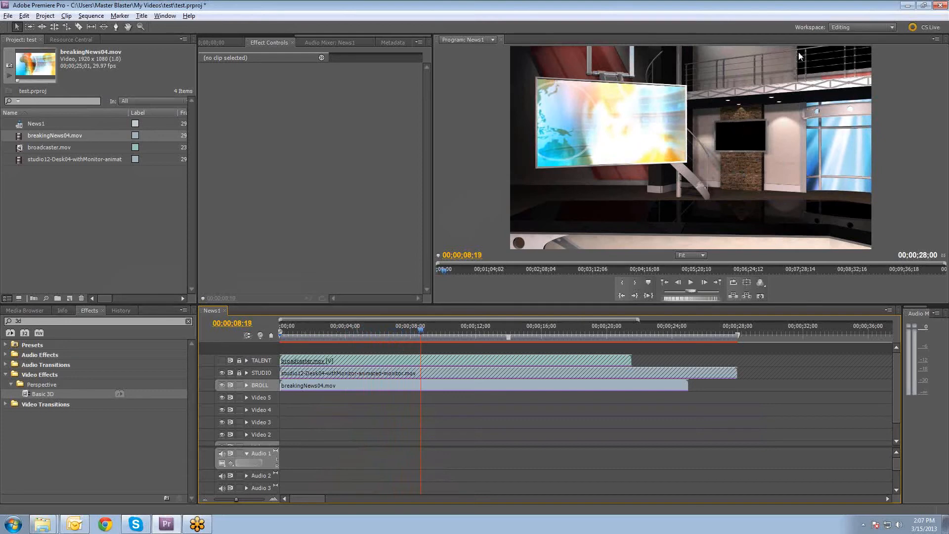
pyautogui.moveTo(591, 126)
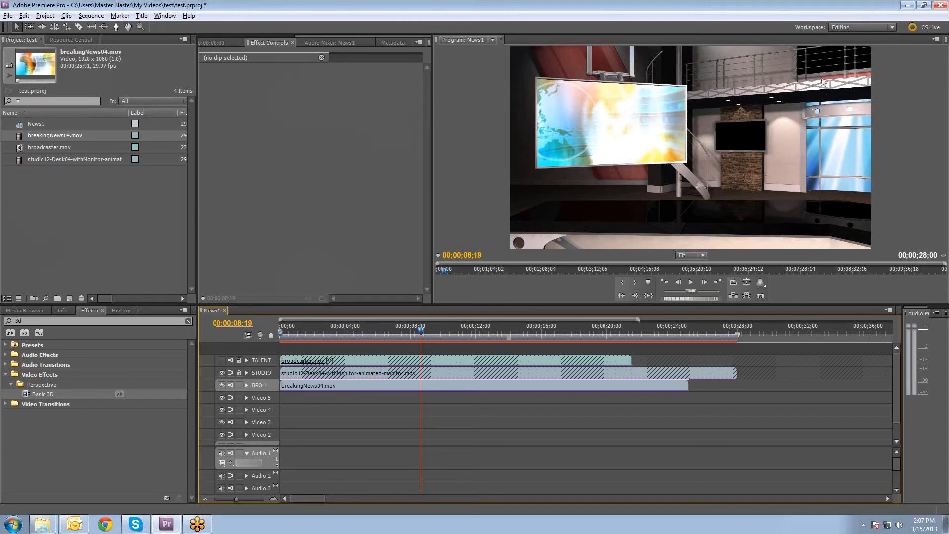
pyautogui.moveTo(810, 53)
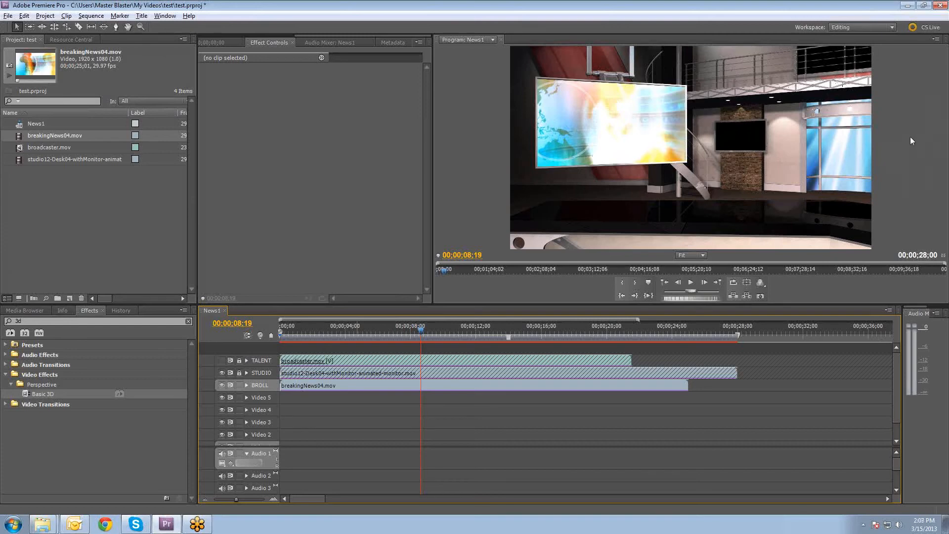
pyautogui.moveTo(184, 259)
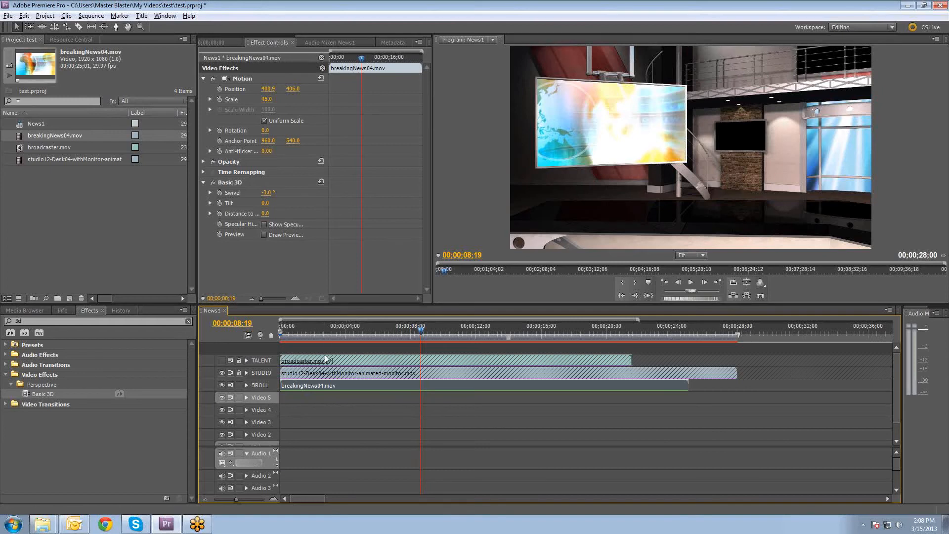
# Copy the breaking-news clip to Video 5 and rename that track BROLL2
pyautogui.click(687, 330)
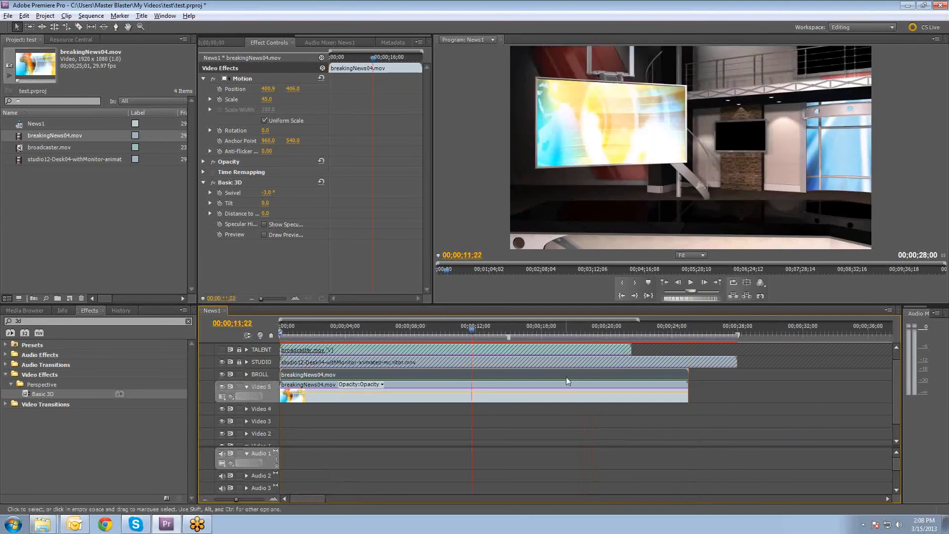
pyautogui.rightClick(261, 388)
pyautogui.write('BROLL2')
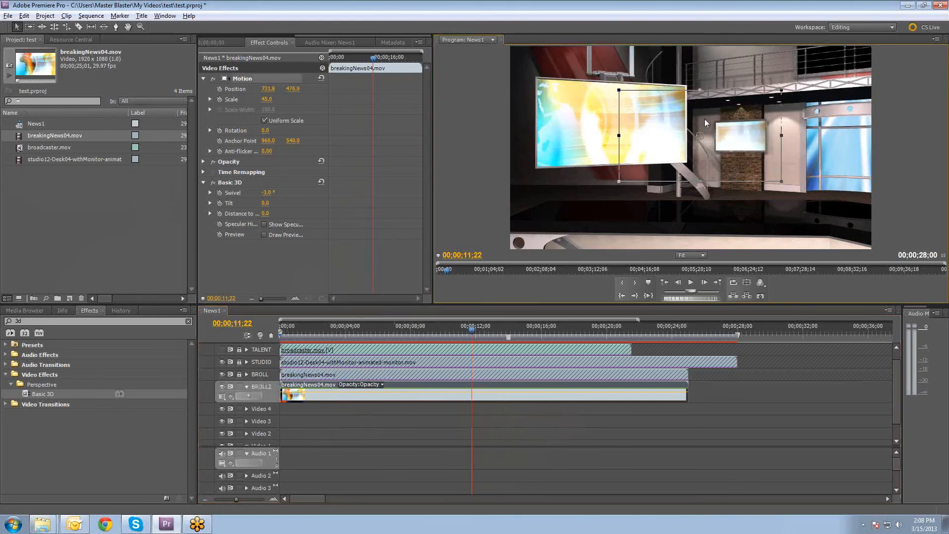
# Position the copy at Scale 16 and Swivel 4.8 to fit the right-side monitor
pyautogui.moveTo(618, 137); pyautogui.dragTo(741, 136)
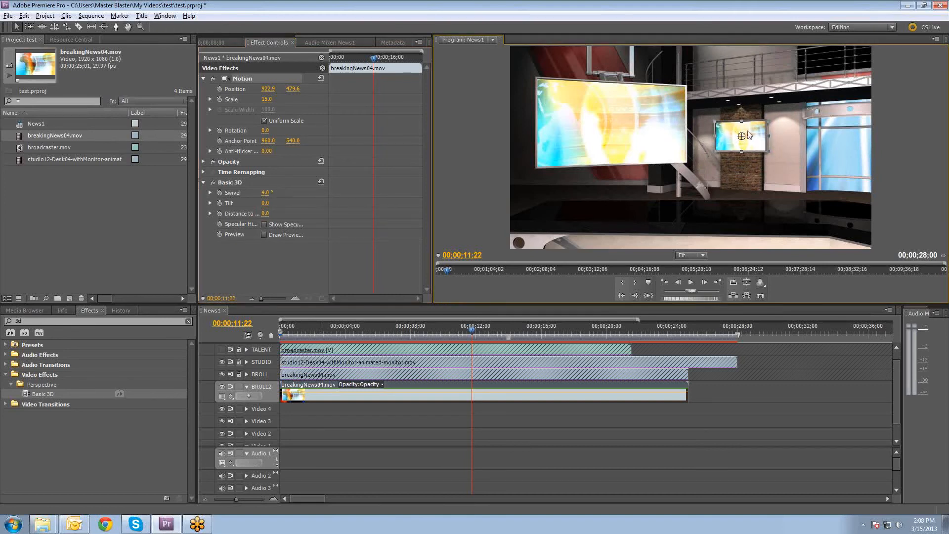
pyautogui.moveTo(745, 134); pyautogui.dragTo(741, 135)
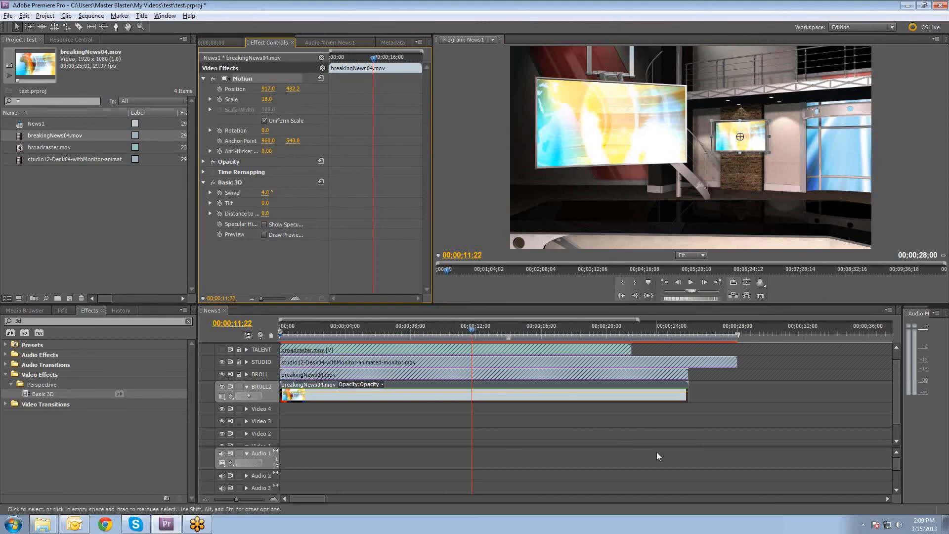
pyautogui.click(366, 333)
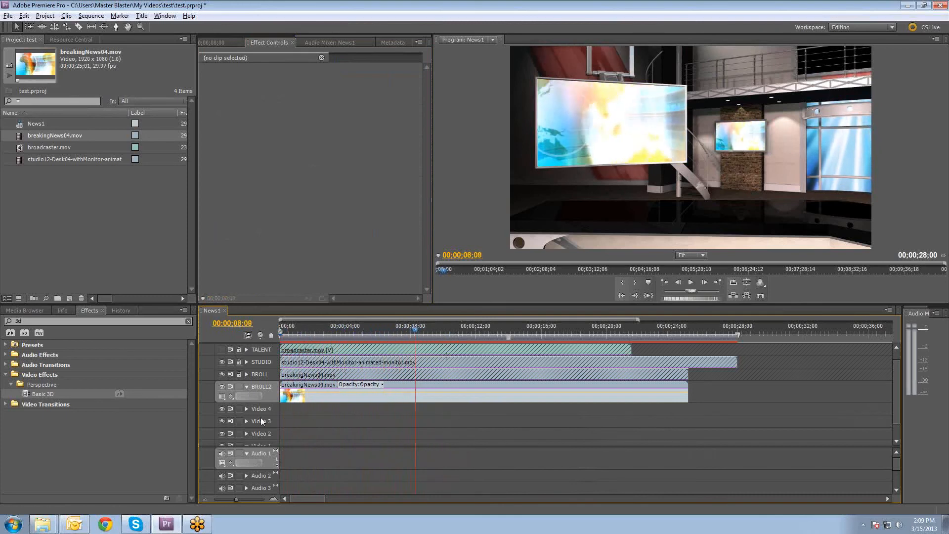
# Rename the empty Video 4 track to BROLL3
pyautogui.rightClick(260, 411)
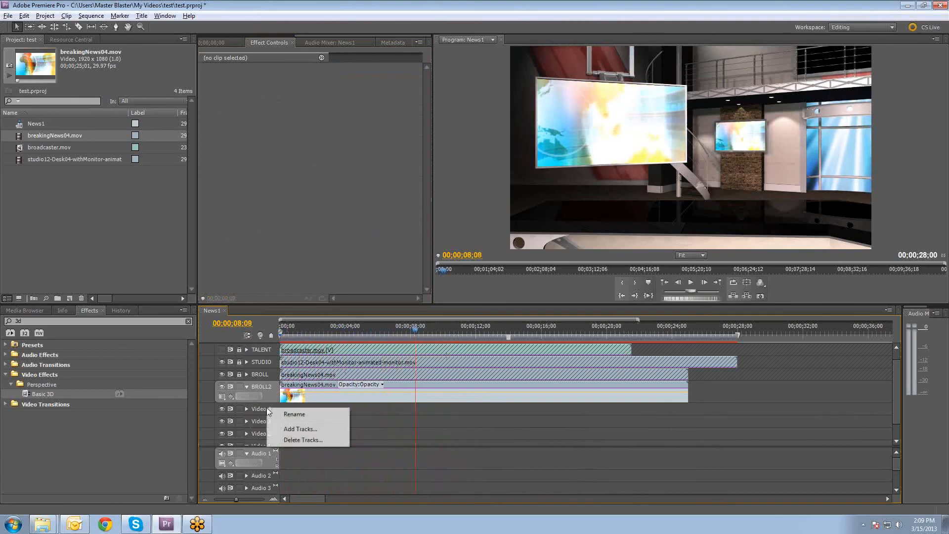
pyautogui.click(294, 414)
pyautogui.write('BROLL3')
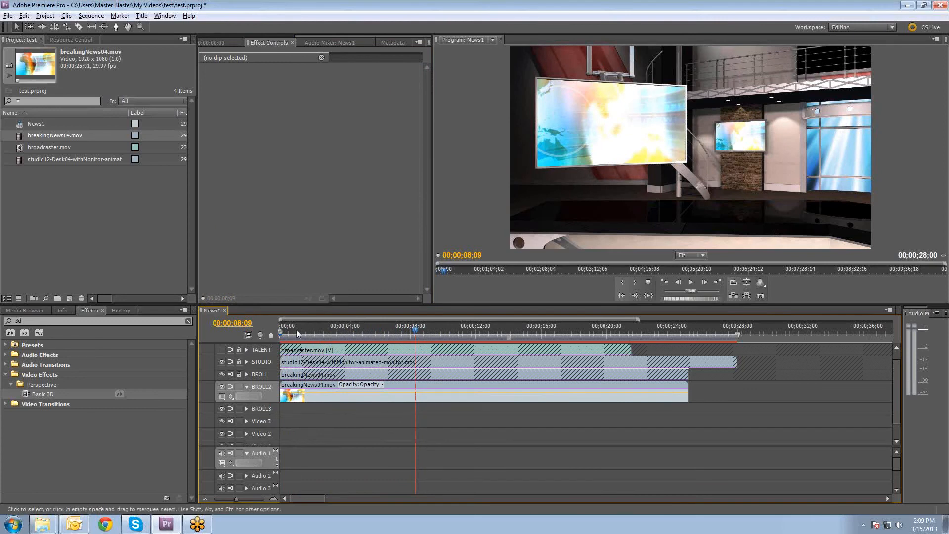
pyautogui.click(49, 148)
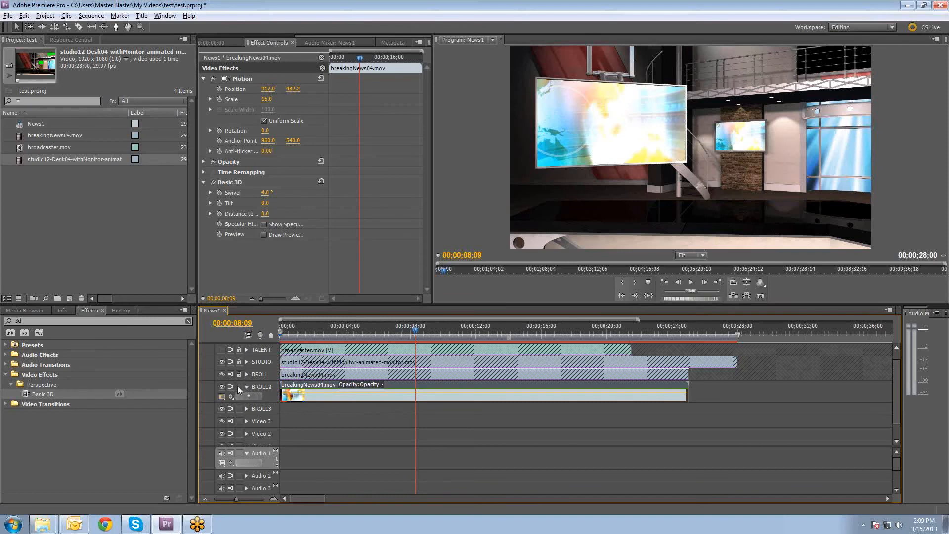
# Copy the clip onto BROLL3 at Scale 29, Swivel -28°, positioned near the top-right corner
pyautogui.click(330, 332)
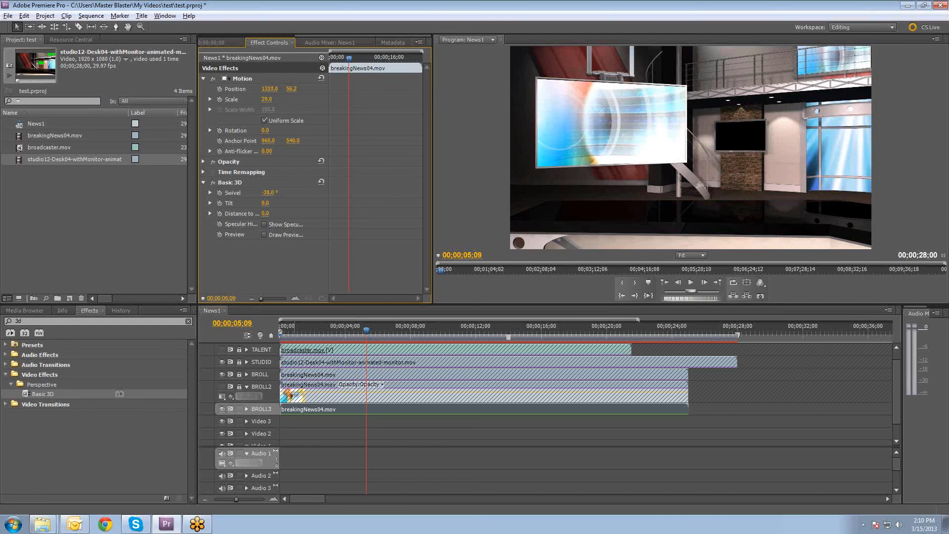
pyautogui.moveTo(269, 89); pyautogui.dragTo(279, 89)
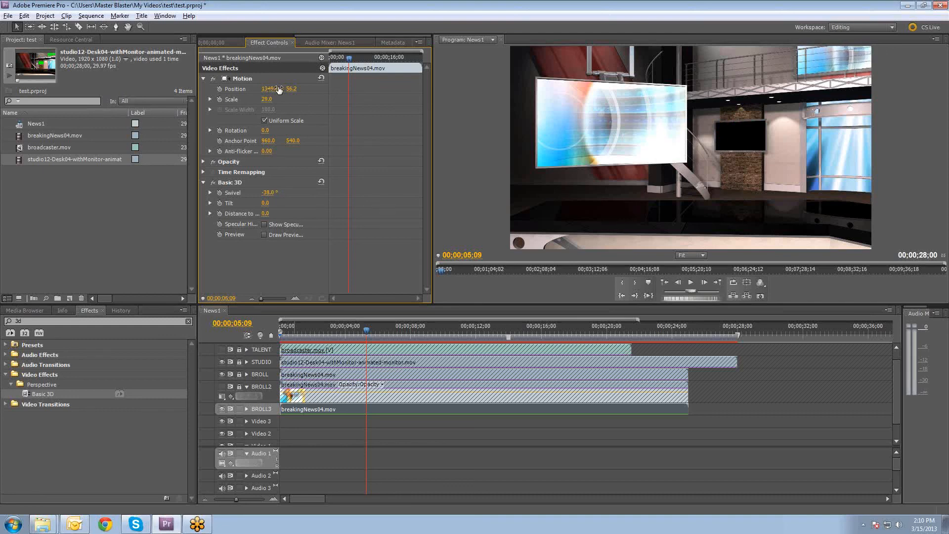
pyautogui.moveTo(291, 89); pyautogui.dragTo(292, 88)
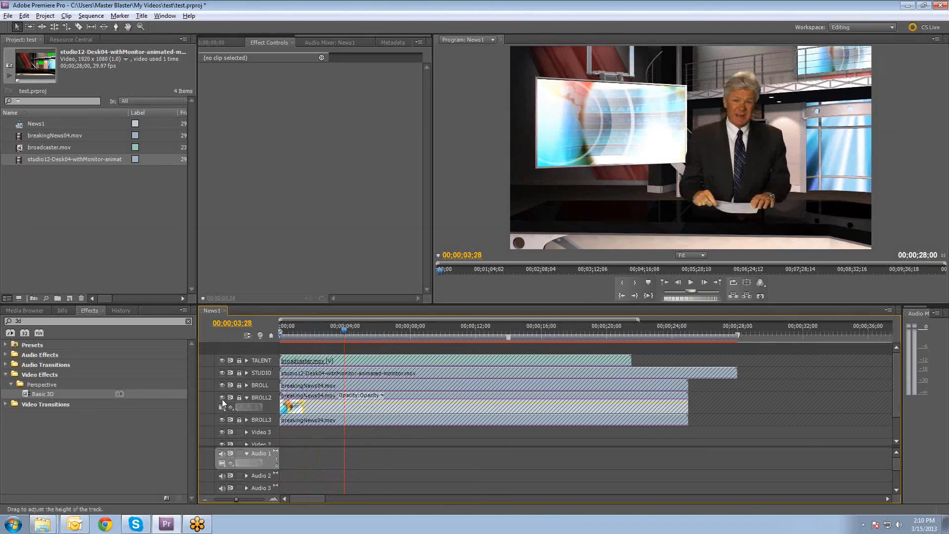
pyautogui.moveTo(450, 348)
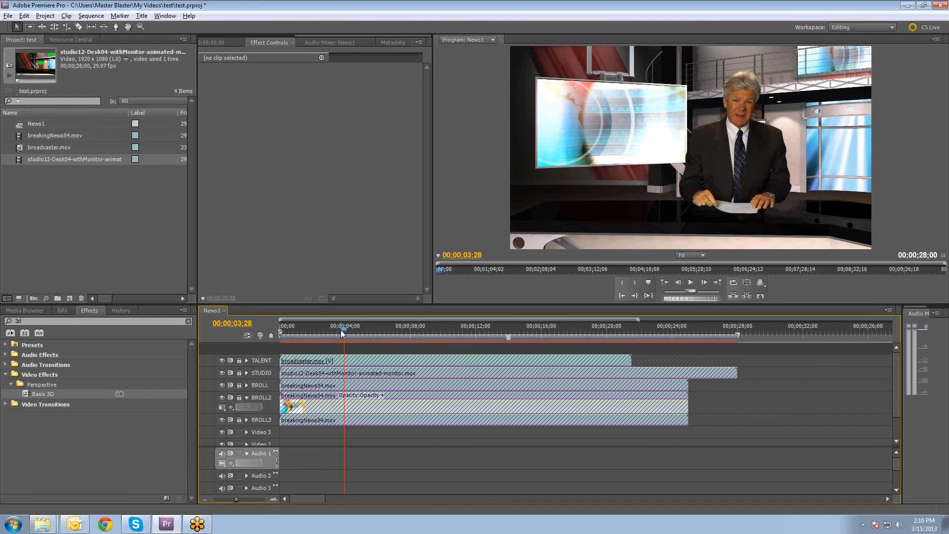
# Preview the composite around 18 s with the anchor framed by the news monitors
pyautogui.click(281, 328)
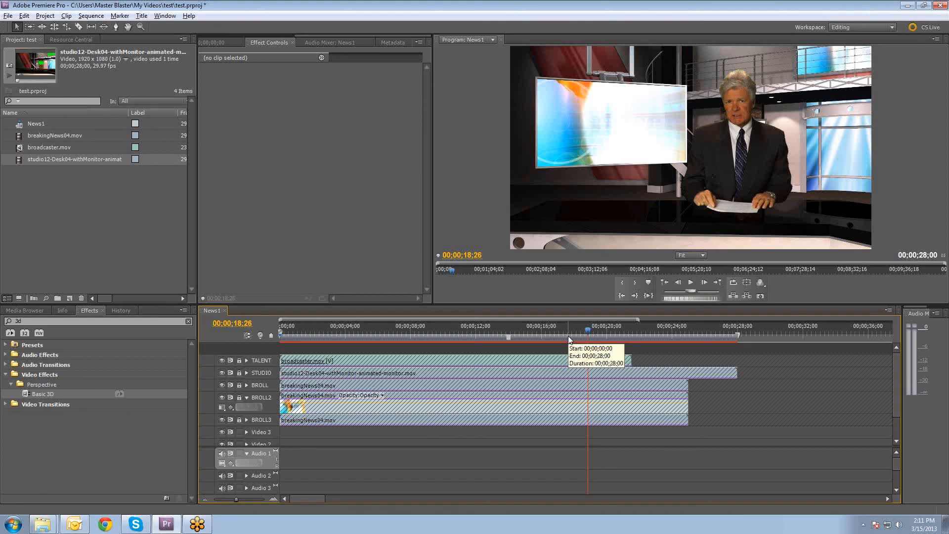
pyautogui.moveTo(561, 344)
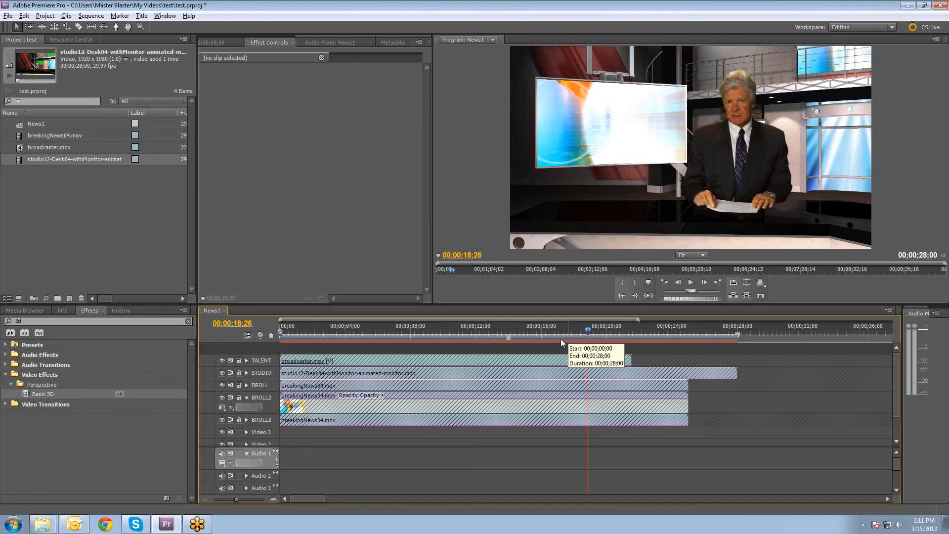